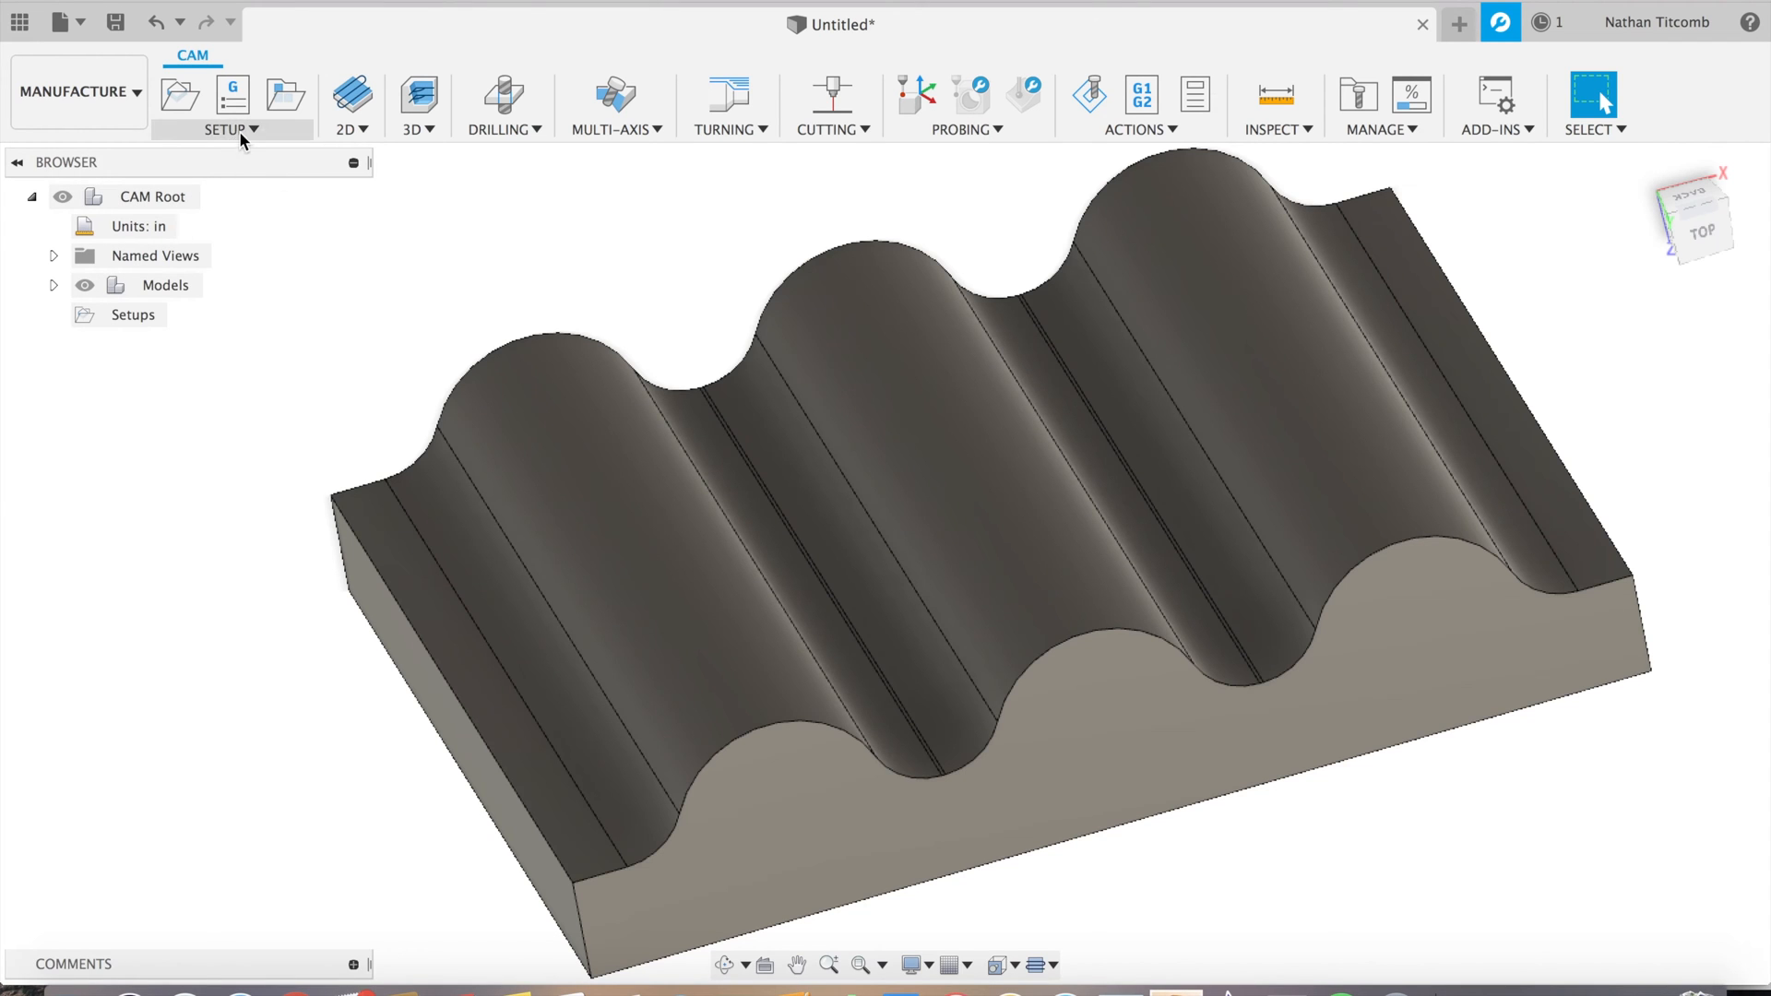
Create Setup3 with zero stock offsets and its origin on the stock's top corner
click(177, 92)
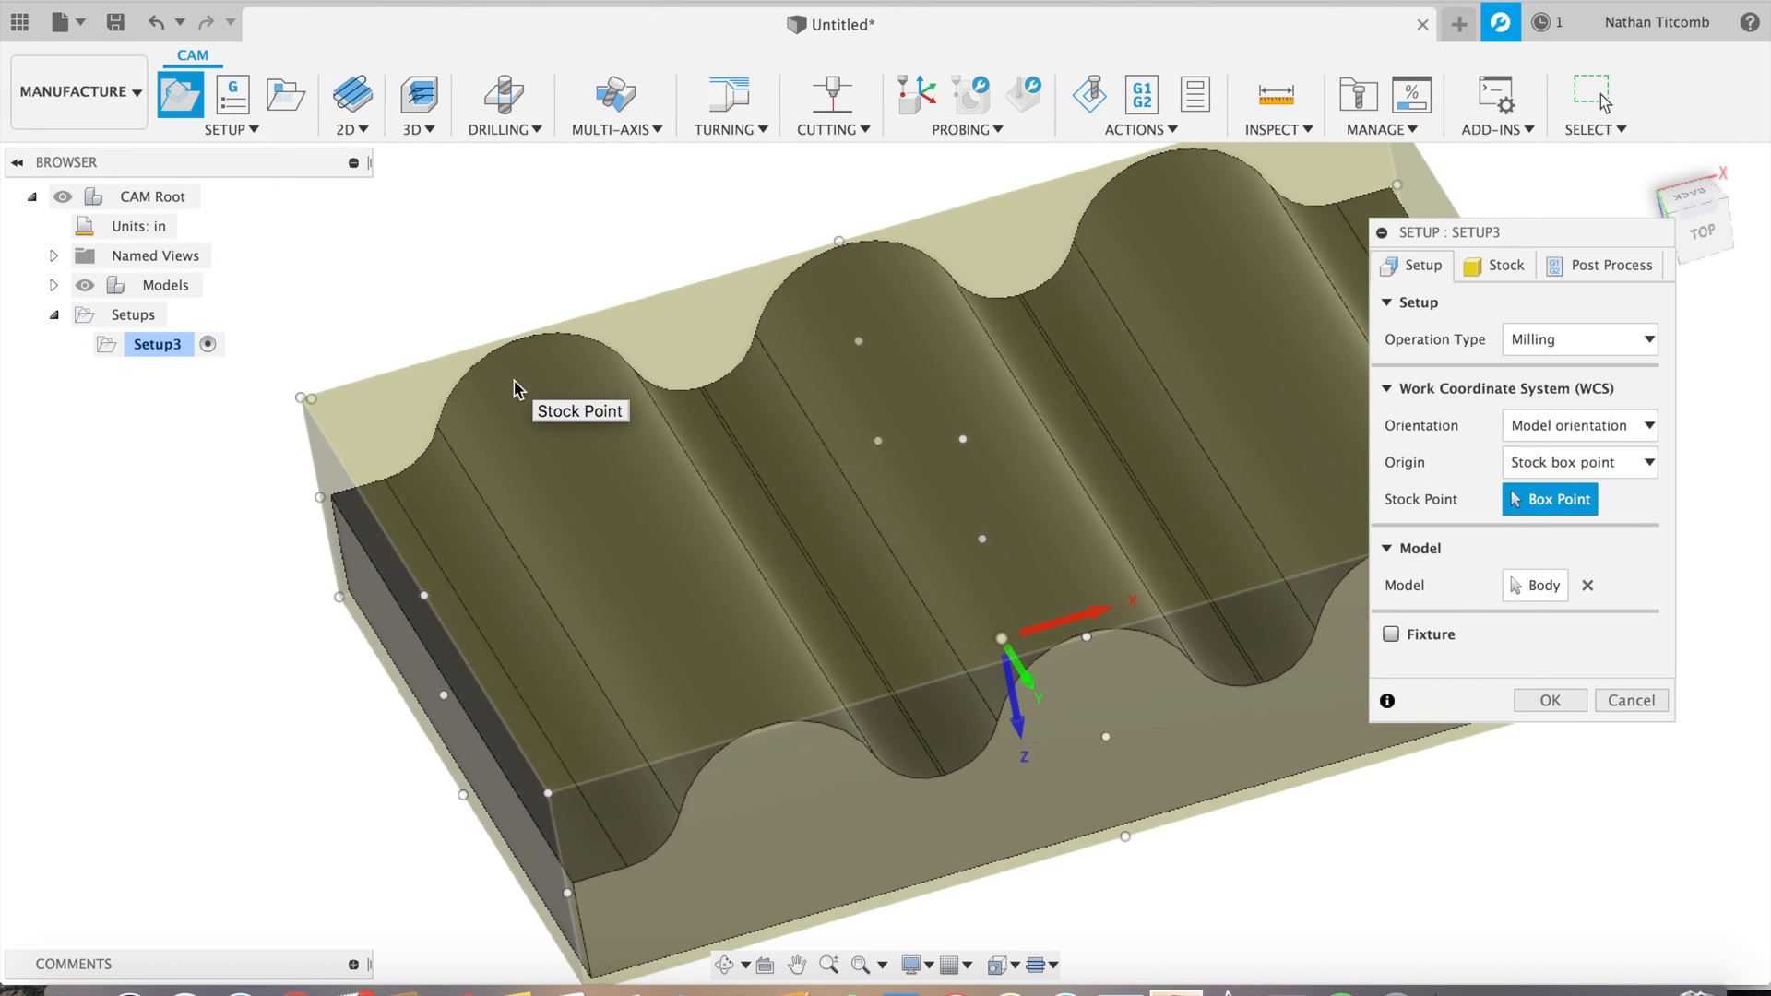
click(1503, 264)
text(0)
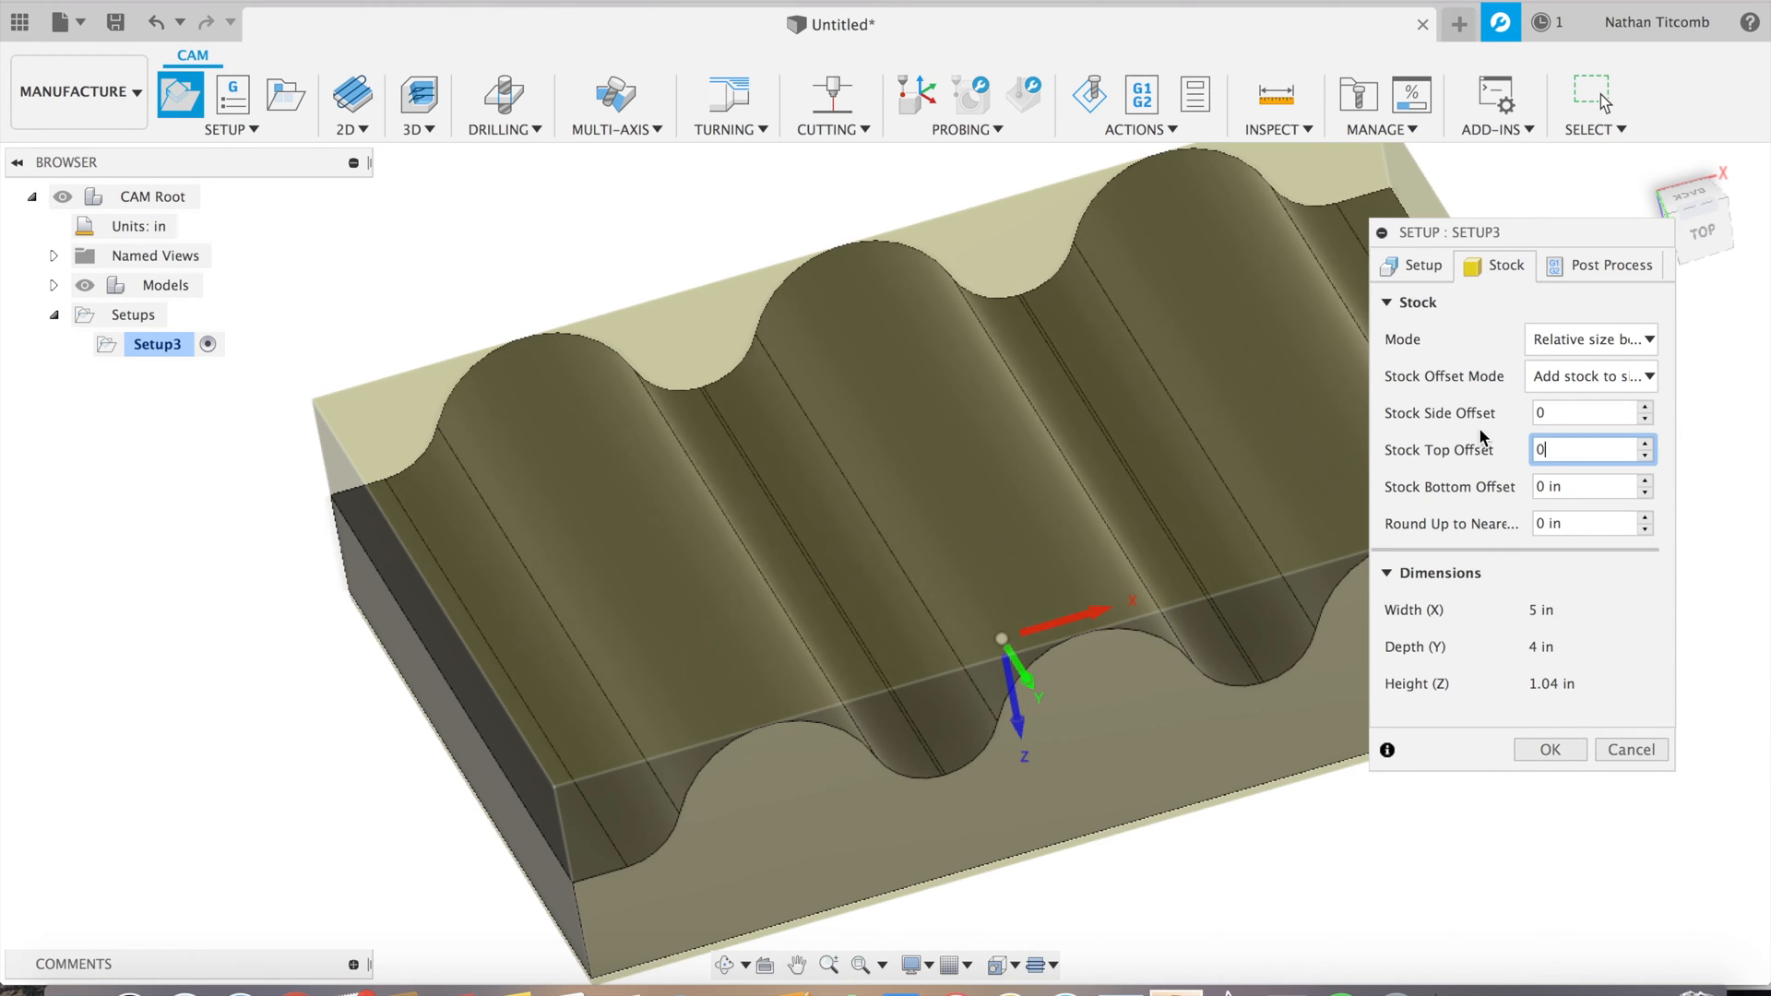
click(1420, 265)
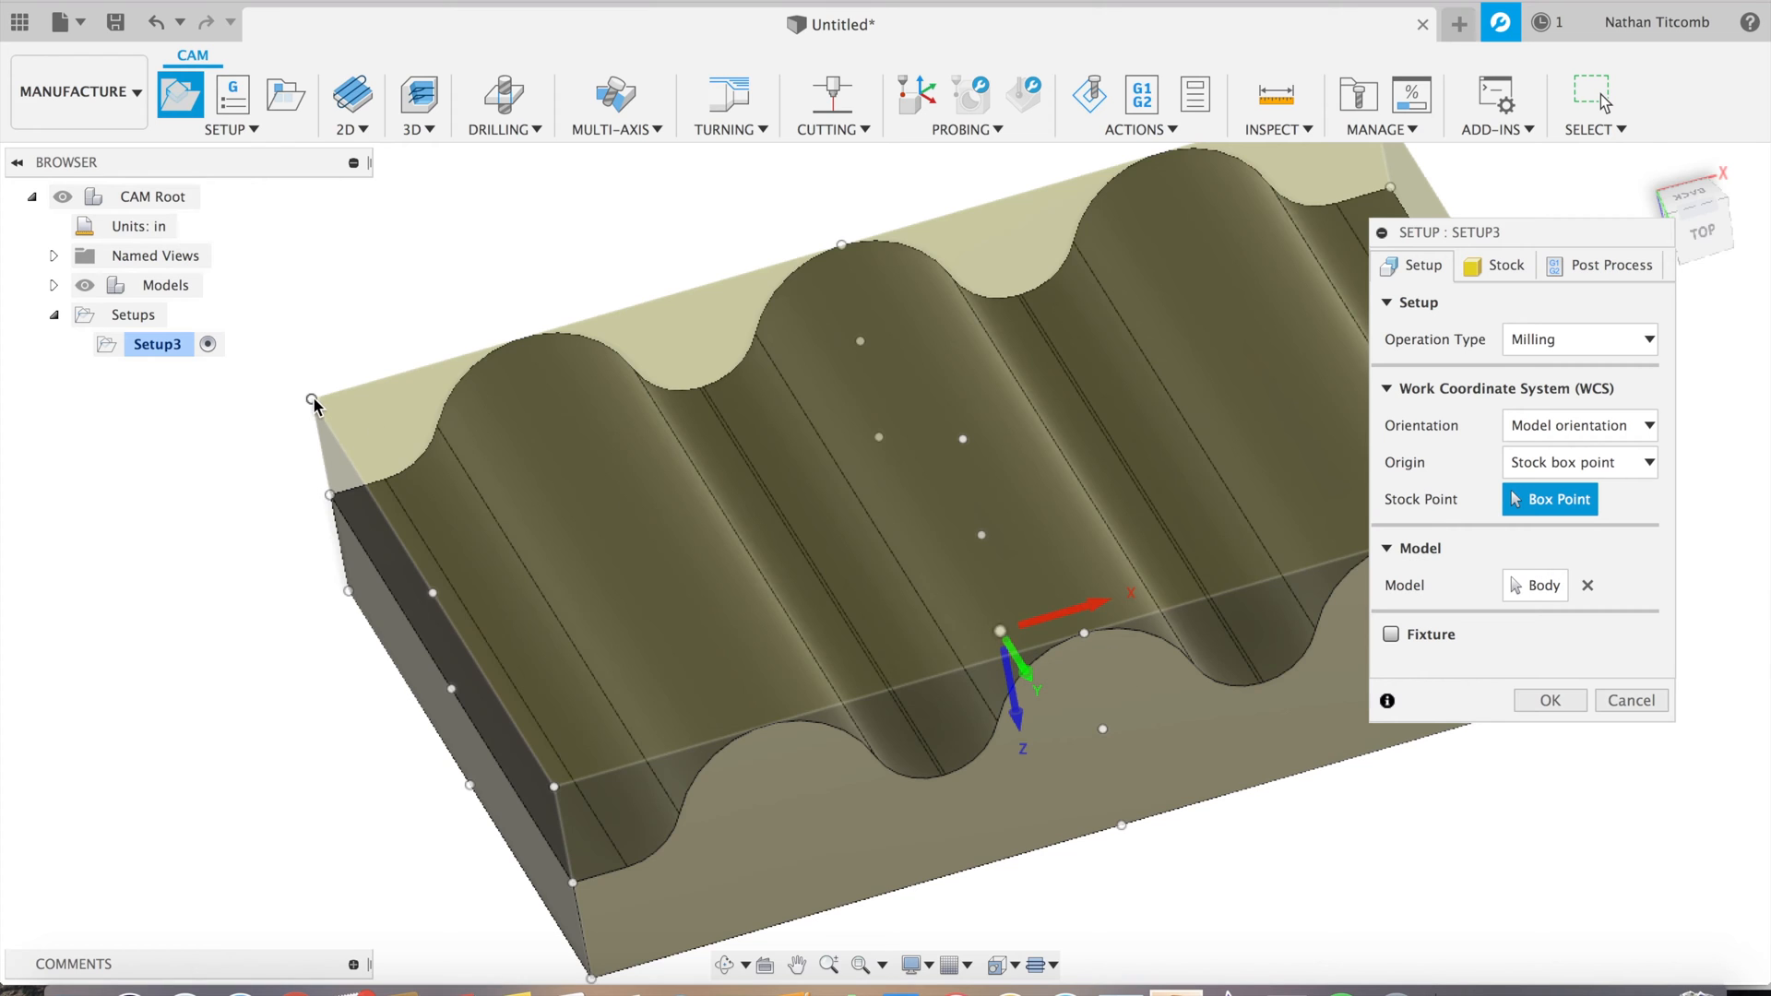
click(315, 401)
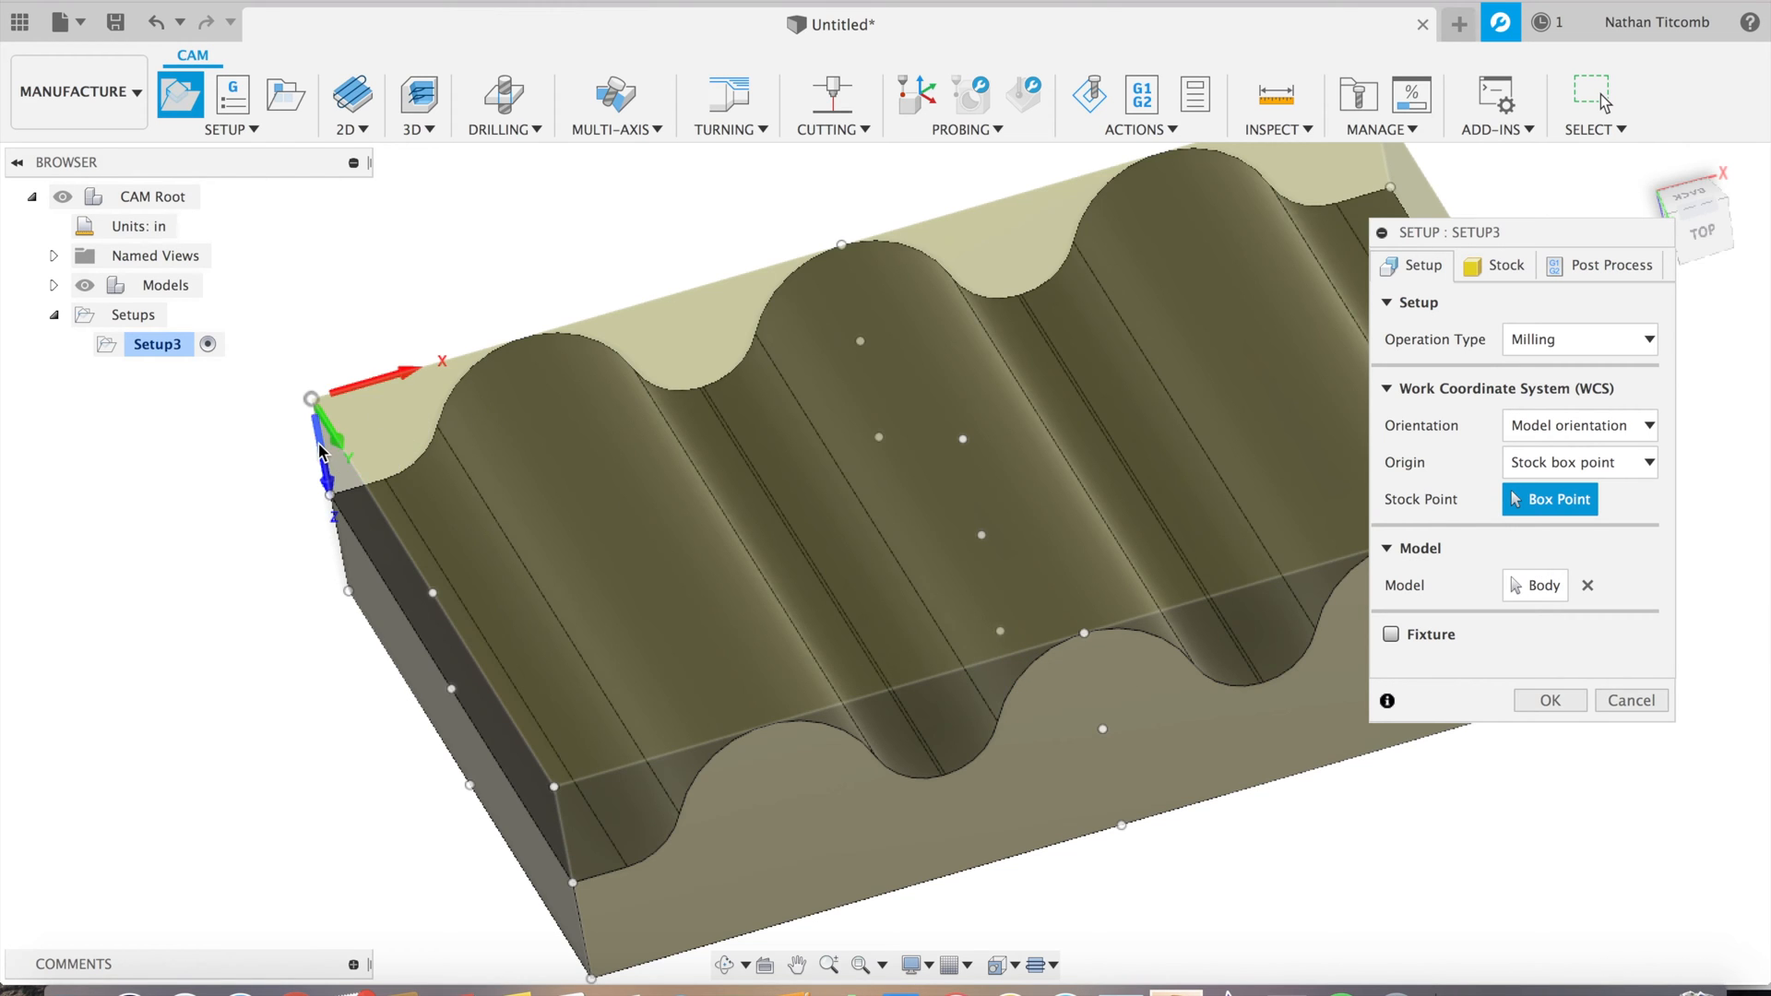
Orient the coordinate system by axes with Z flipped upward, origin at the top back corner
click(1578, 425)
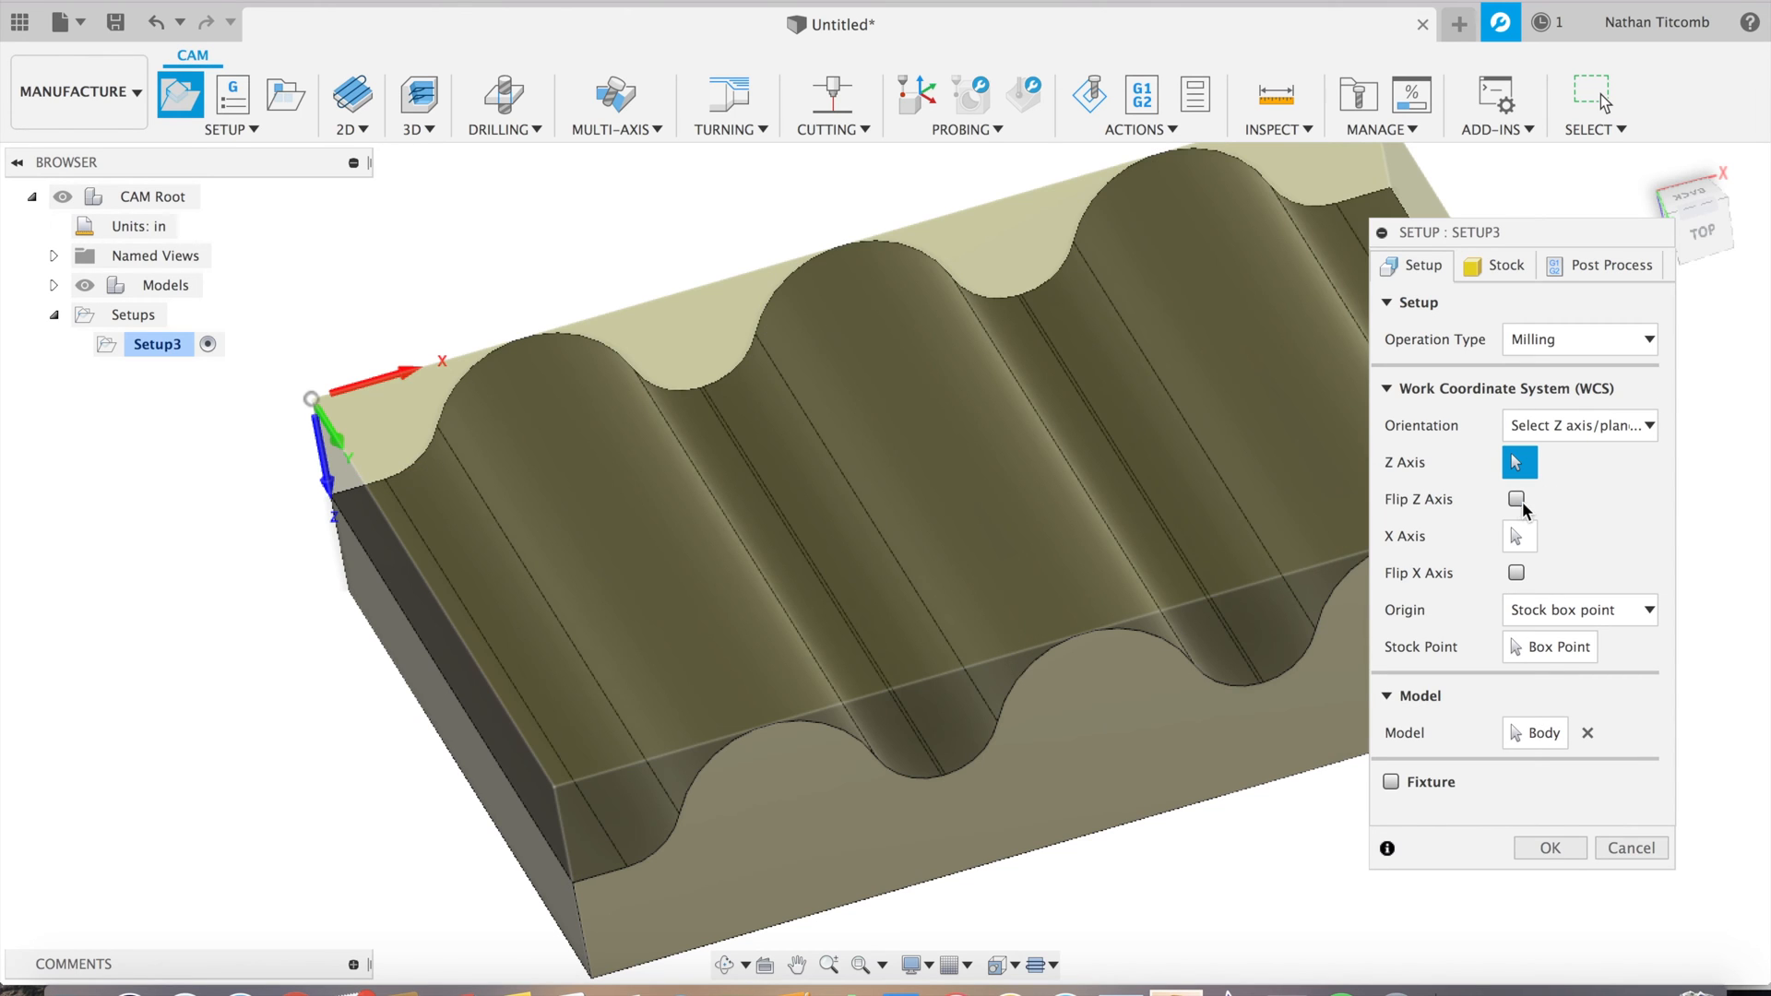
click(1516, 499)
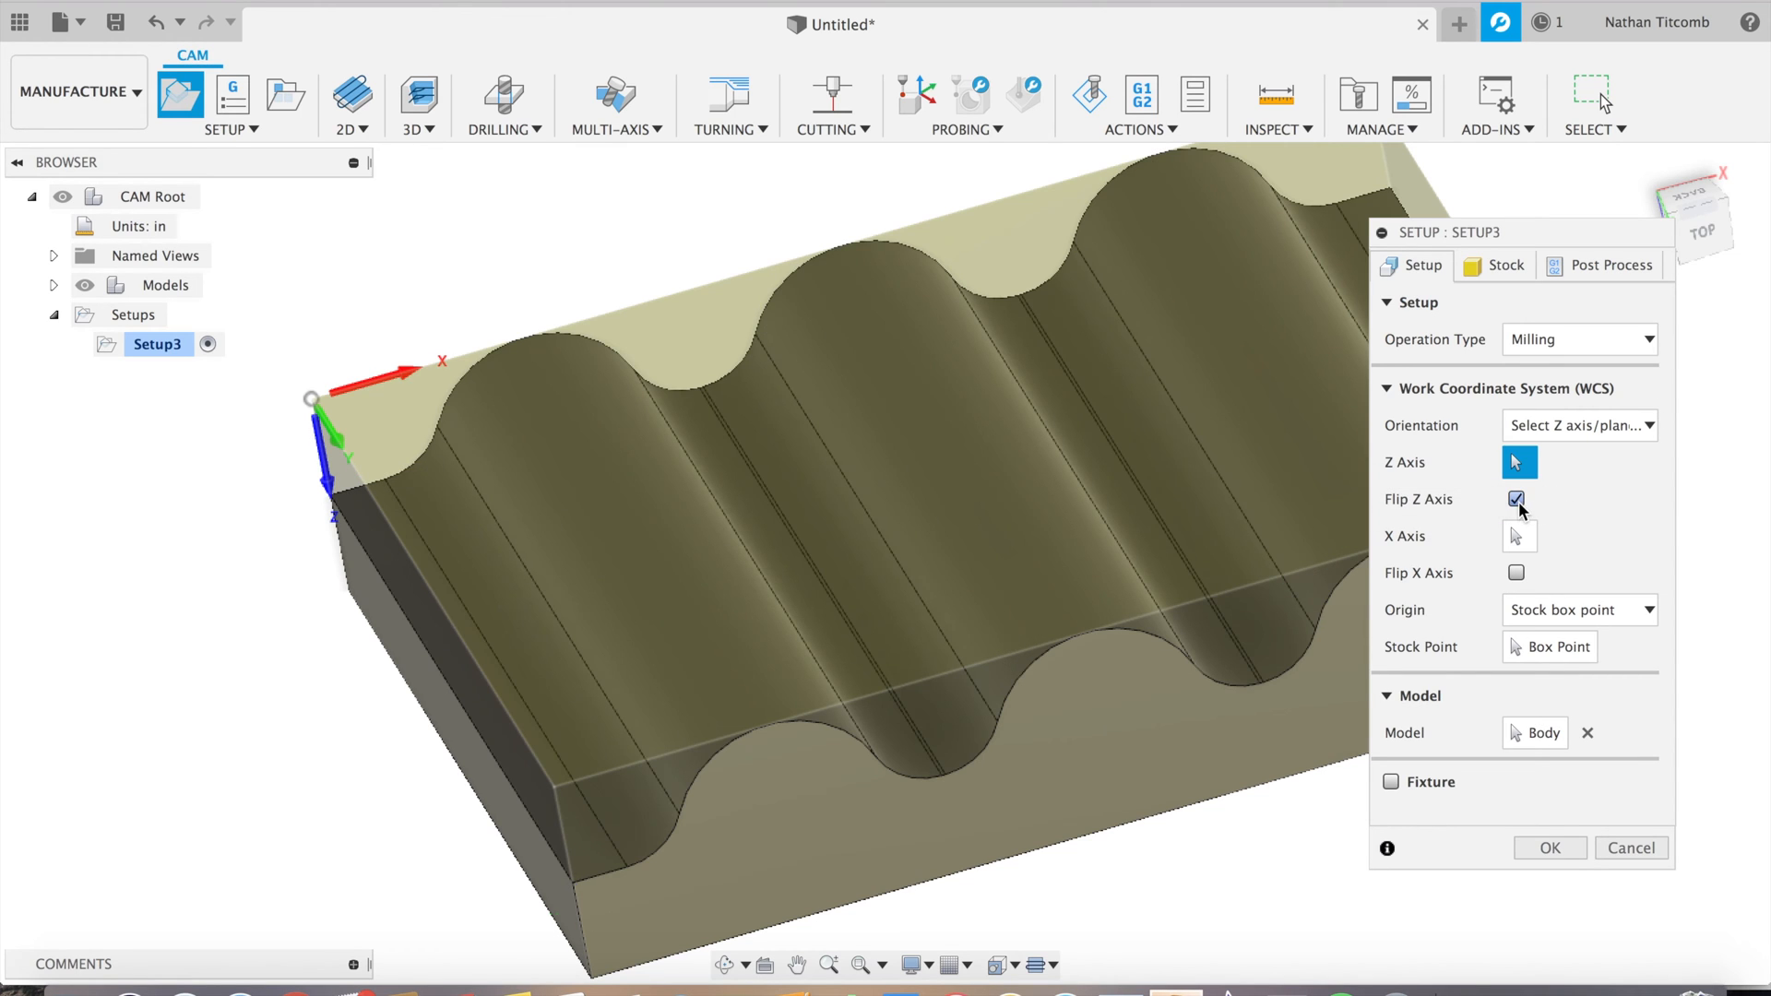
click(1517, 498)
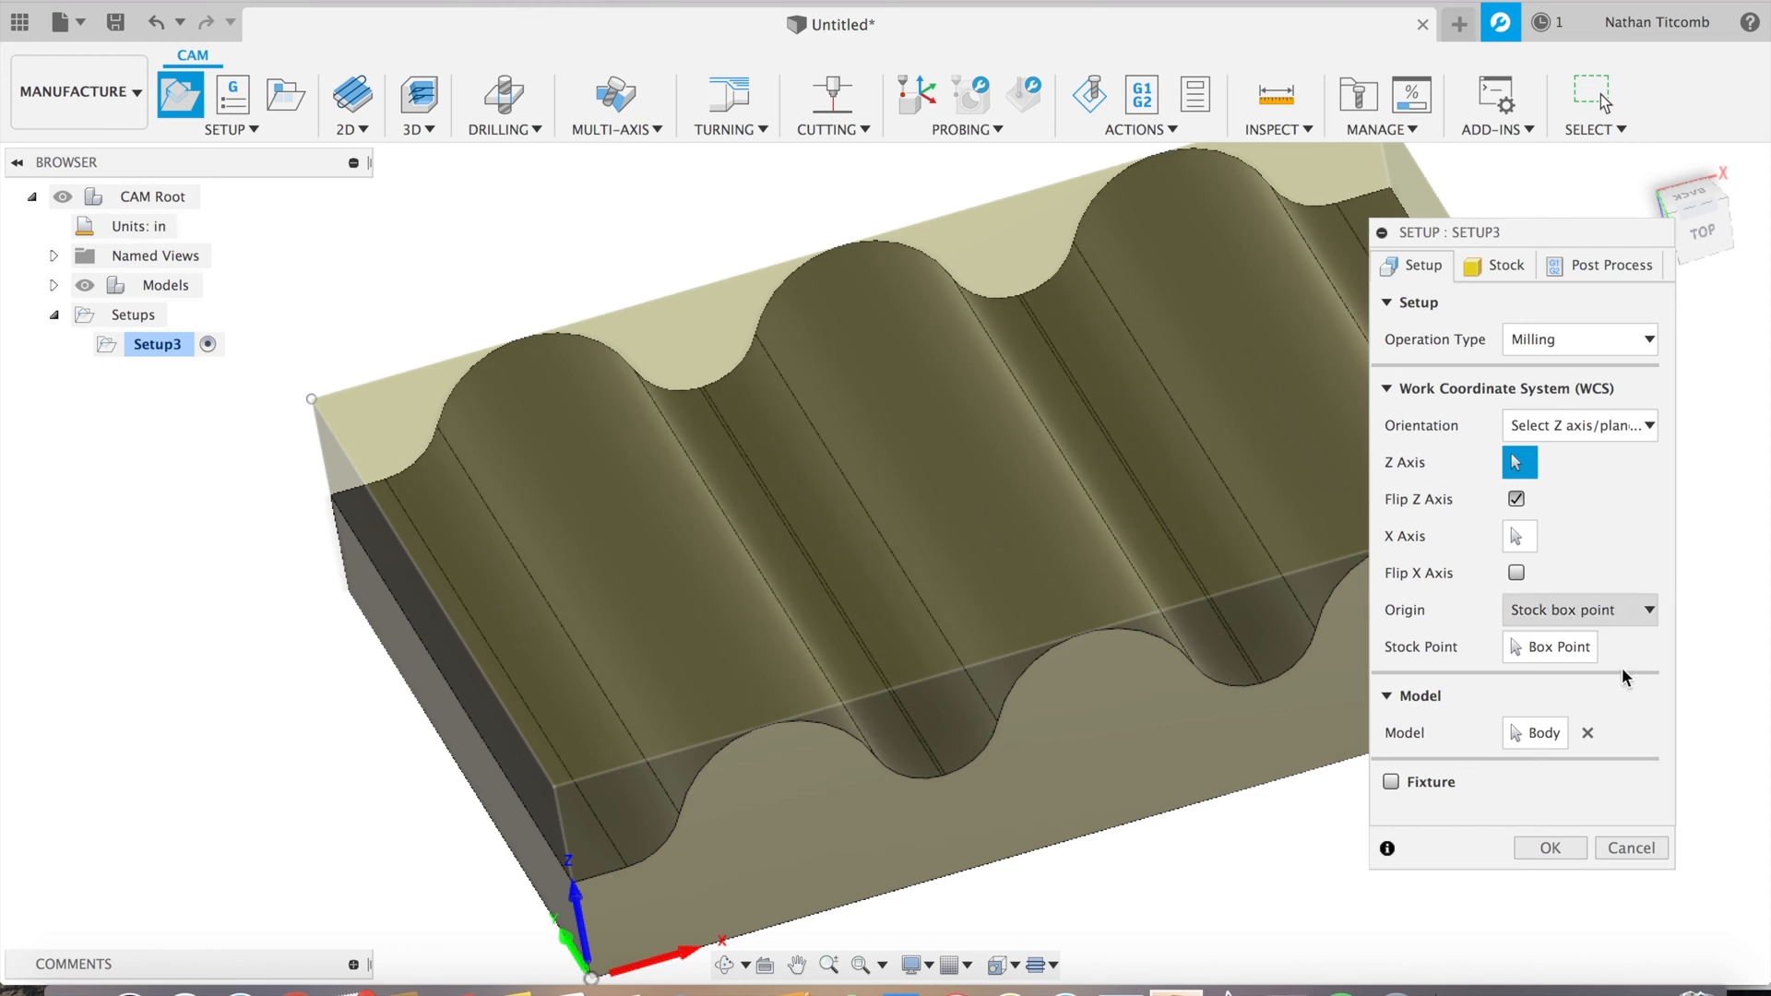
click(1548, 645)
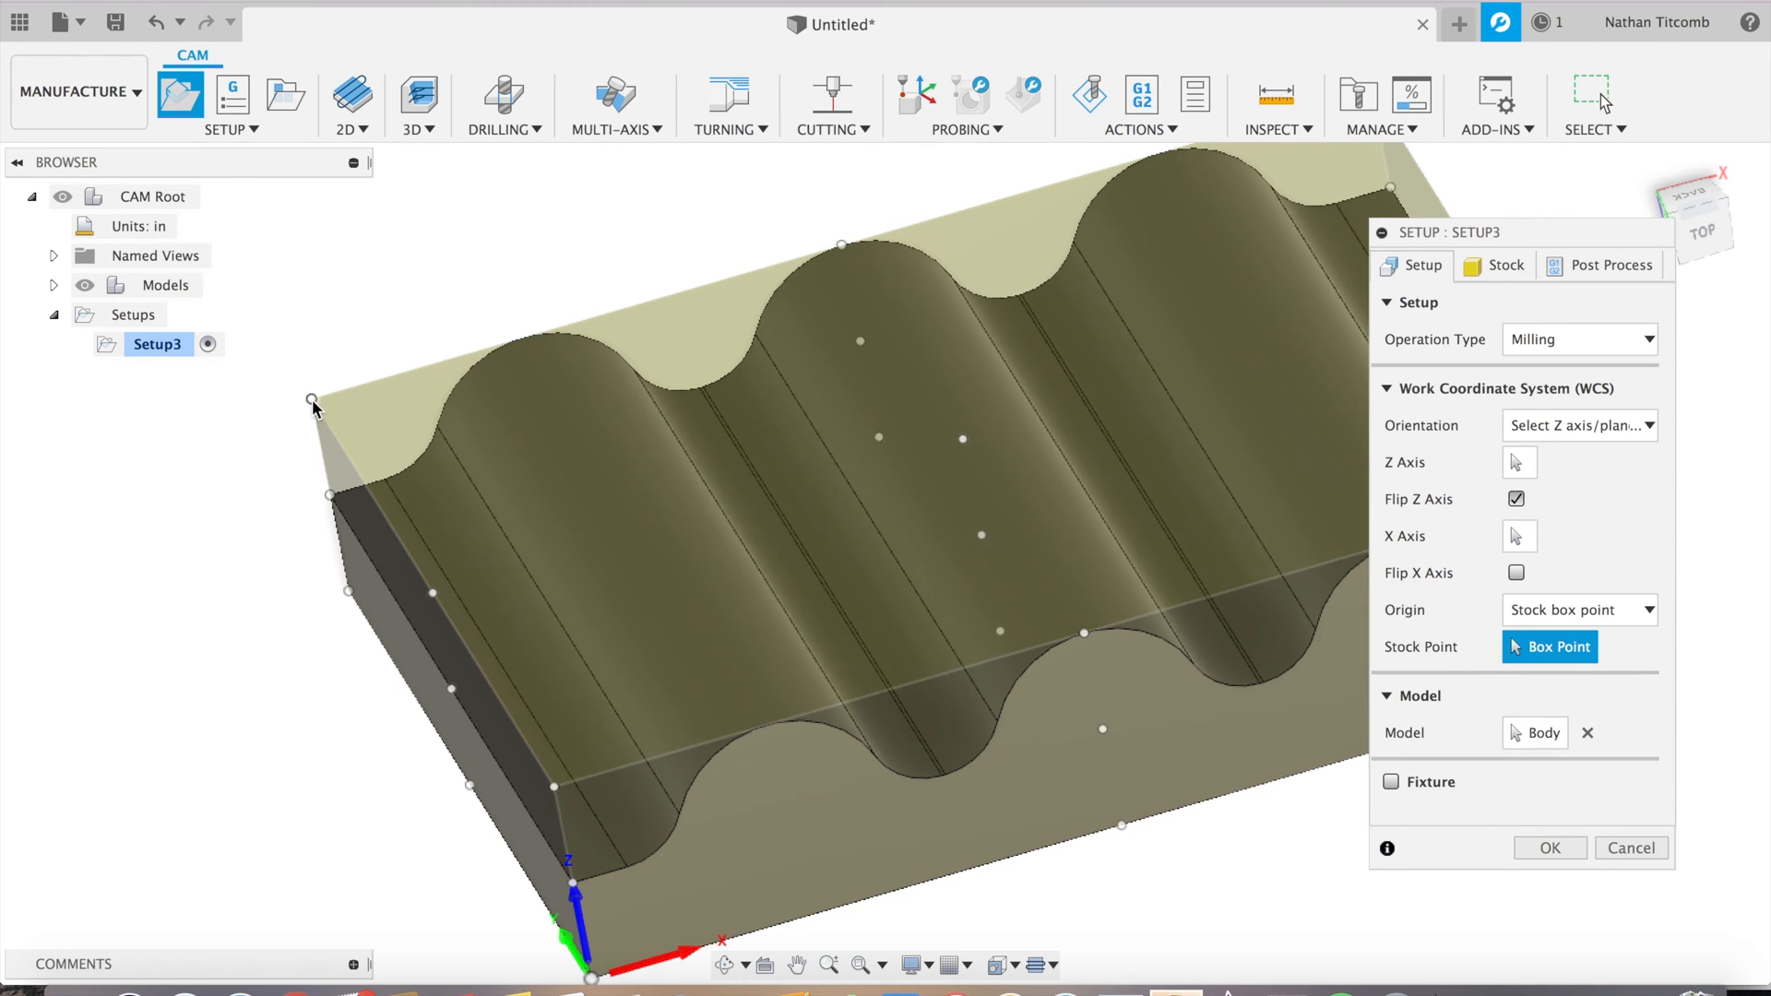
mouse_move(313, 401)
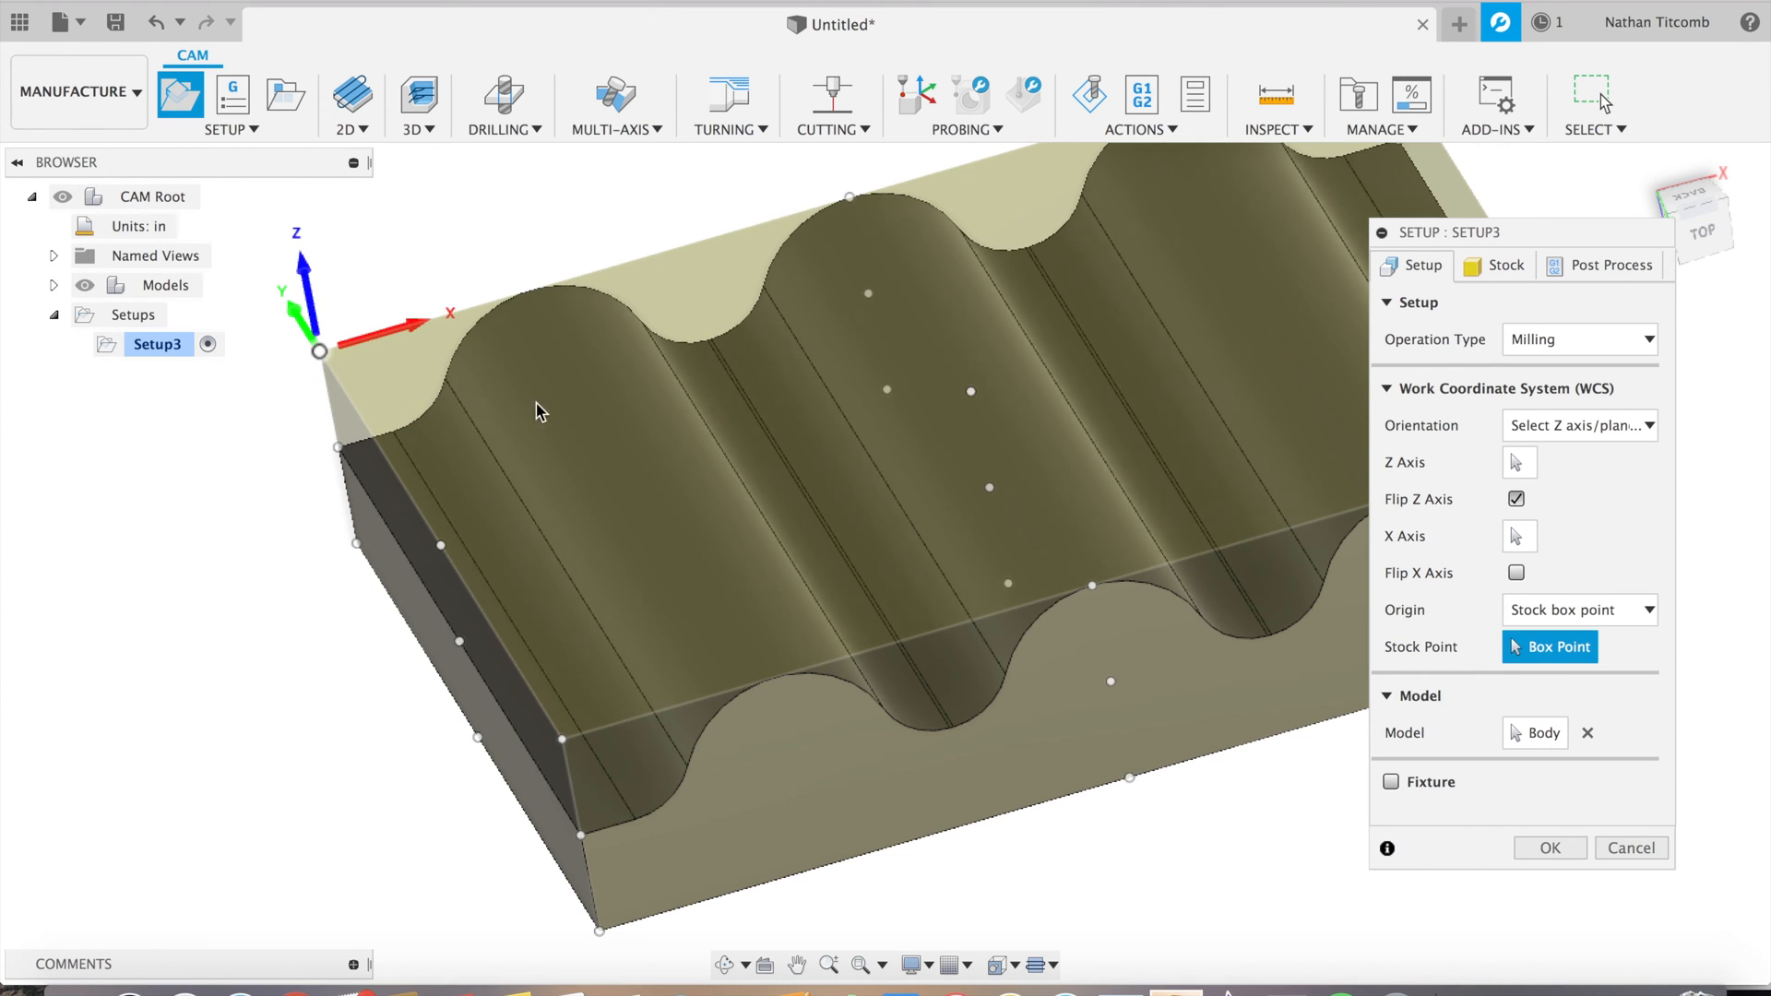
mouse_move(539, 453)
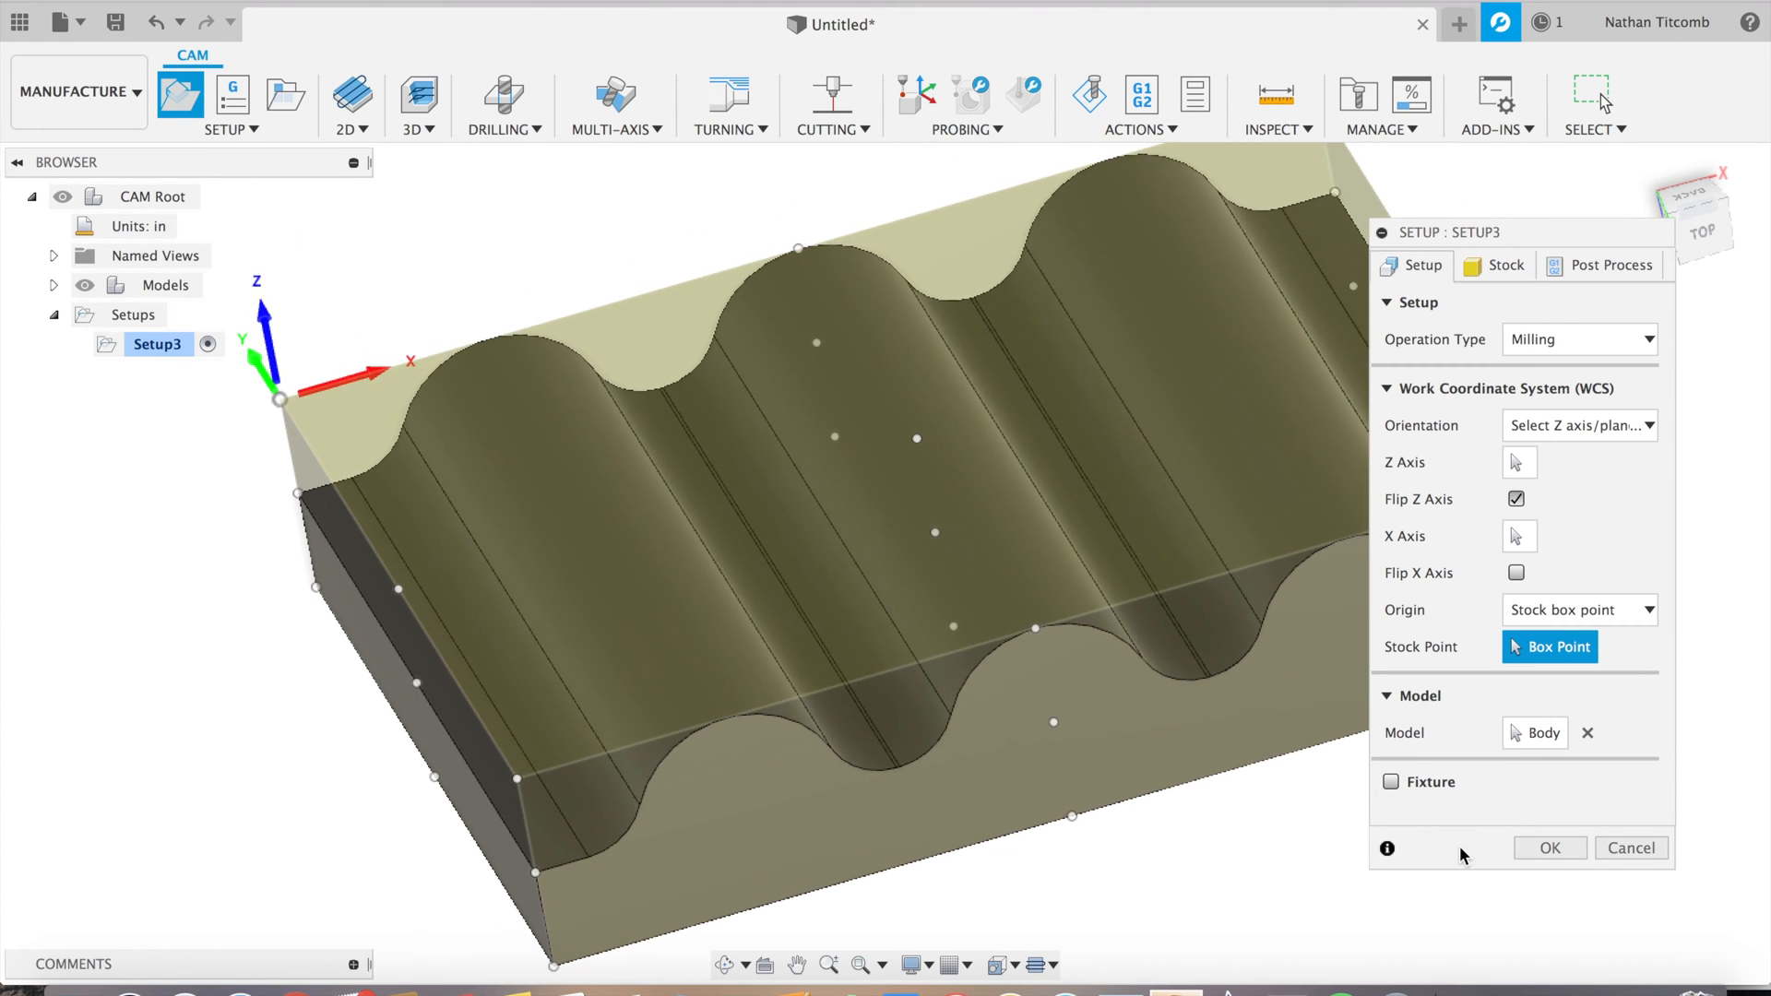
mouse_move(1545, 870)
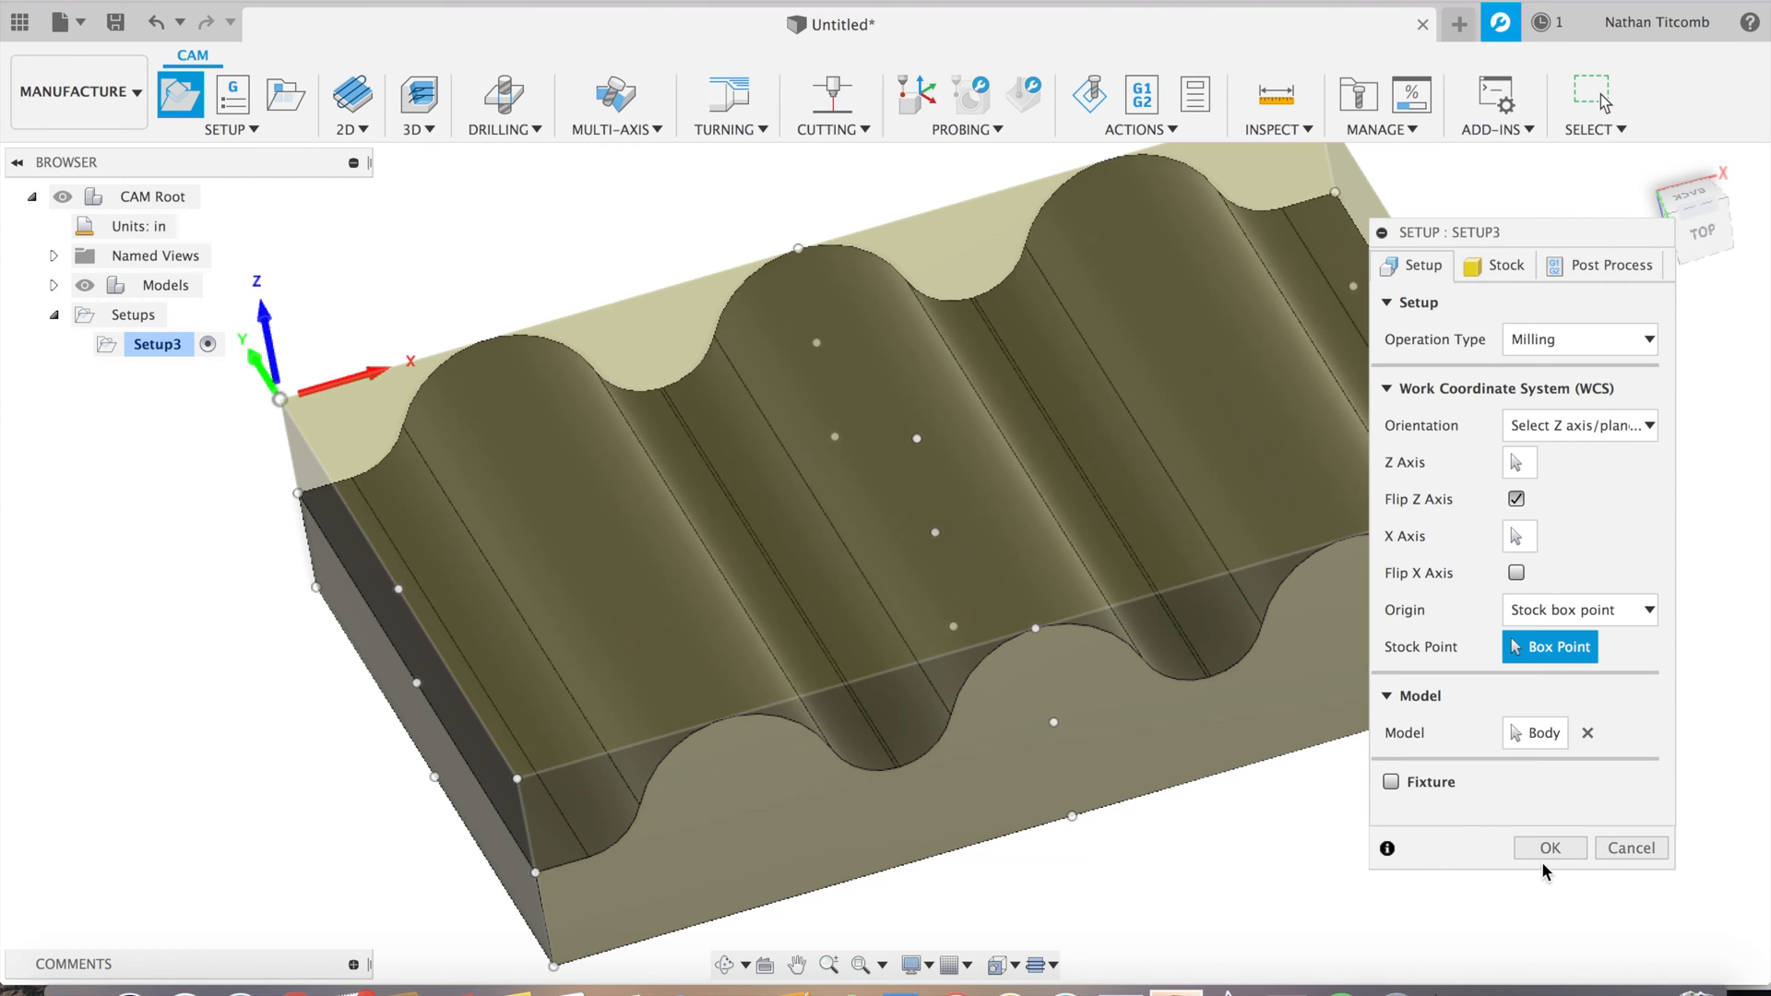
Confirm Setup3, then edit it to give the stock a 0.02 in top offset
click(1548, 846)
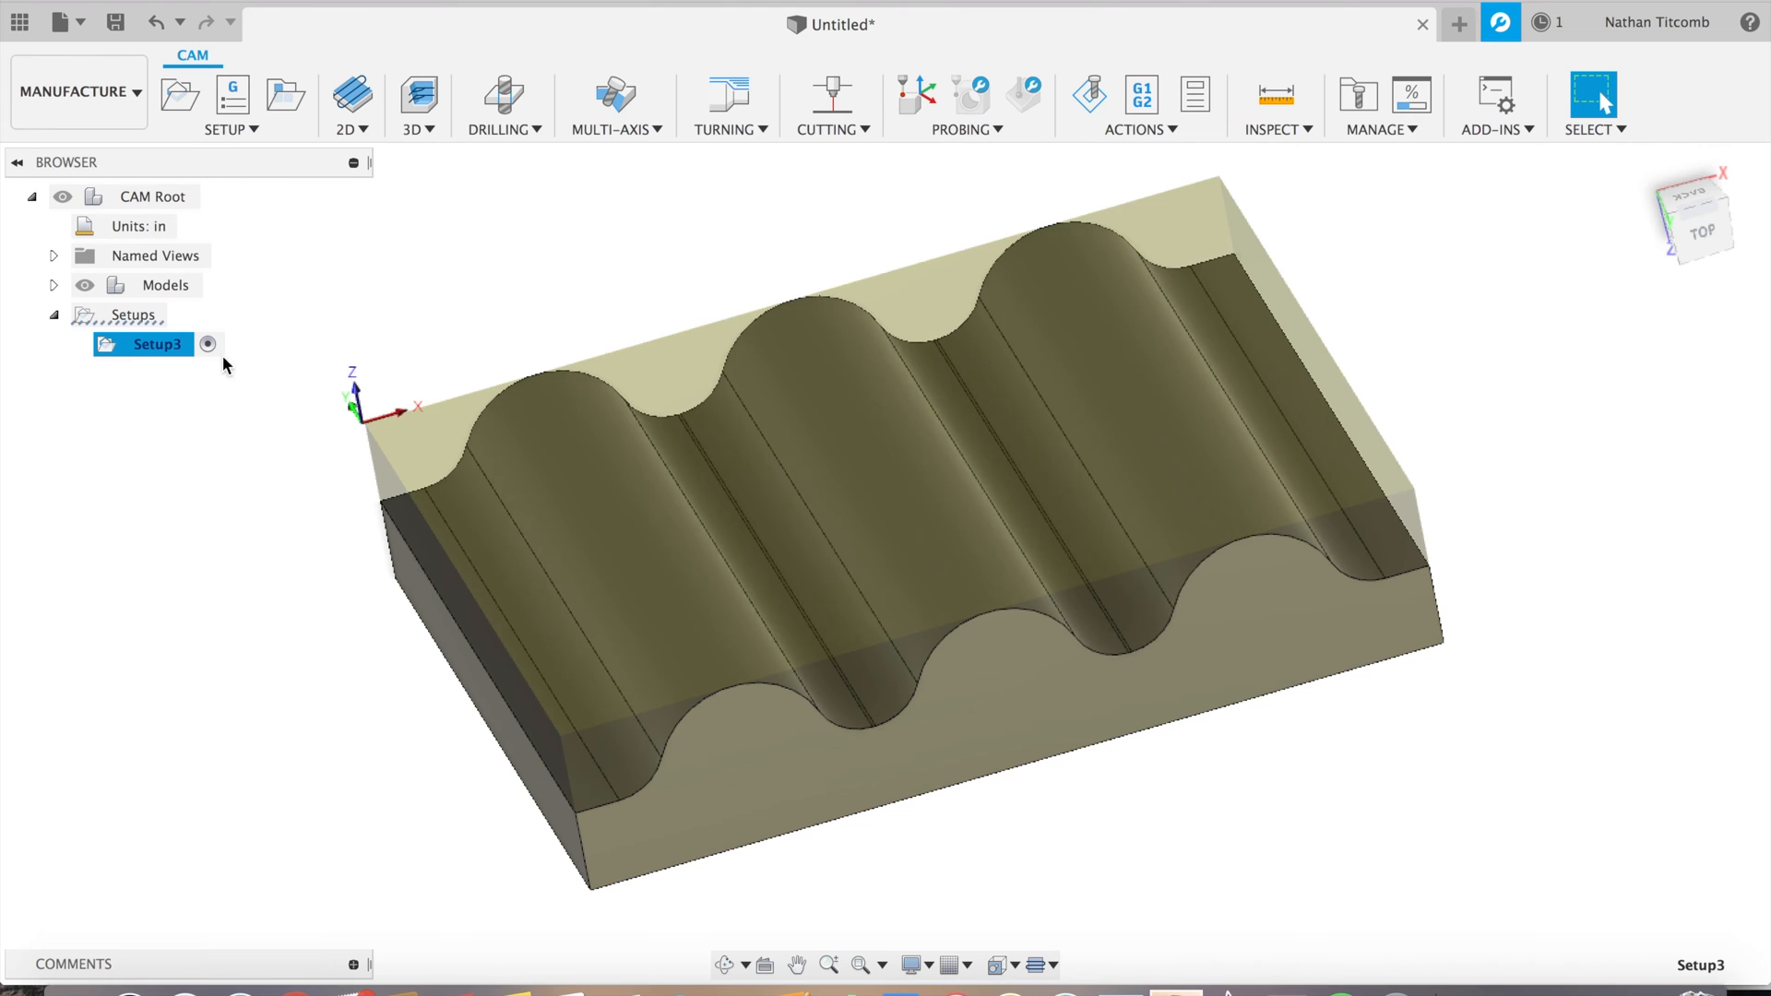
right_click(157, 344)
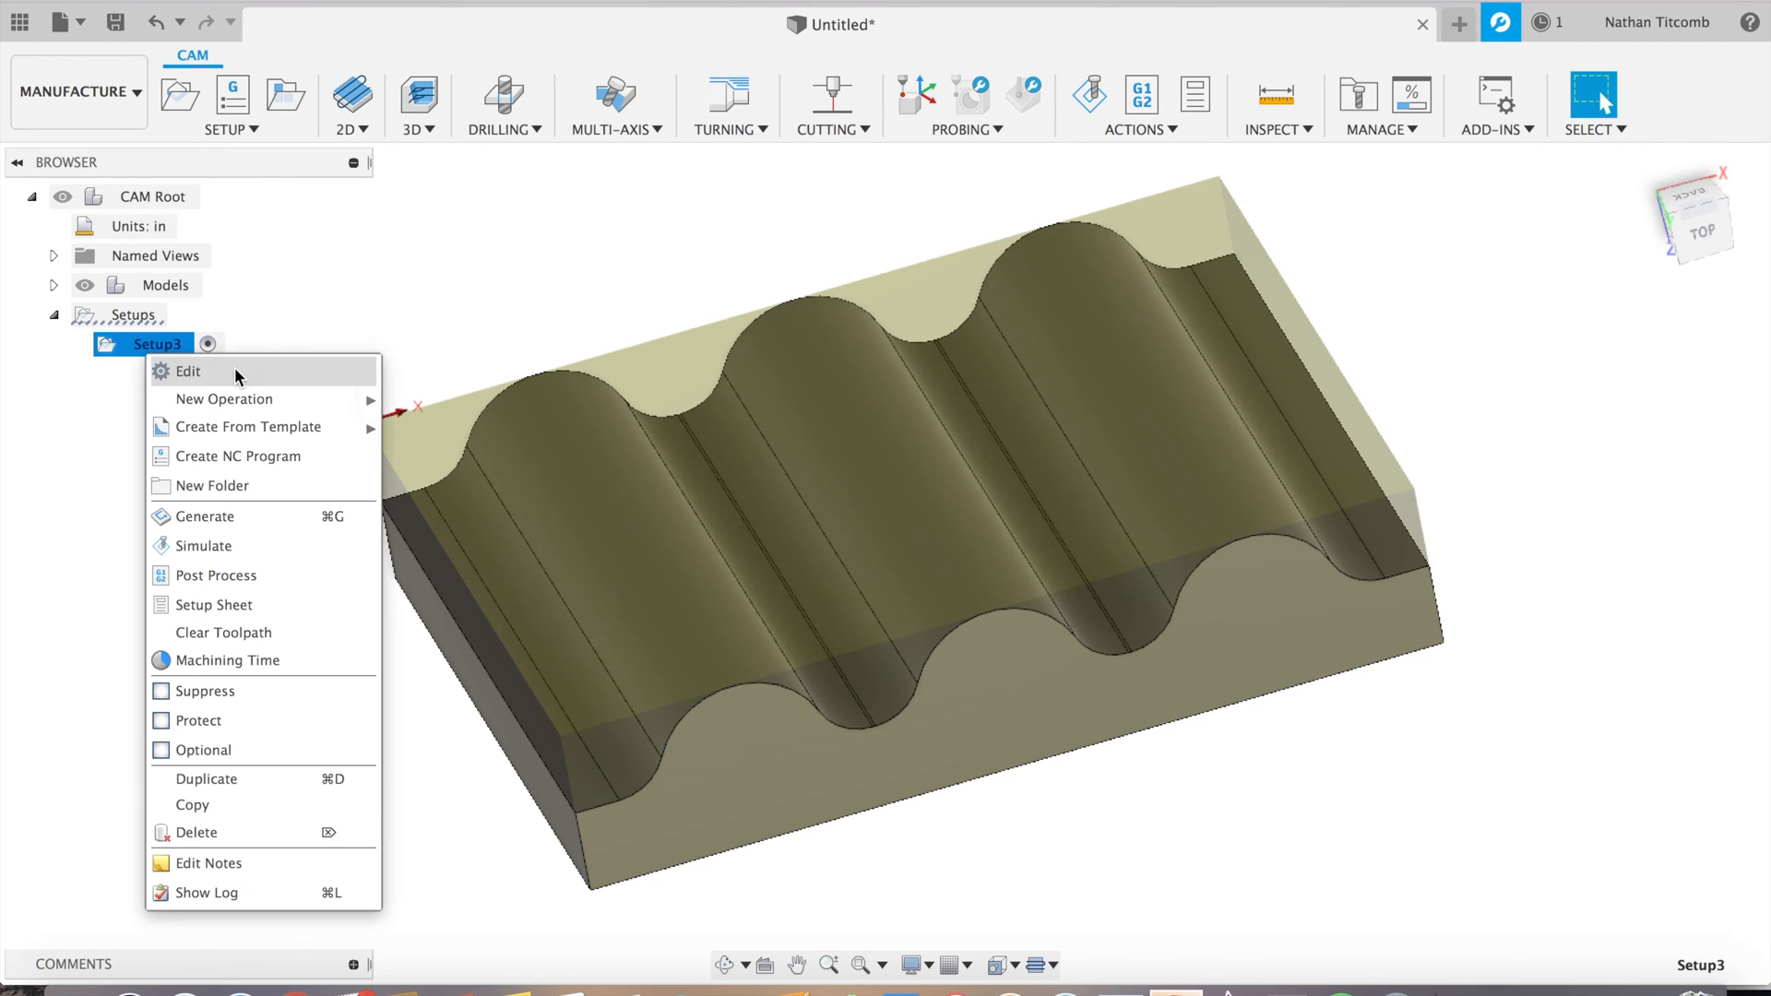
click(187, 371)
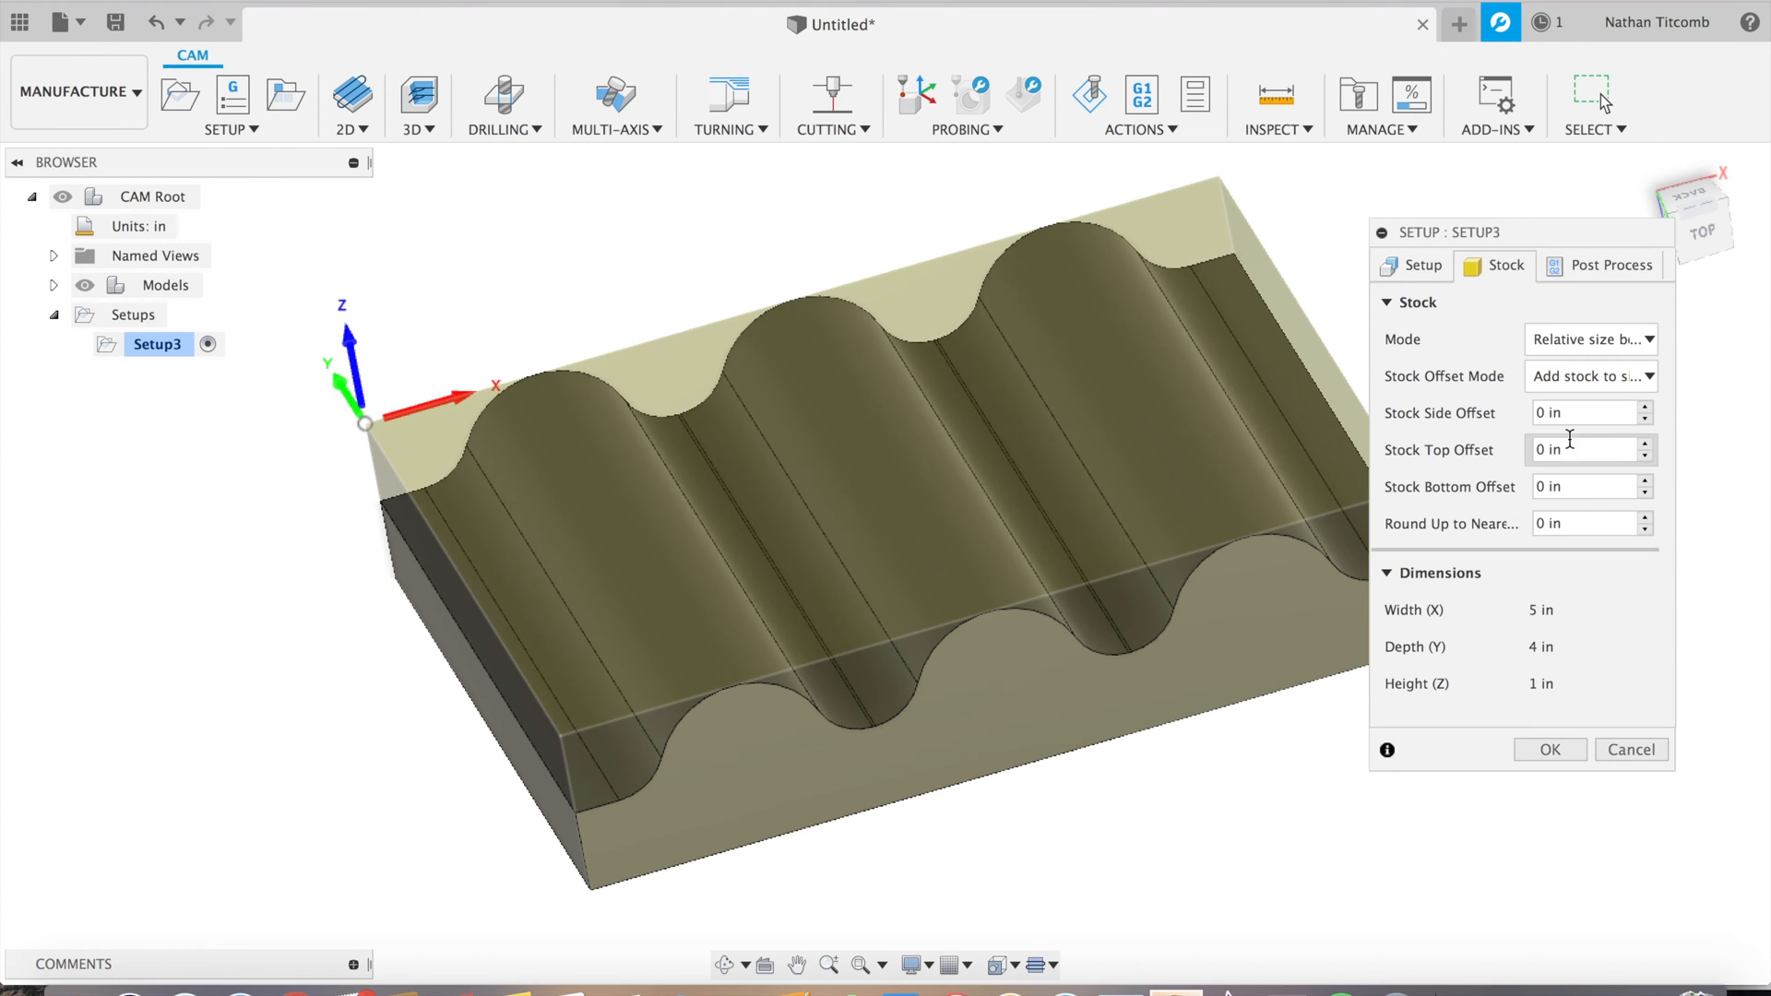
click(1580, 449)
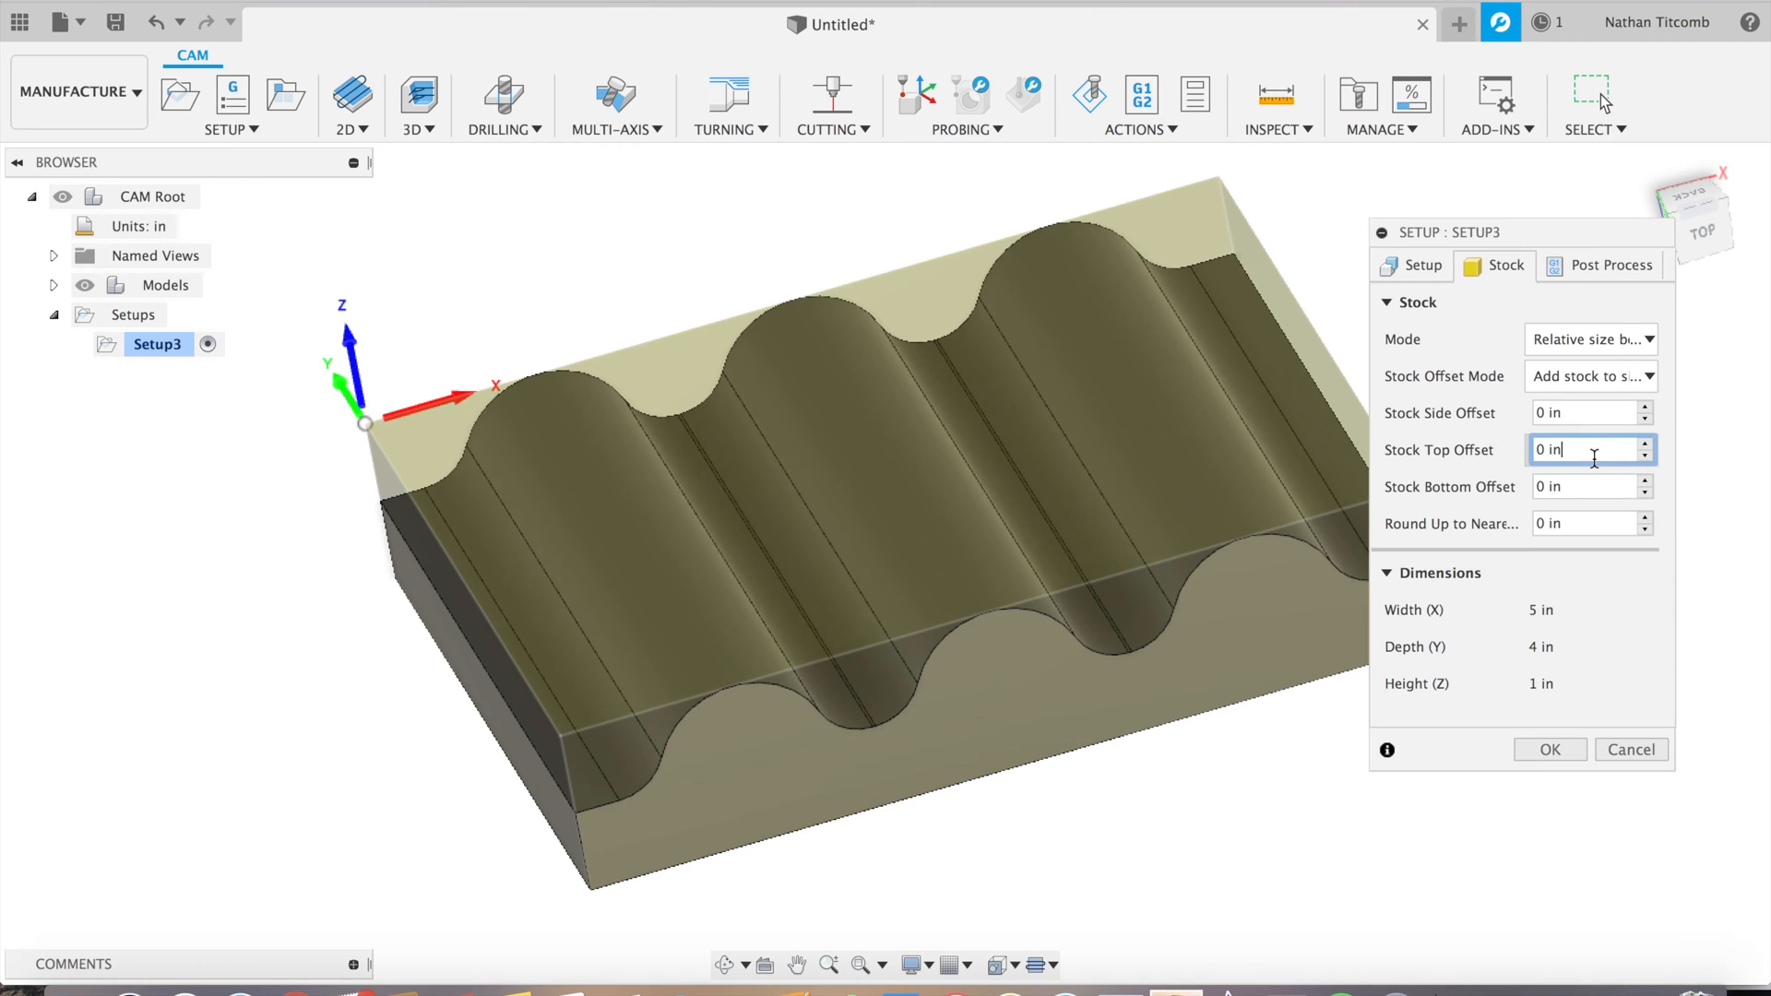
text(0.02)
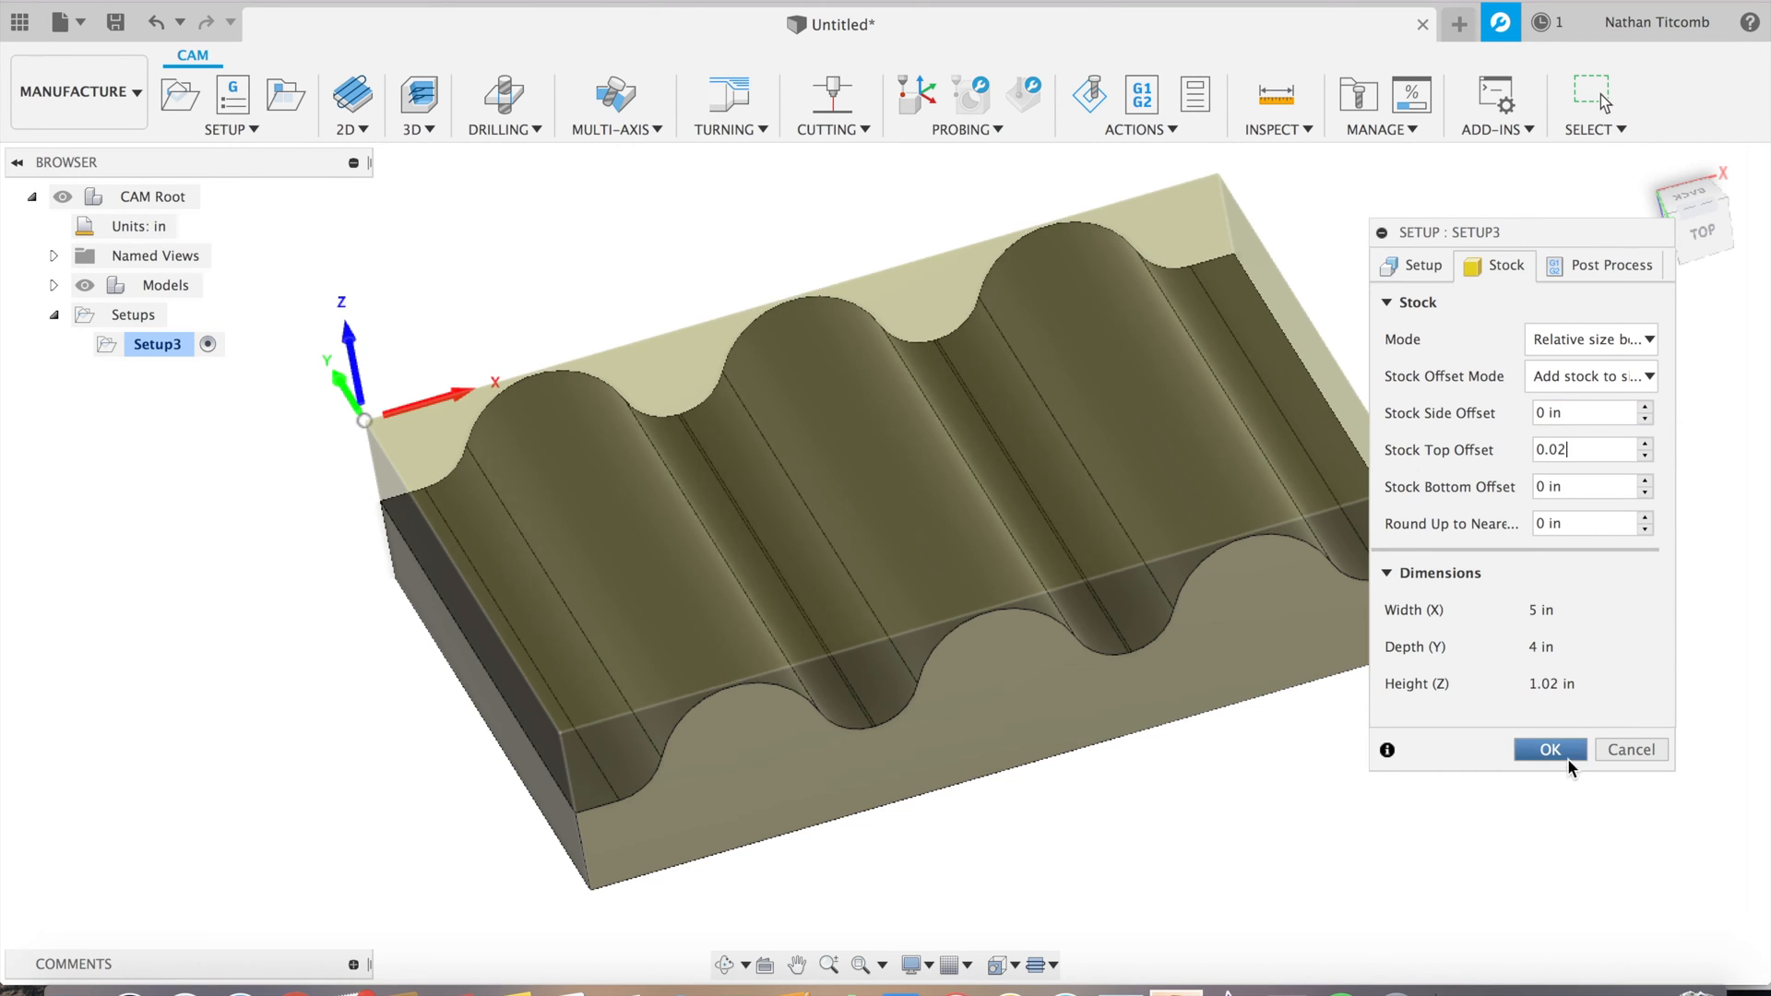
click(1548, 749)
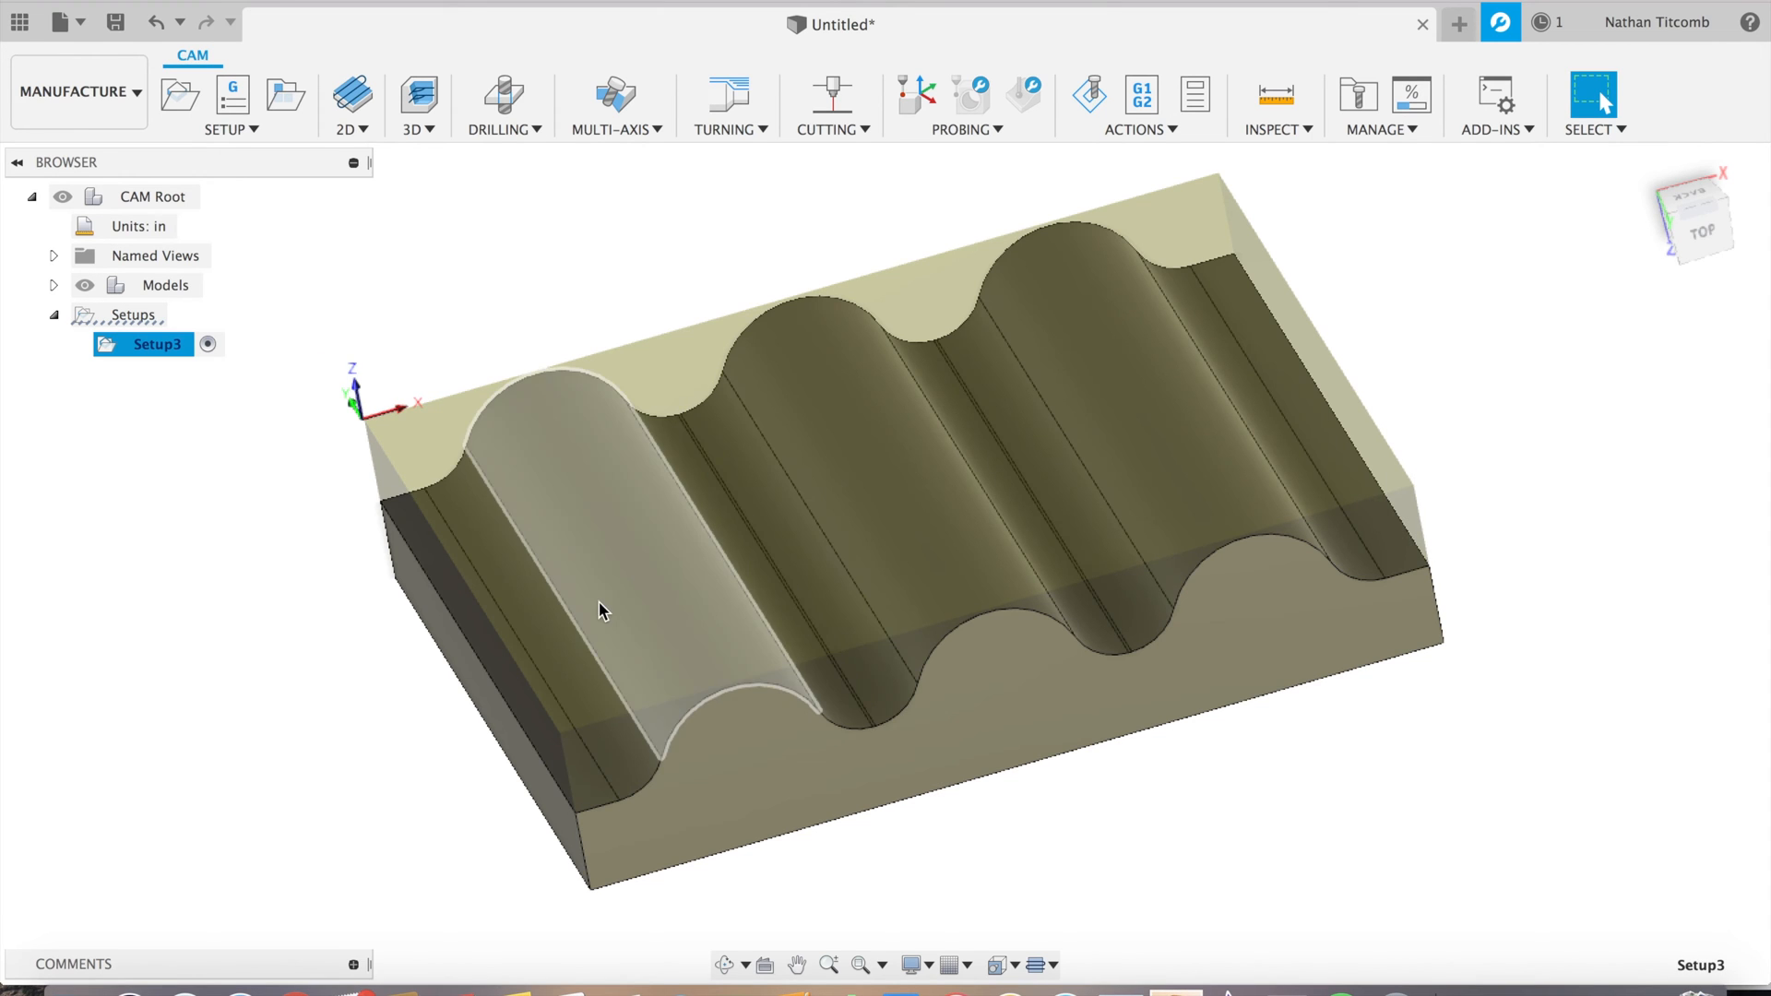
click(1691, 218)
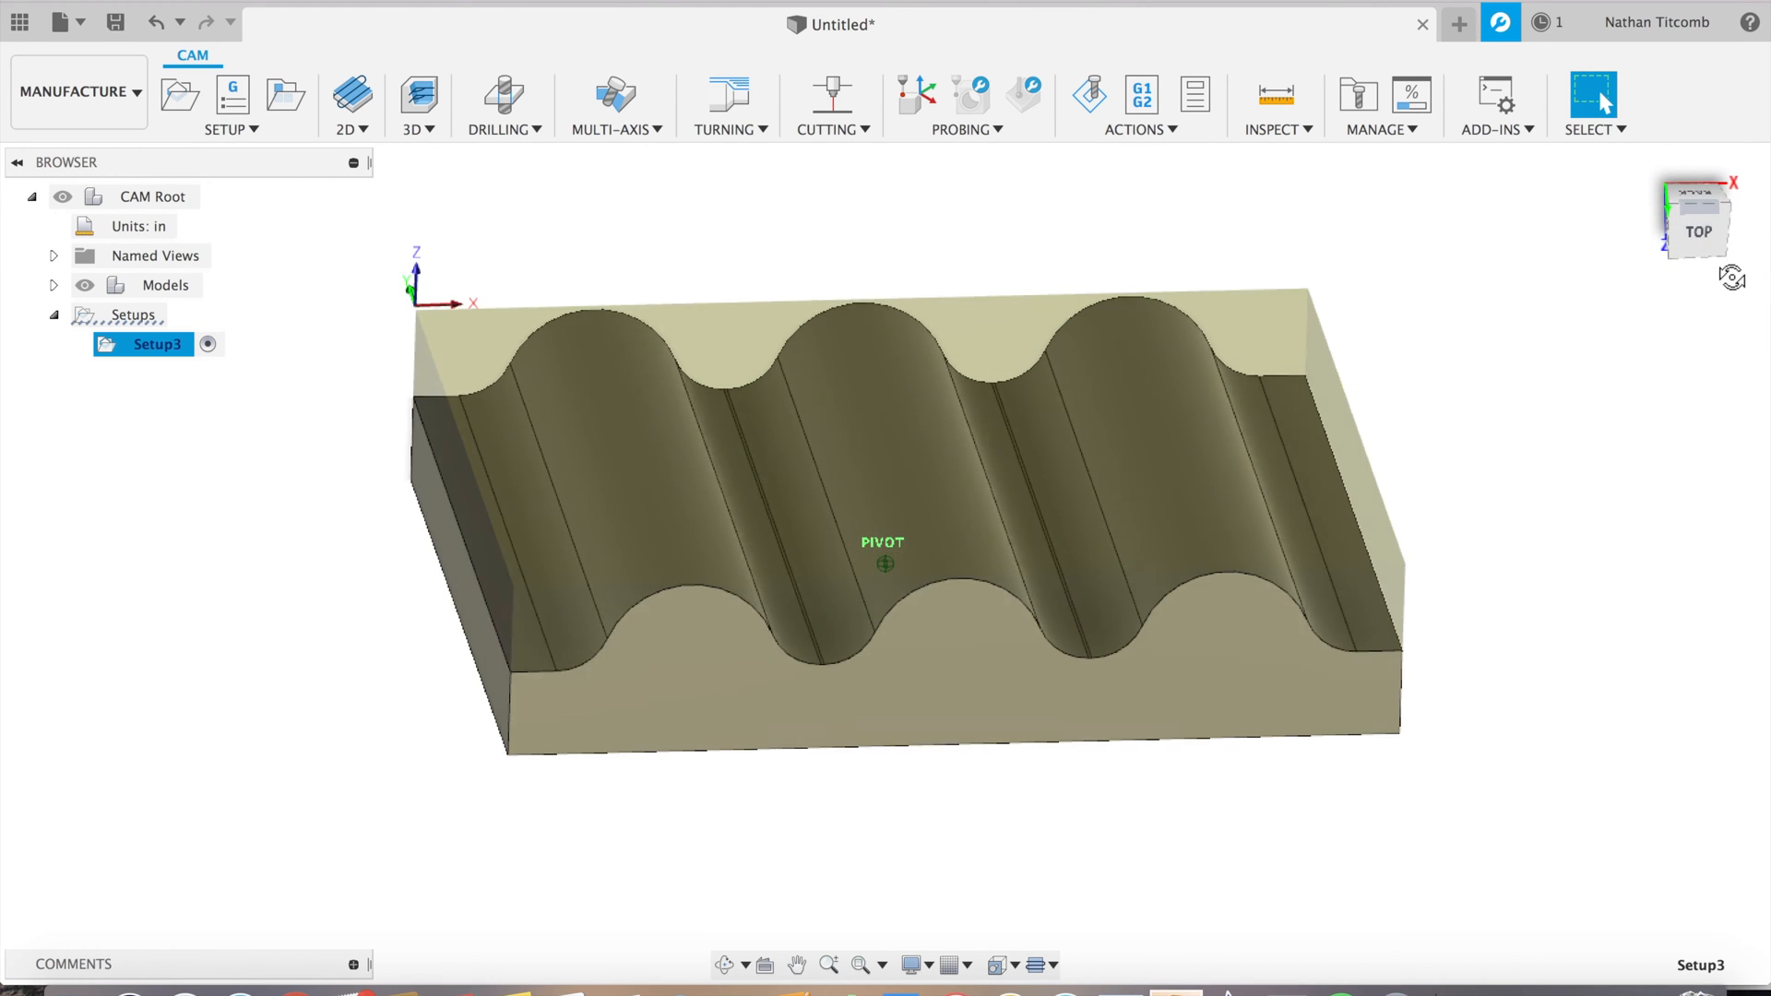
Start a 2D Face operation using the Ø3" face mill from the library
click(351, 105)
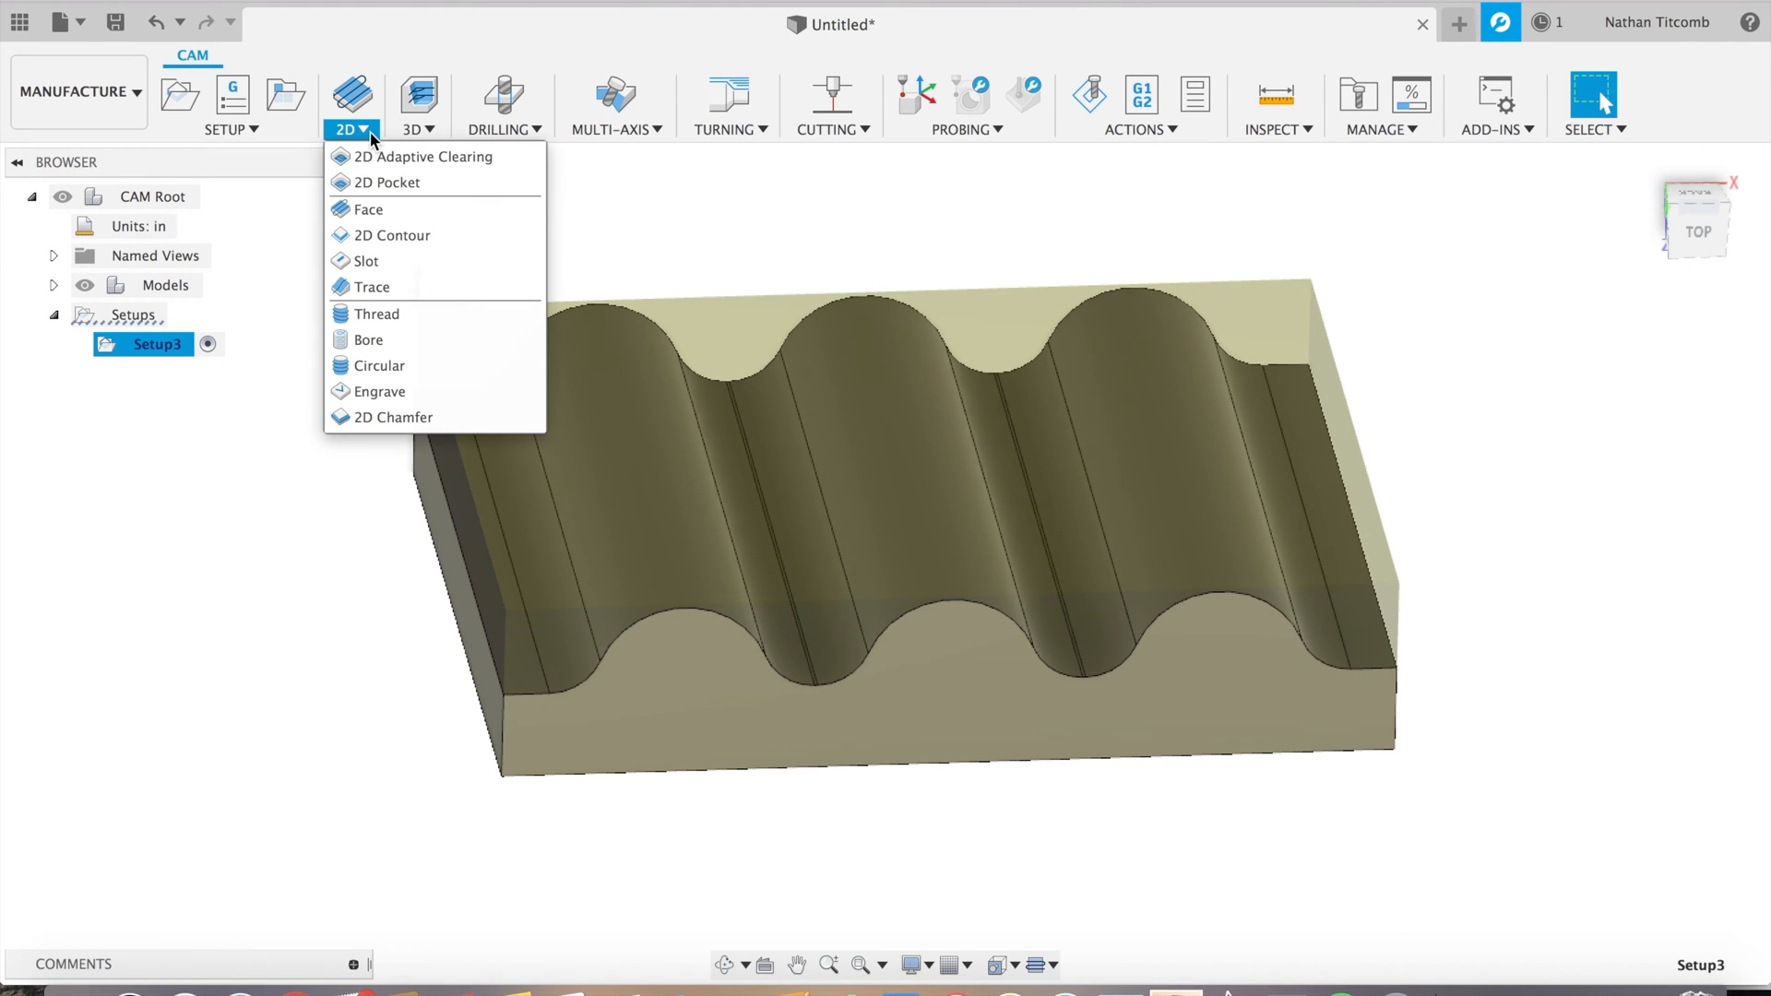
mouse_move(367, 261)
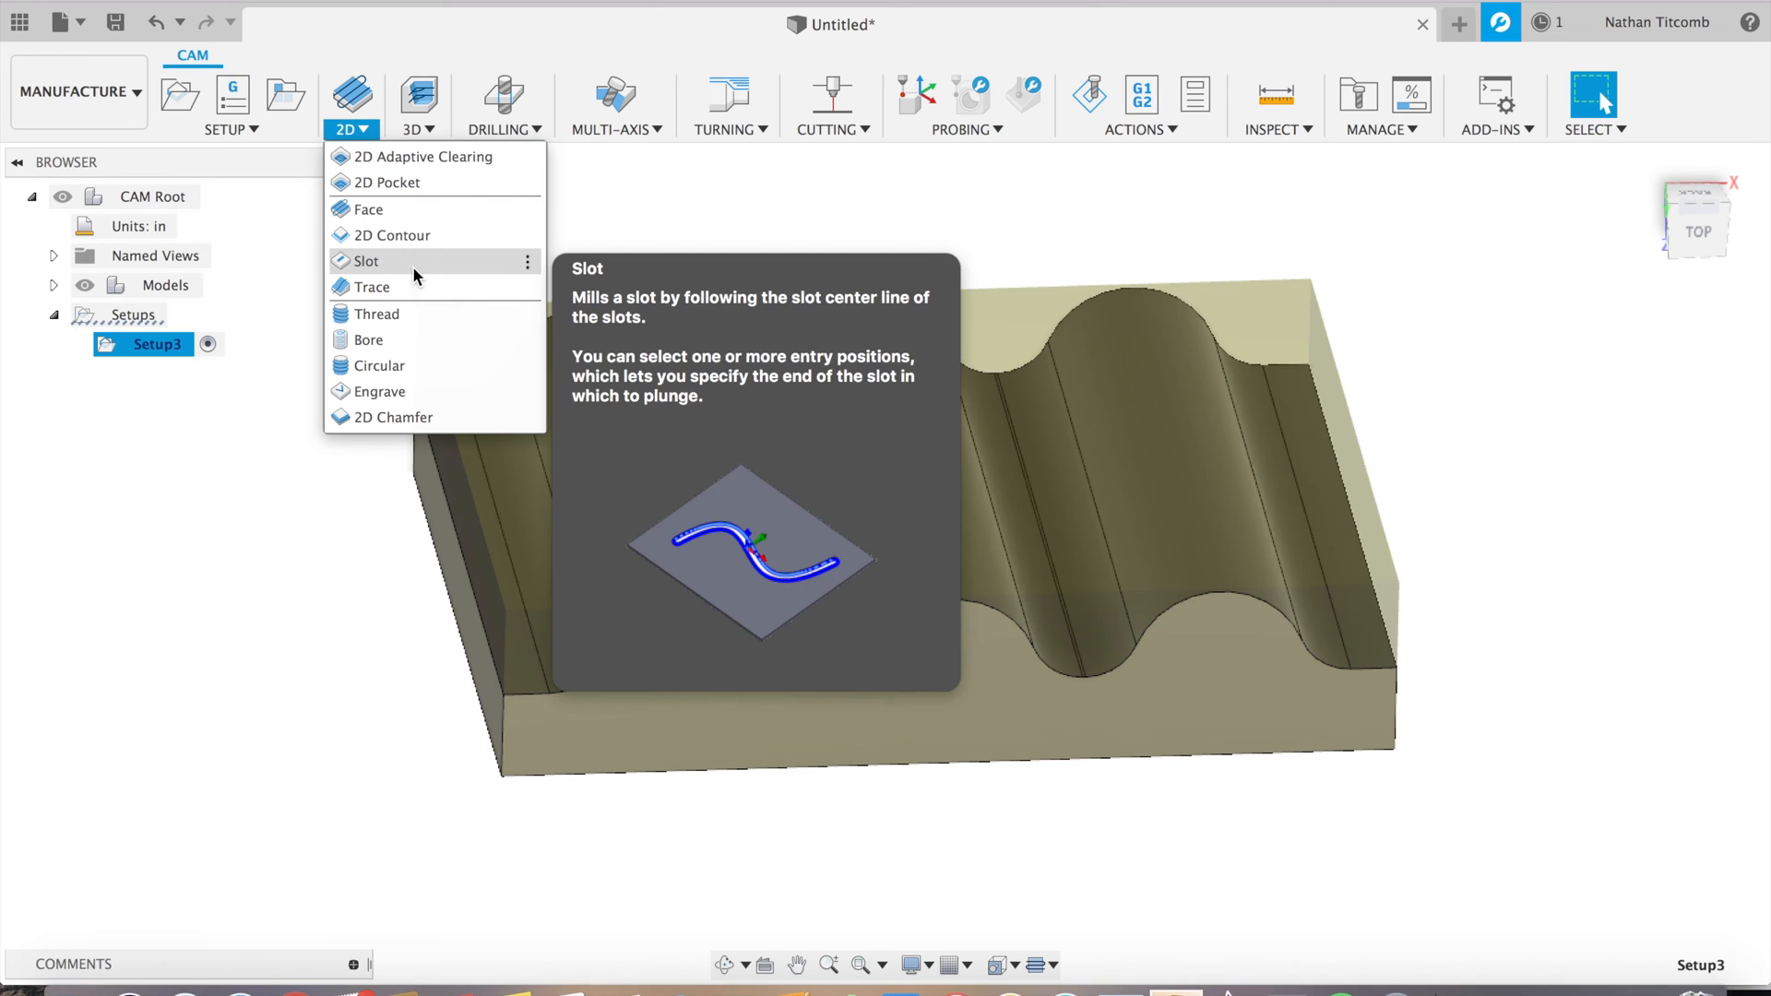
click(368, 209)
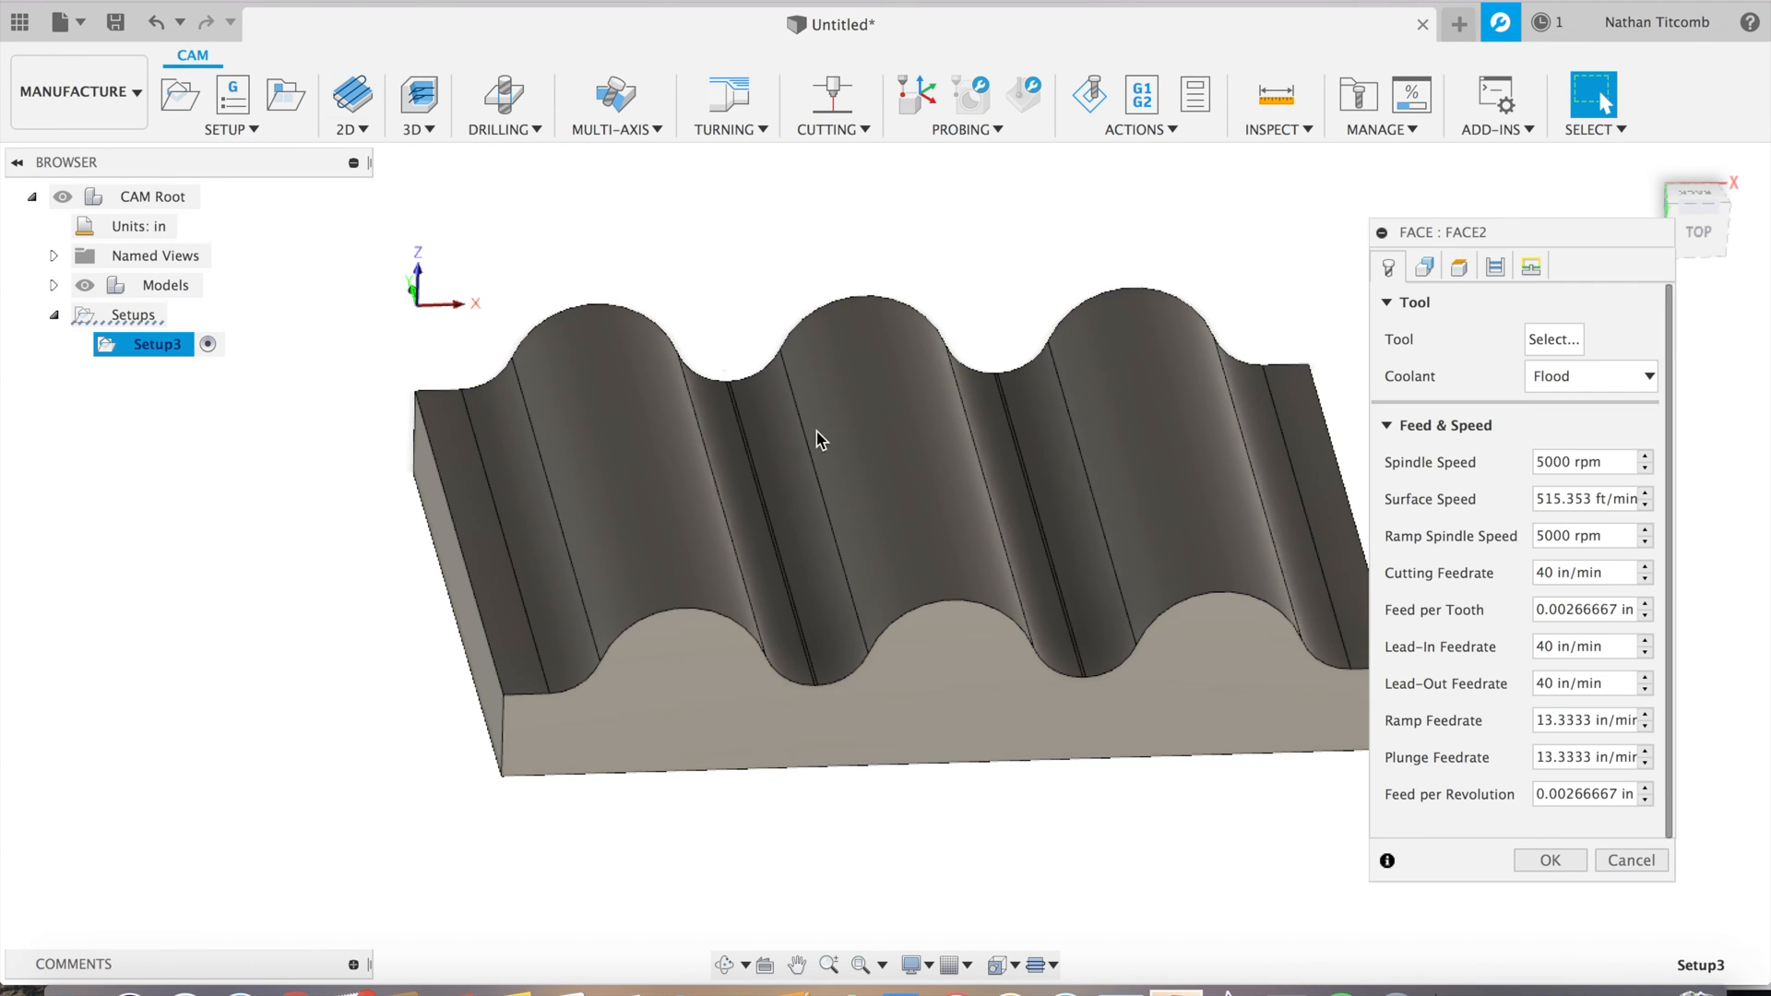
click(1551, 338)
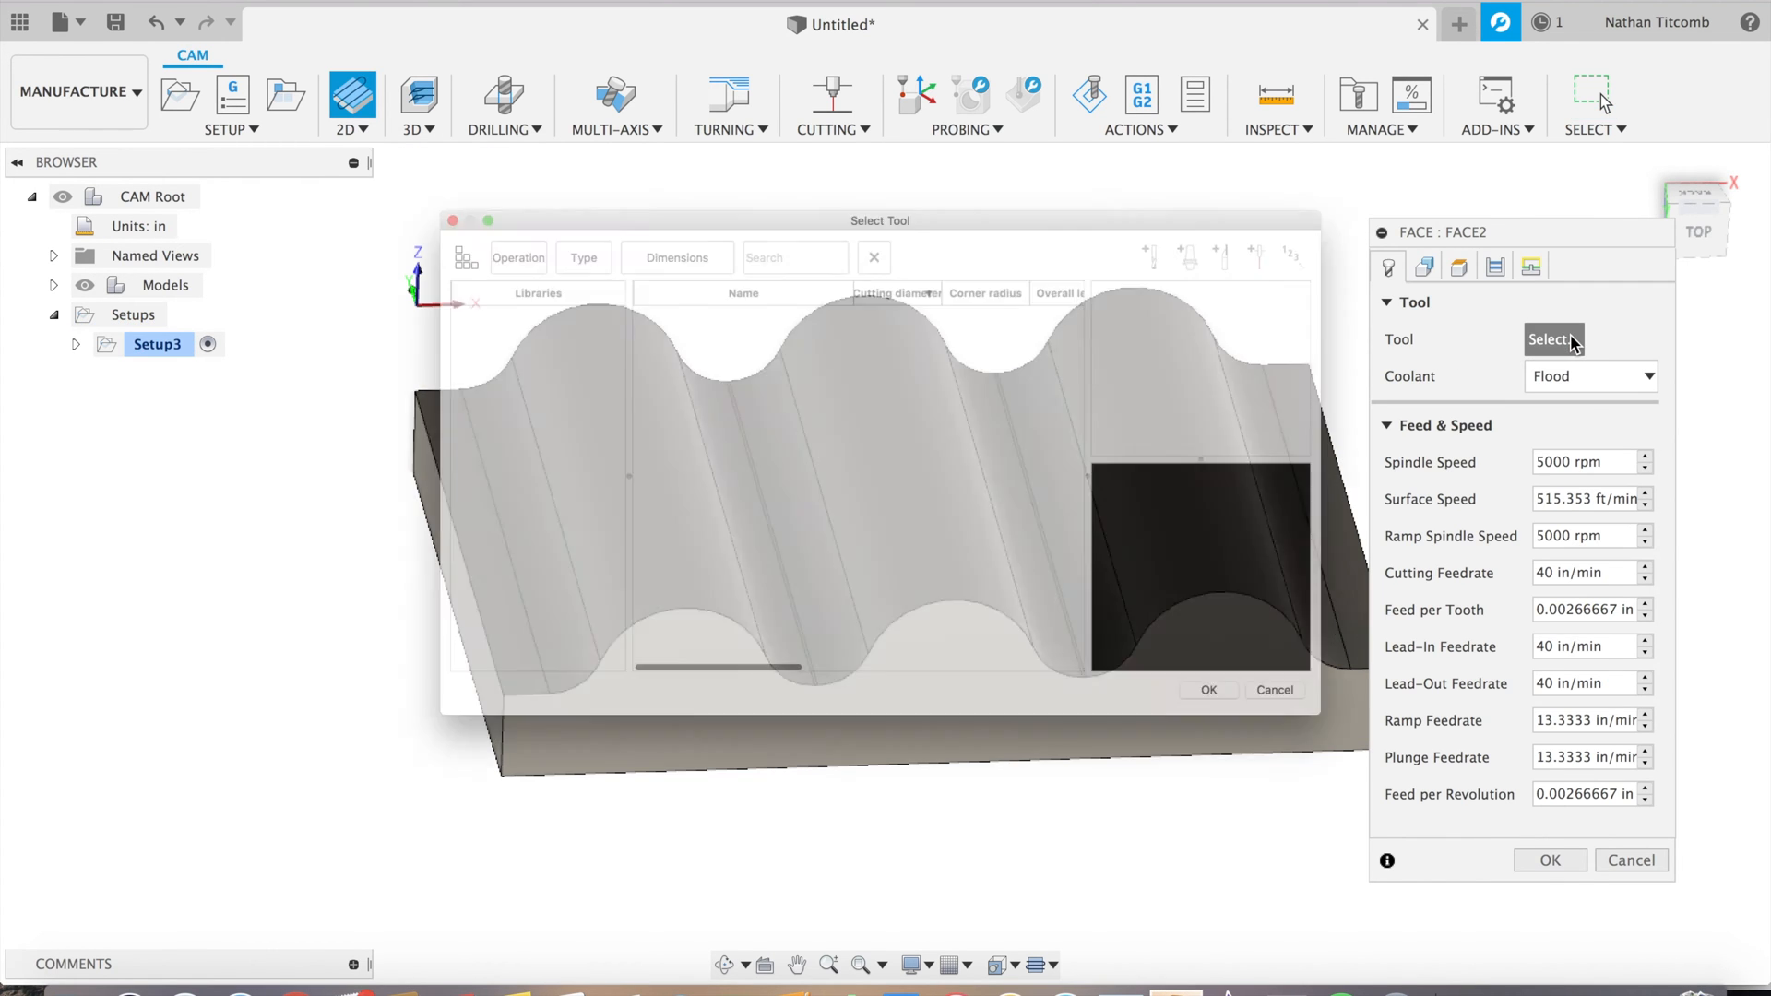
click(687, 276)
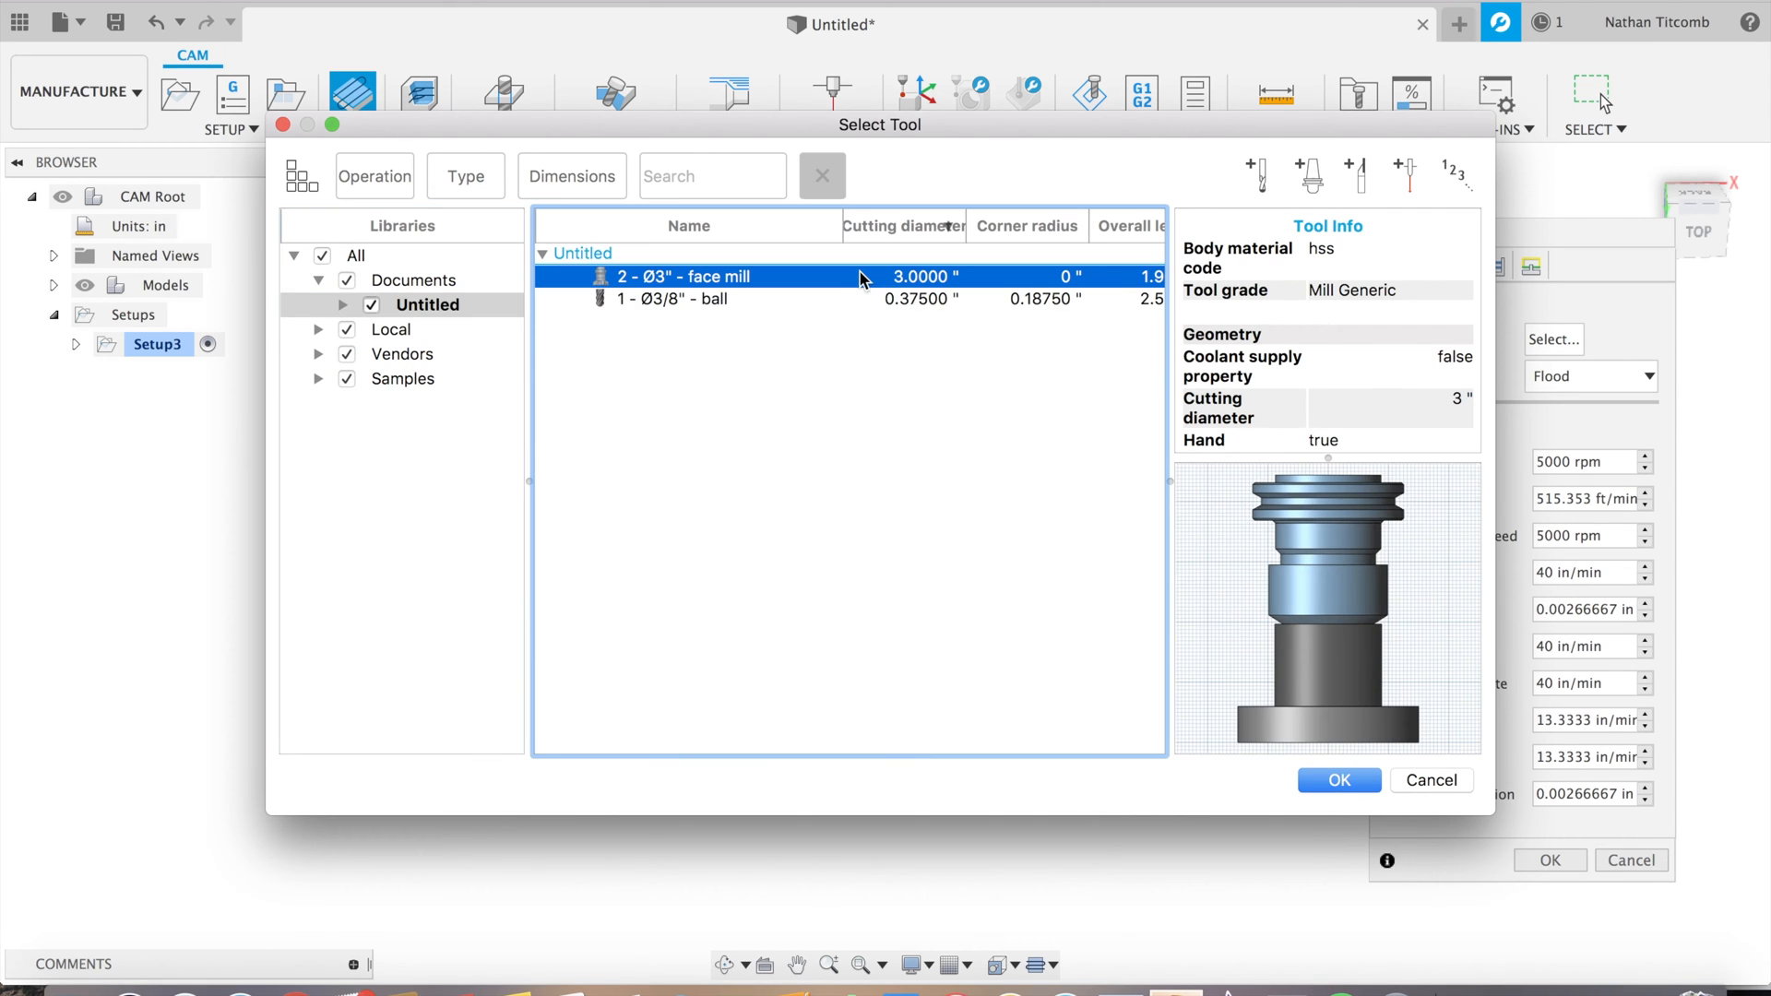
click(1337, 780)
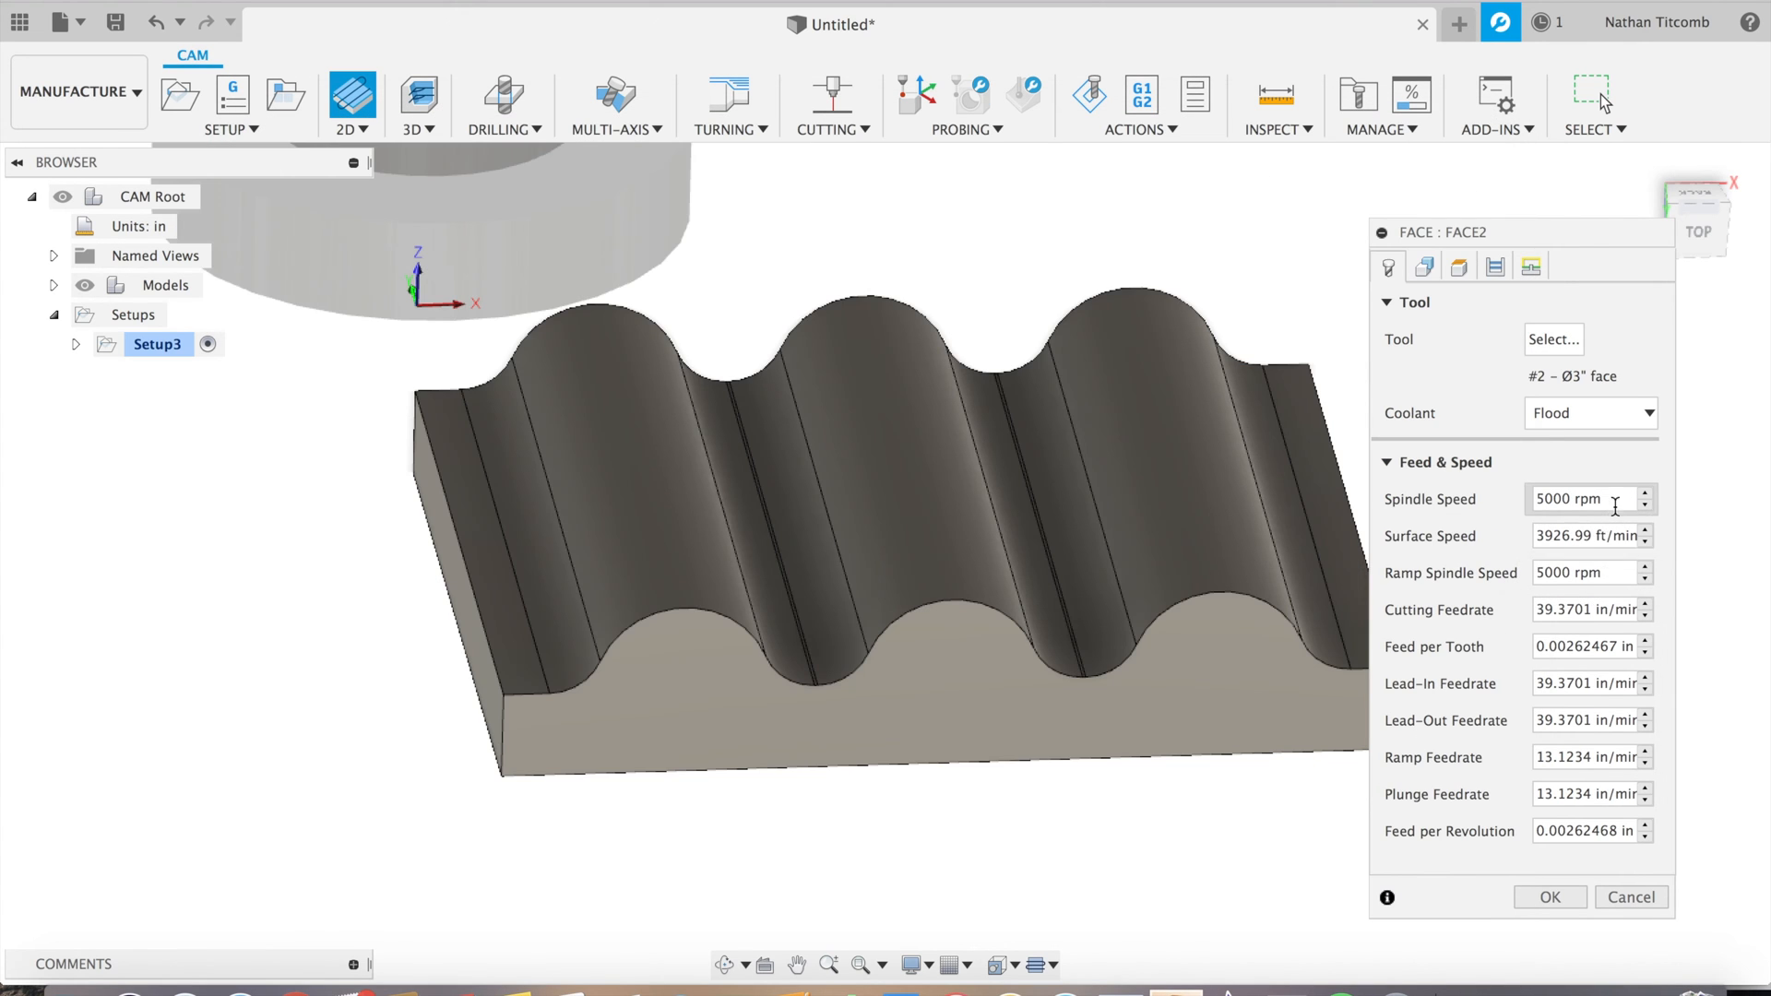
Enter a 4000 rpm spindle speed and feedrates of 40 for the face operation
text(4)
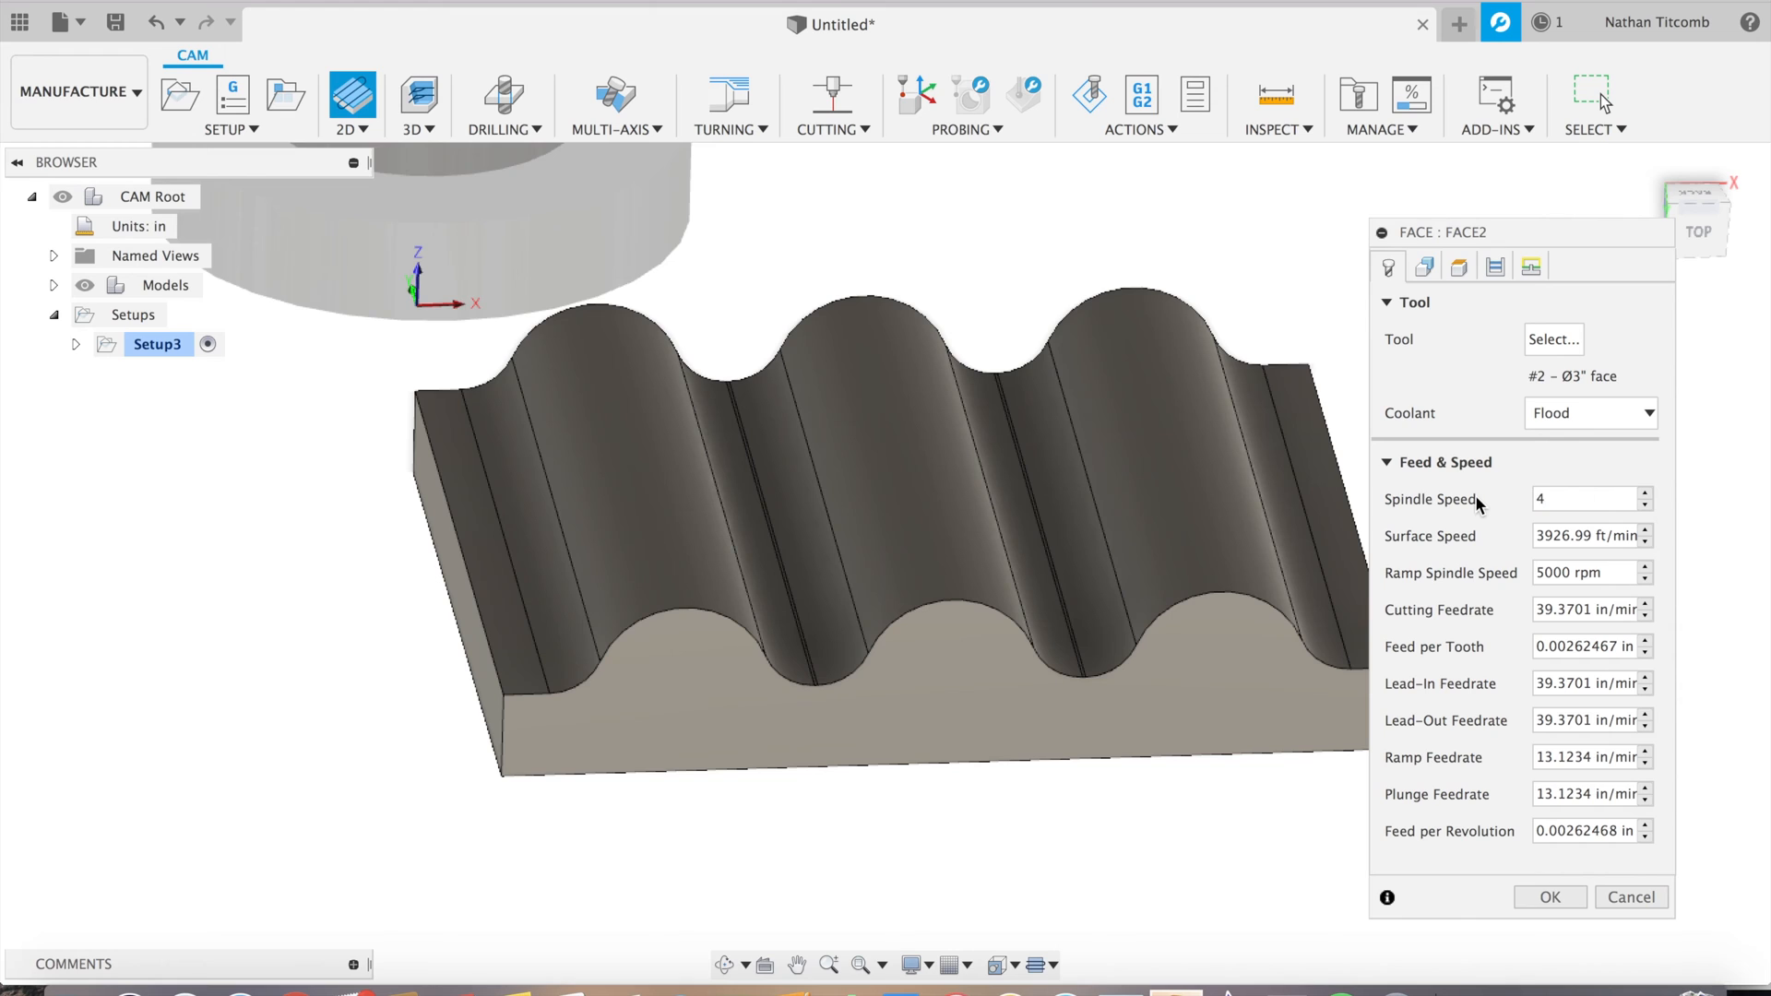
text(000)
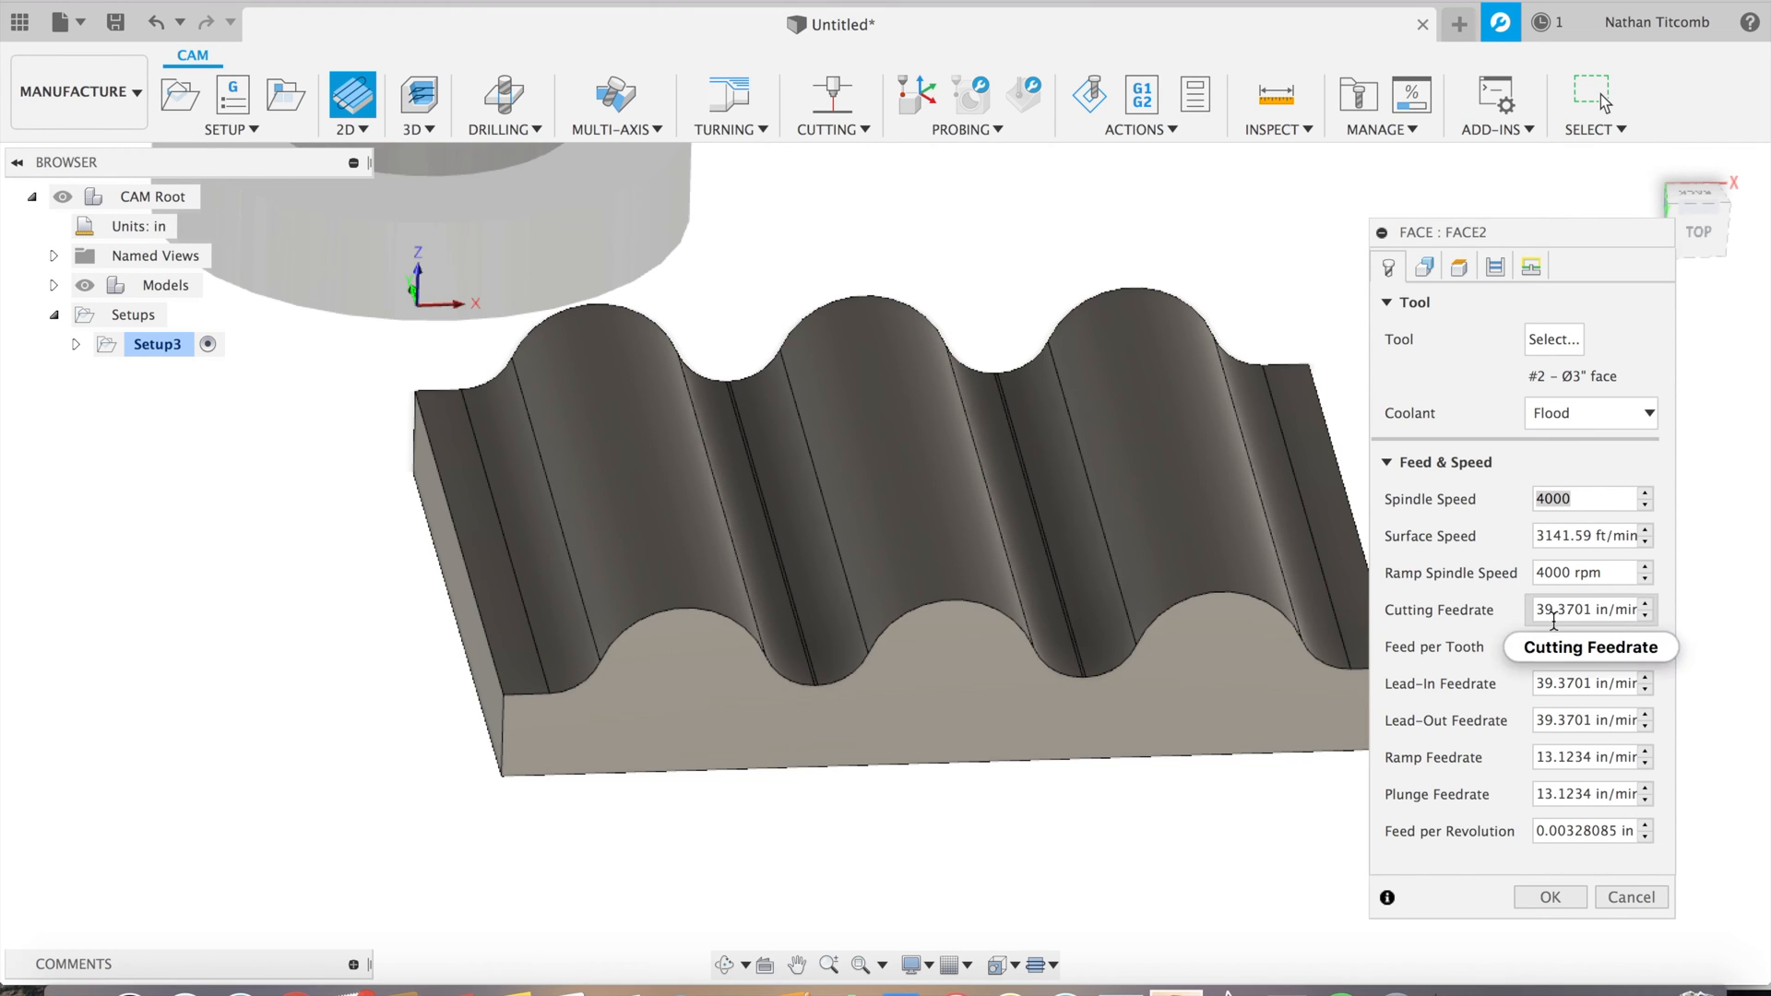
text(40)
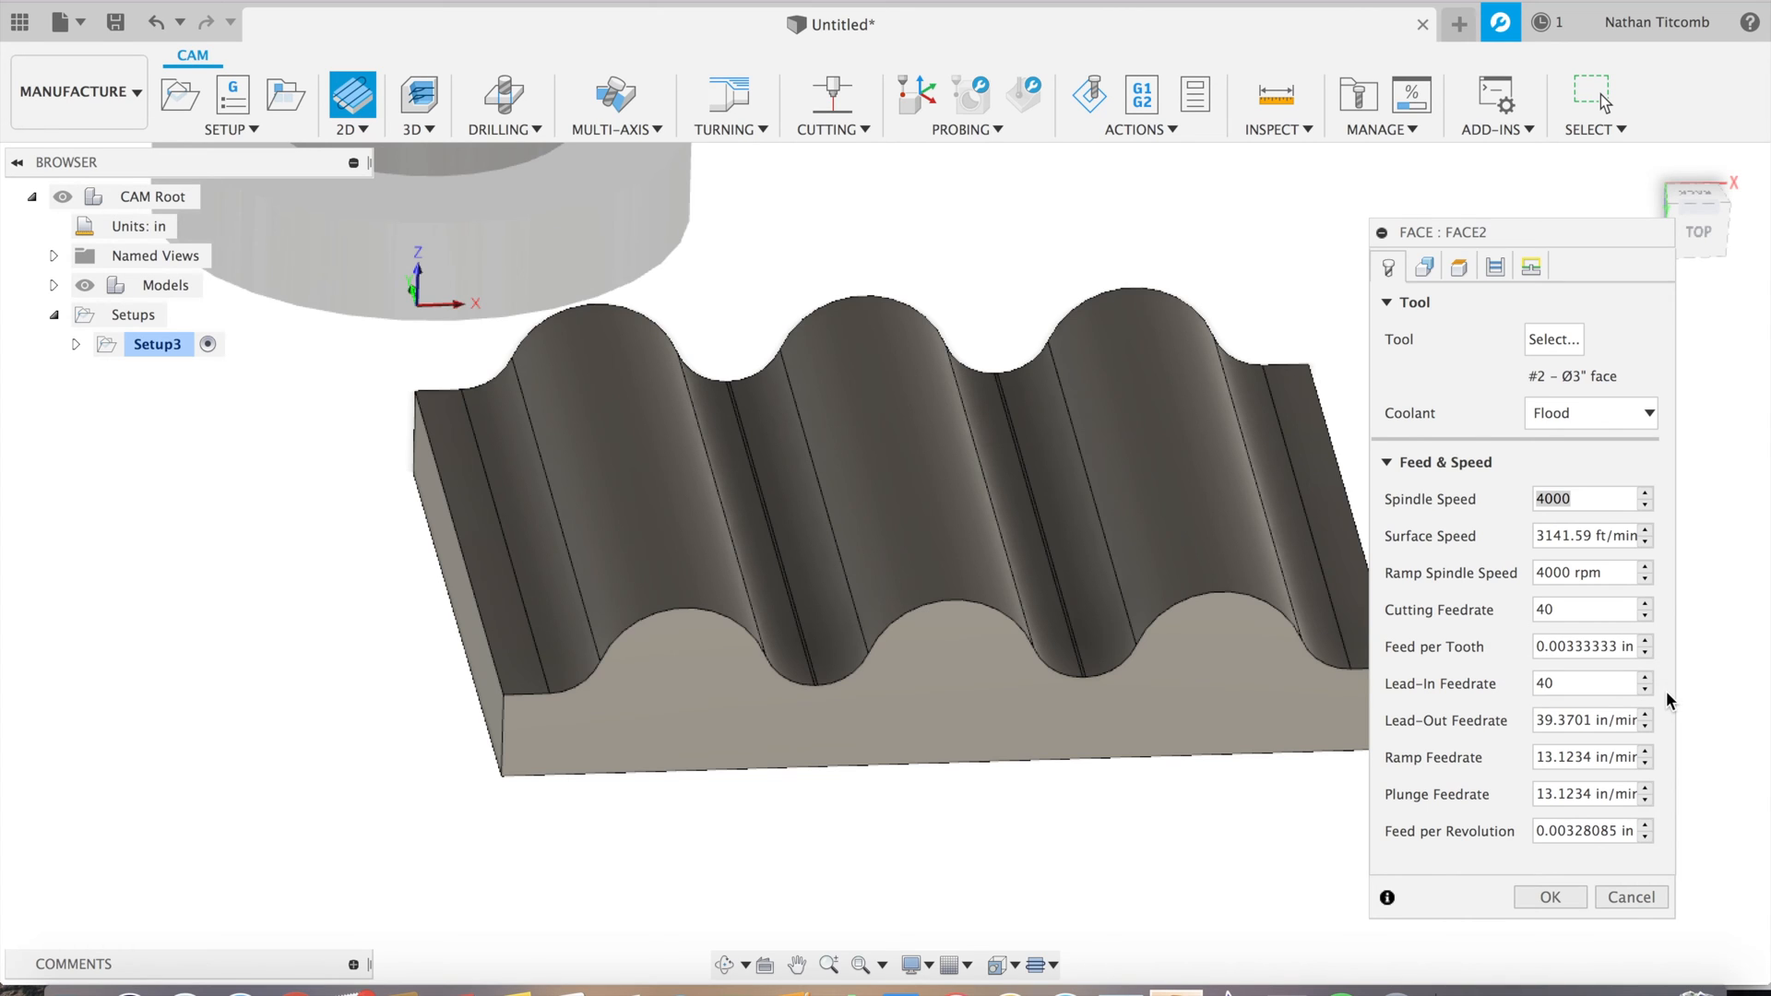
mouse_move(1586, 719)
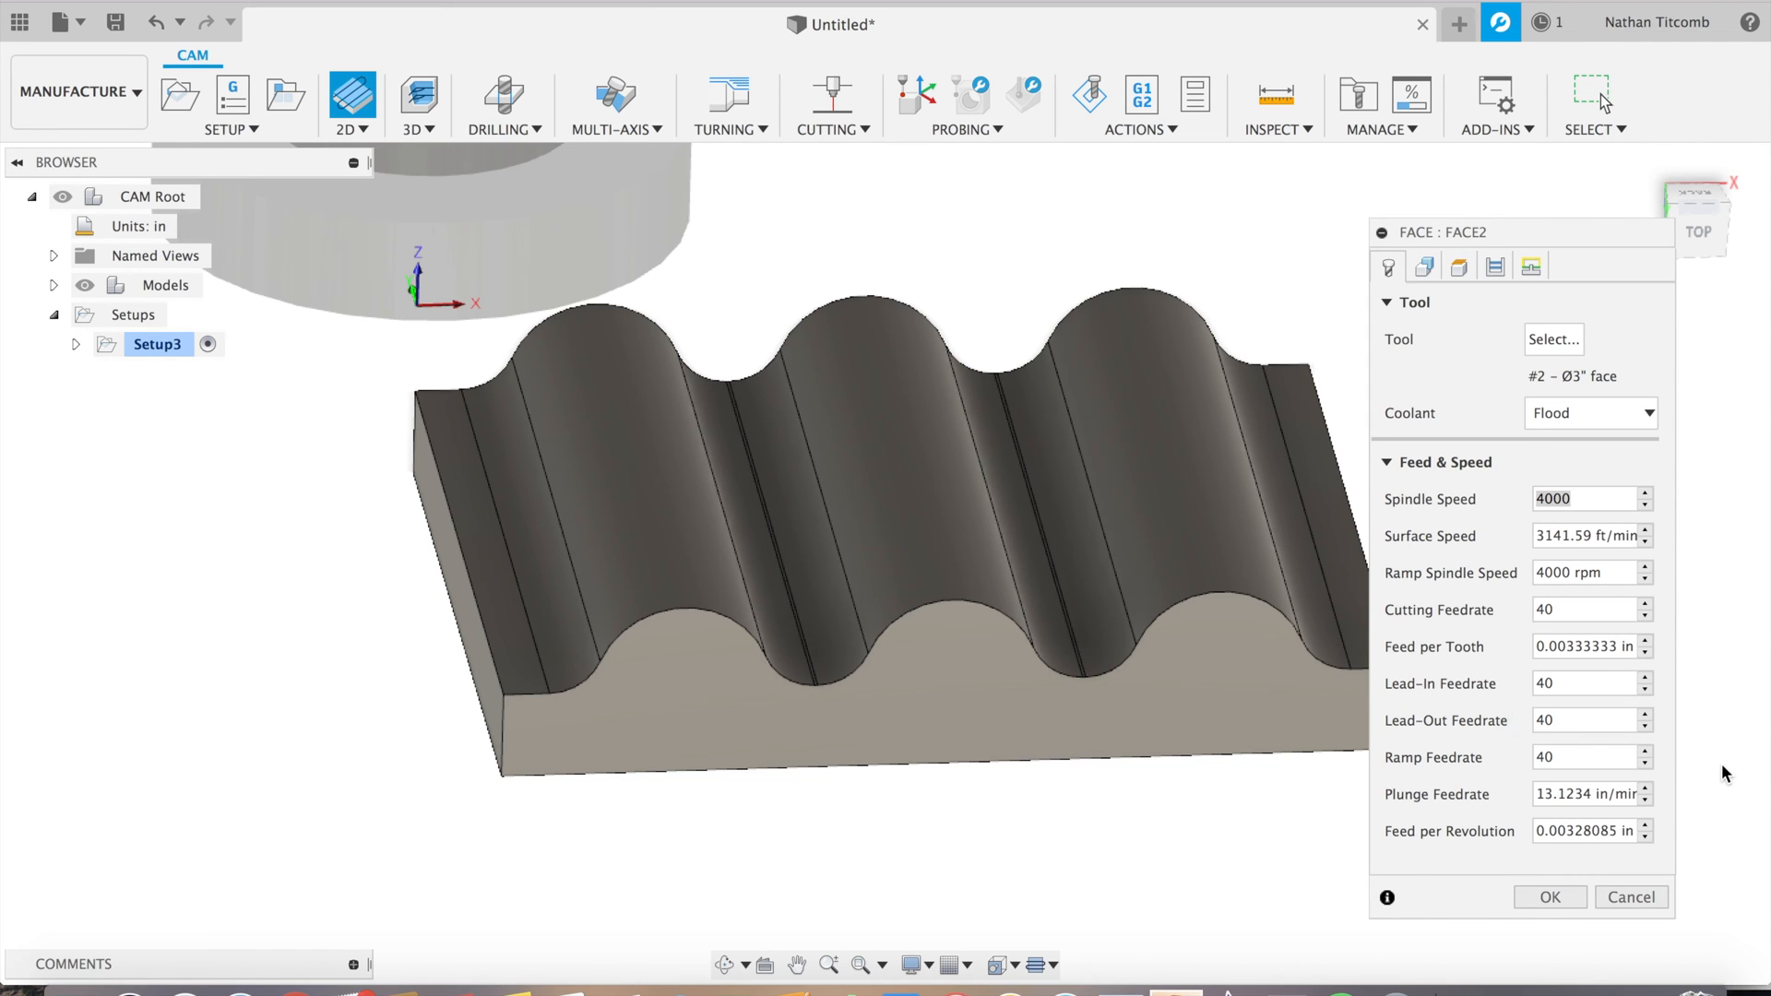
mouse_move(1591, 793)
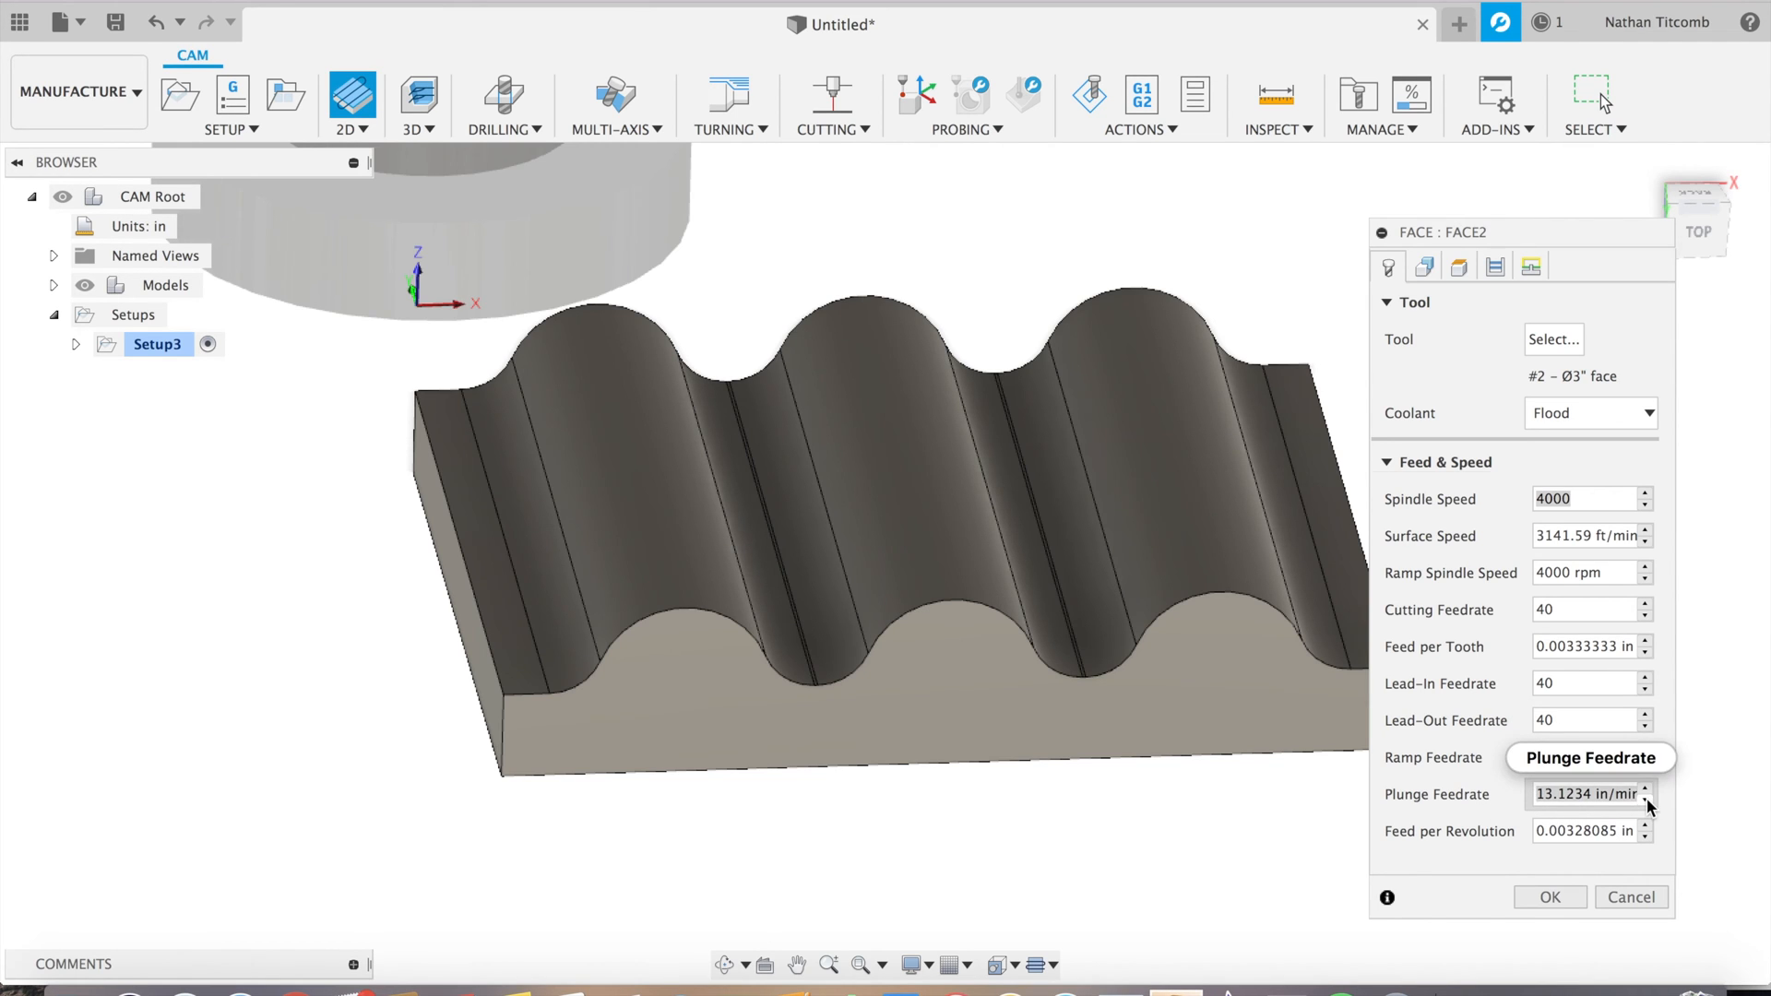
Review the geometry and linking settings, create Face2, and start 3D Adaptive Clearing
click(1458, 267)
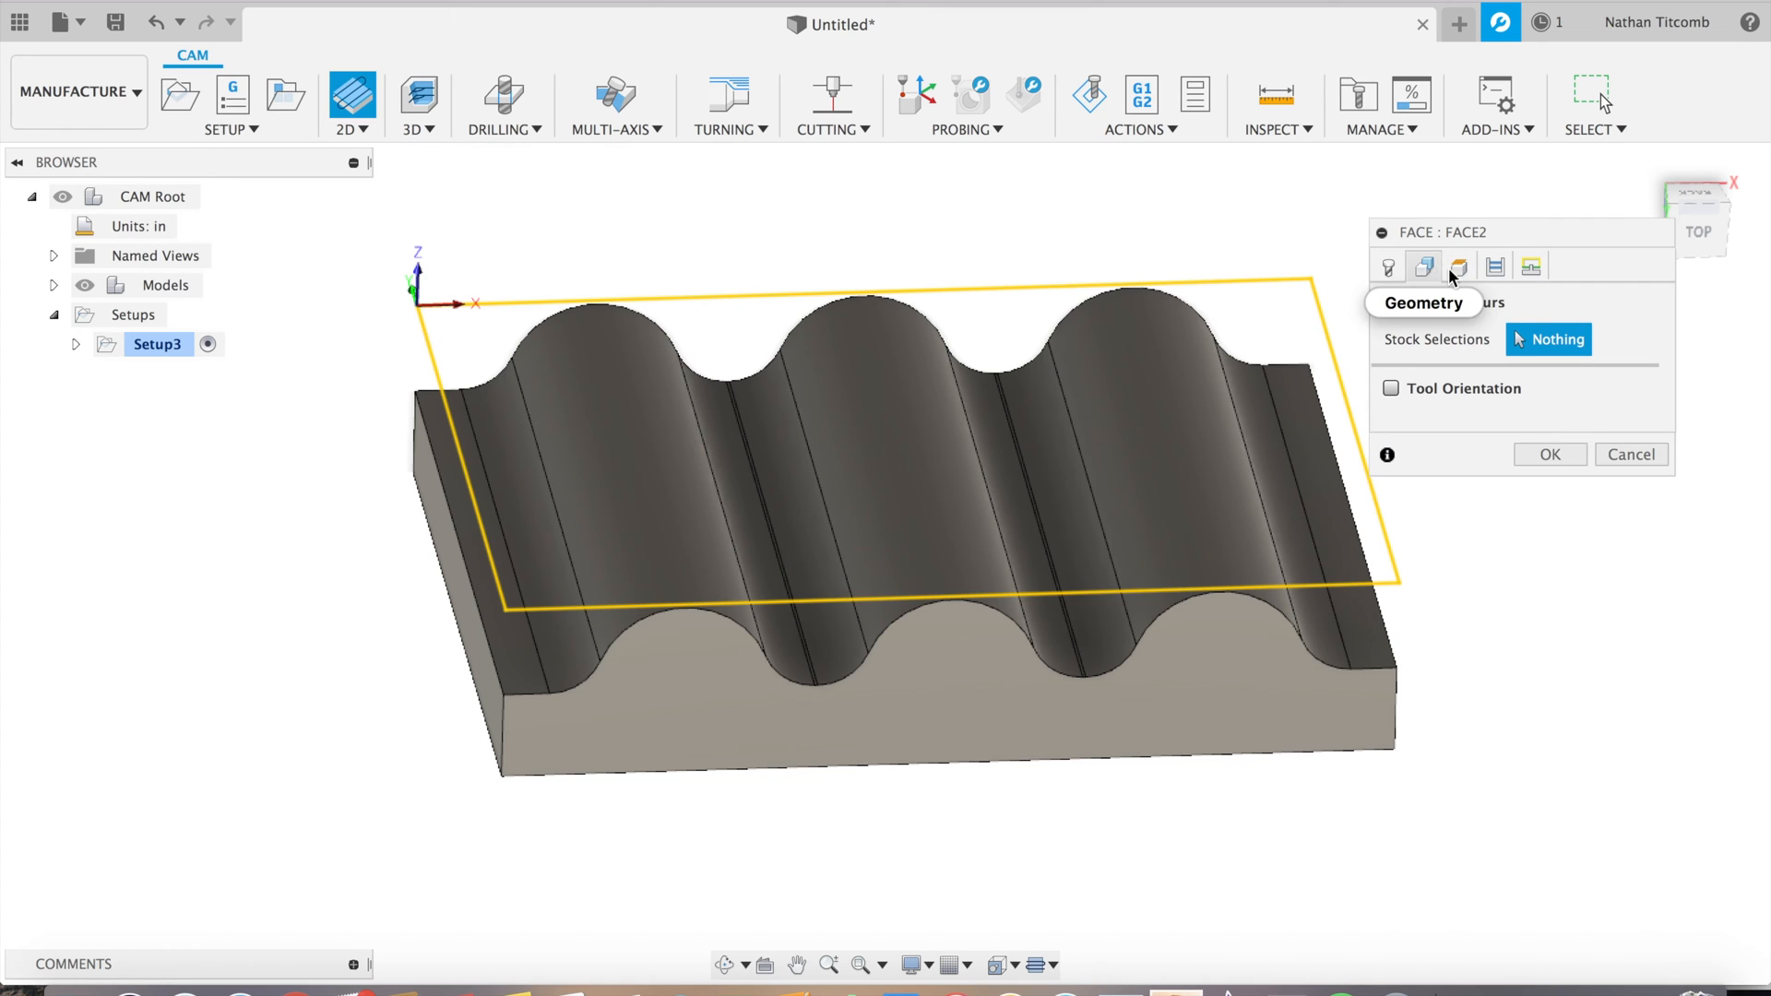
mouse_move(1494, 267)
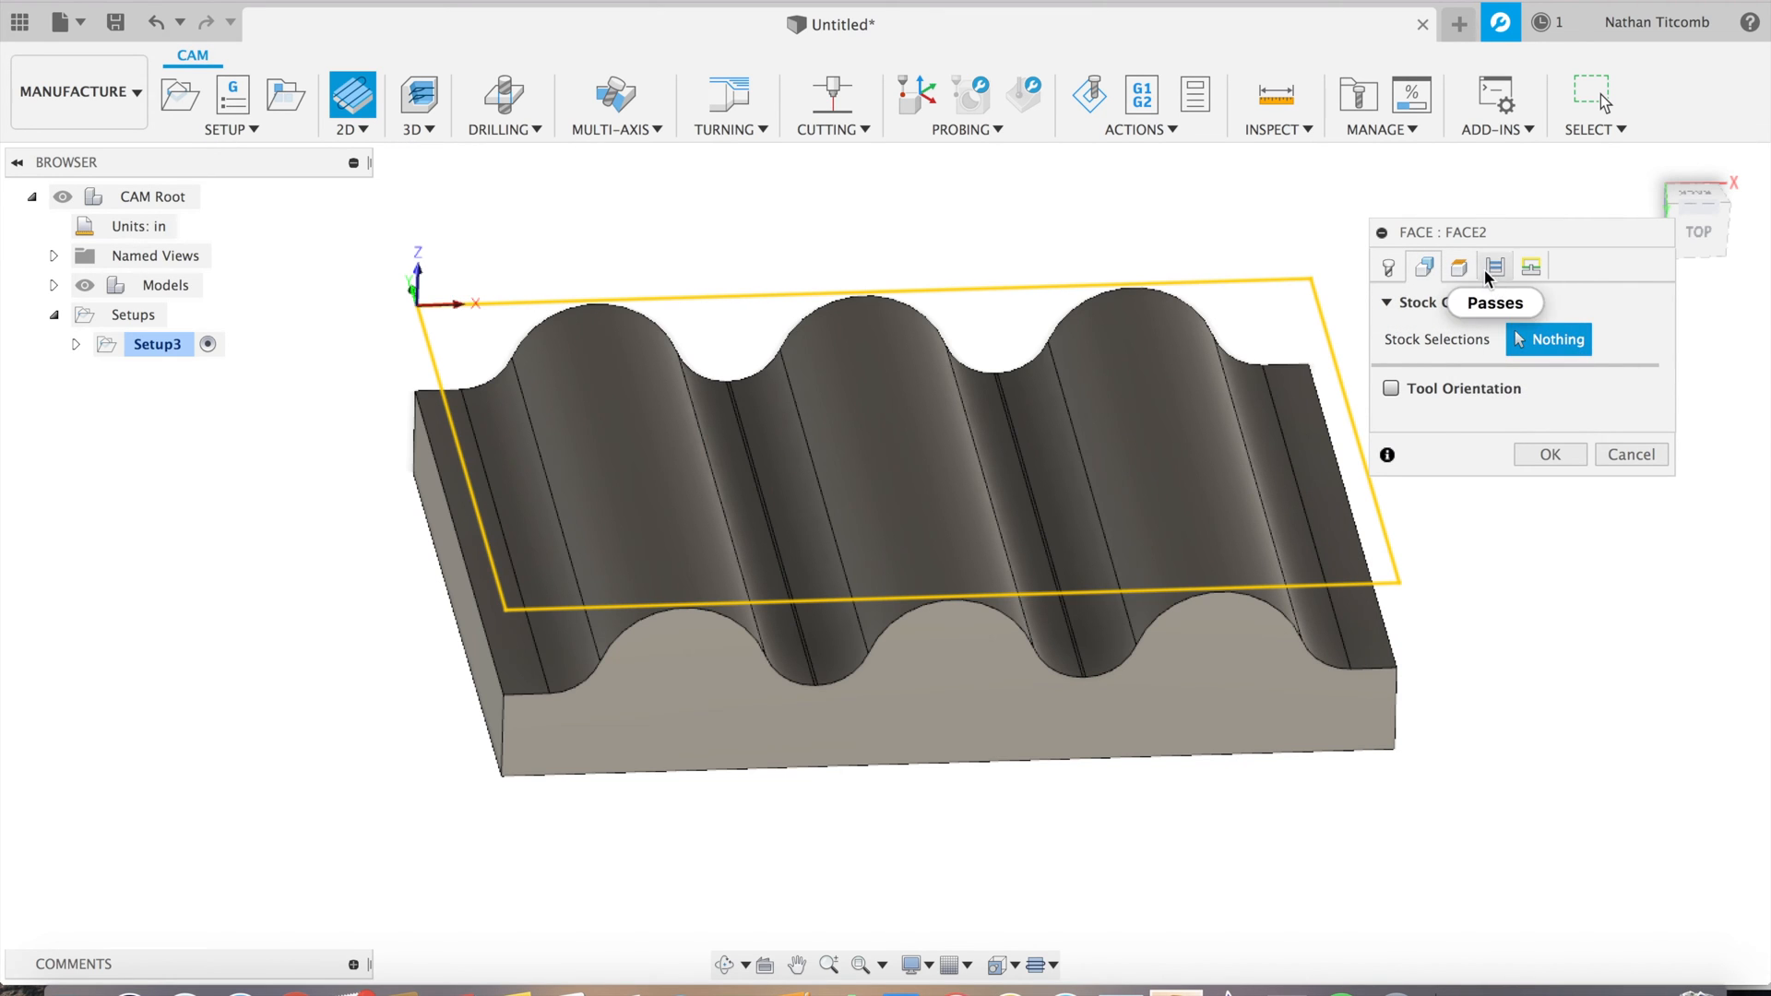
click(1530, 267)
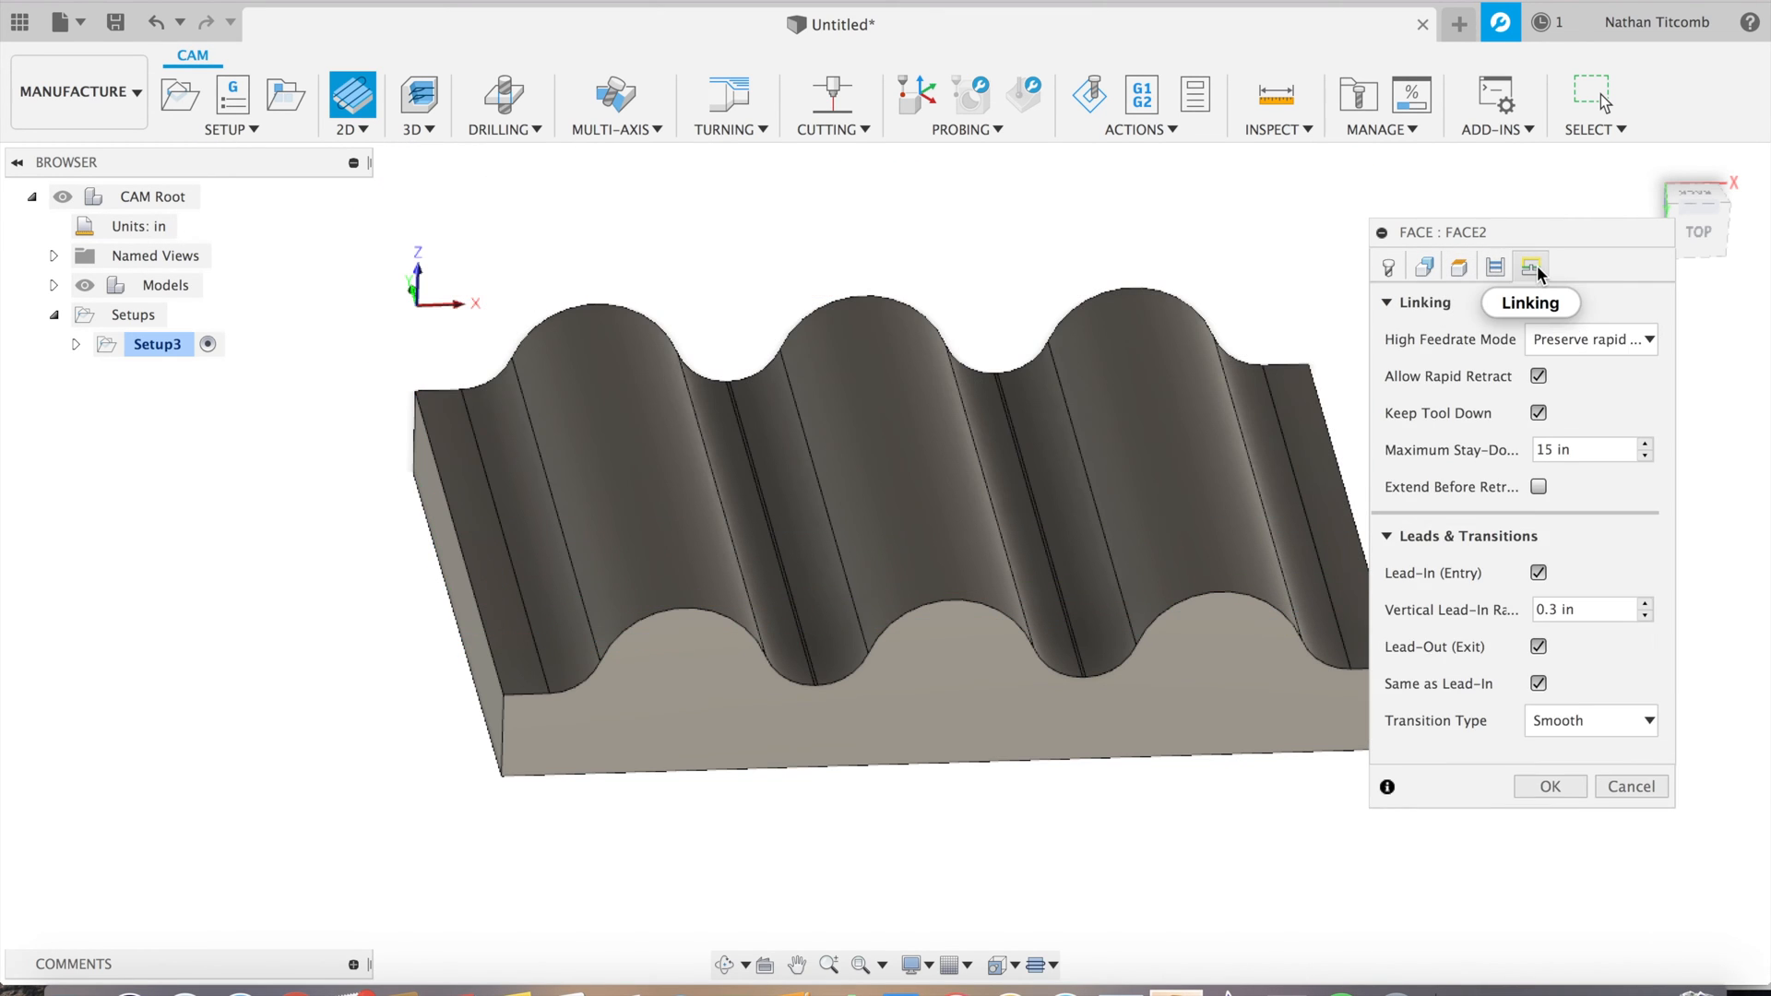
mouse_move(1359, 763)
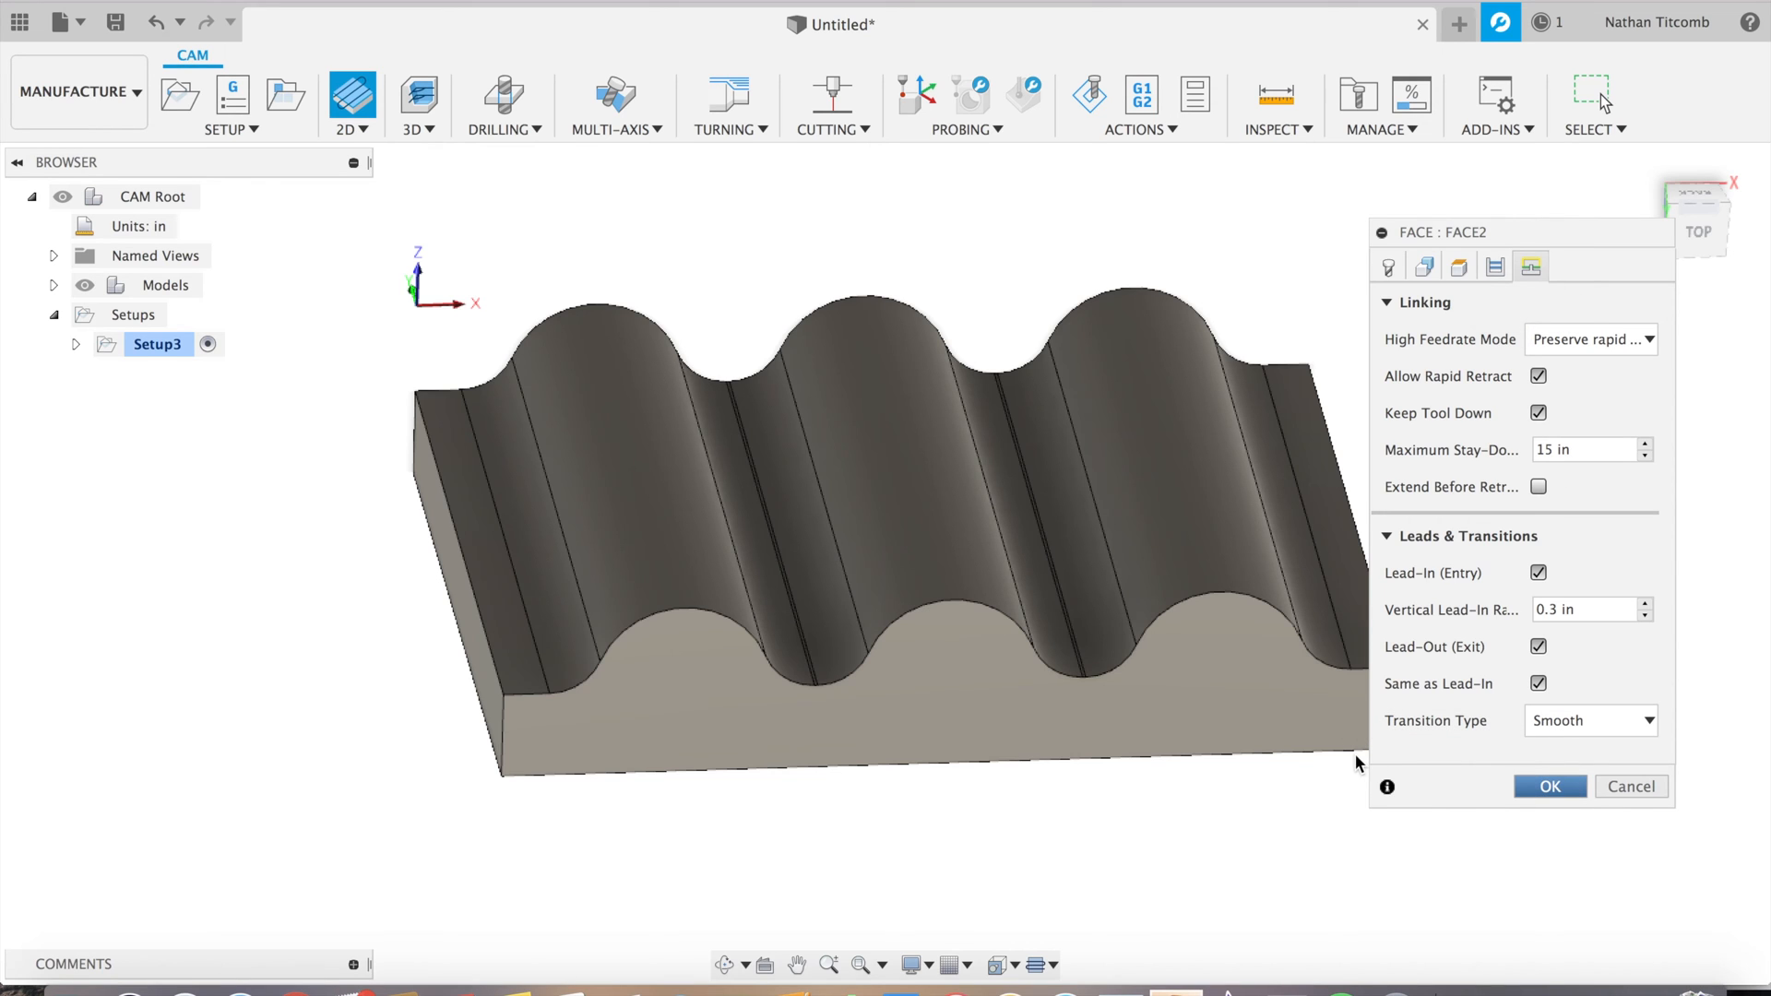
click(1549, 786)
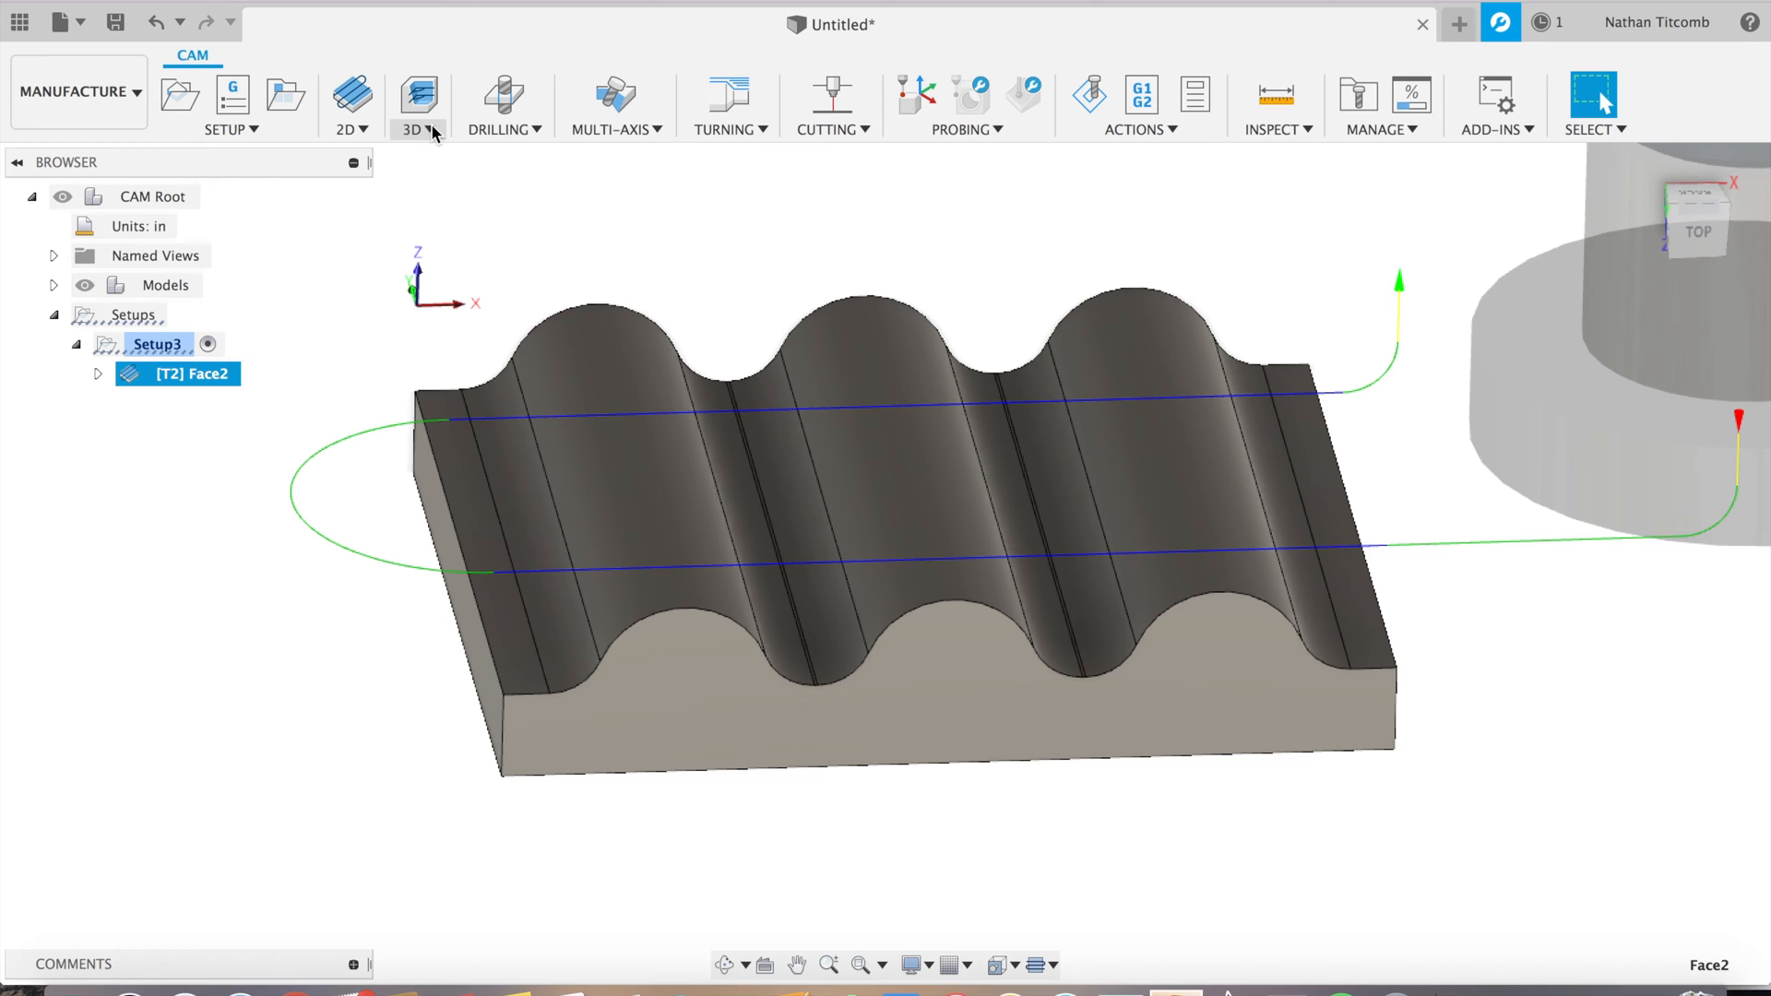
click(416, 106)
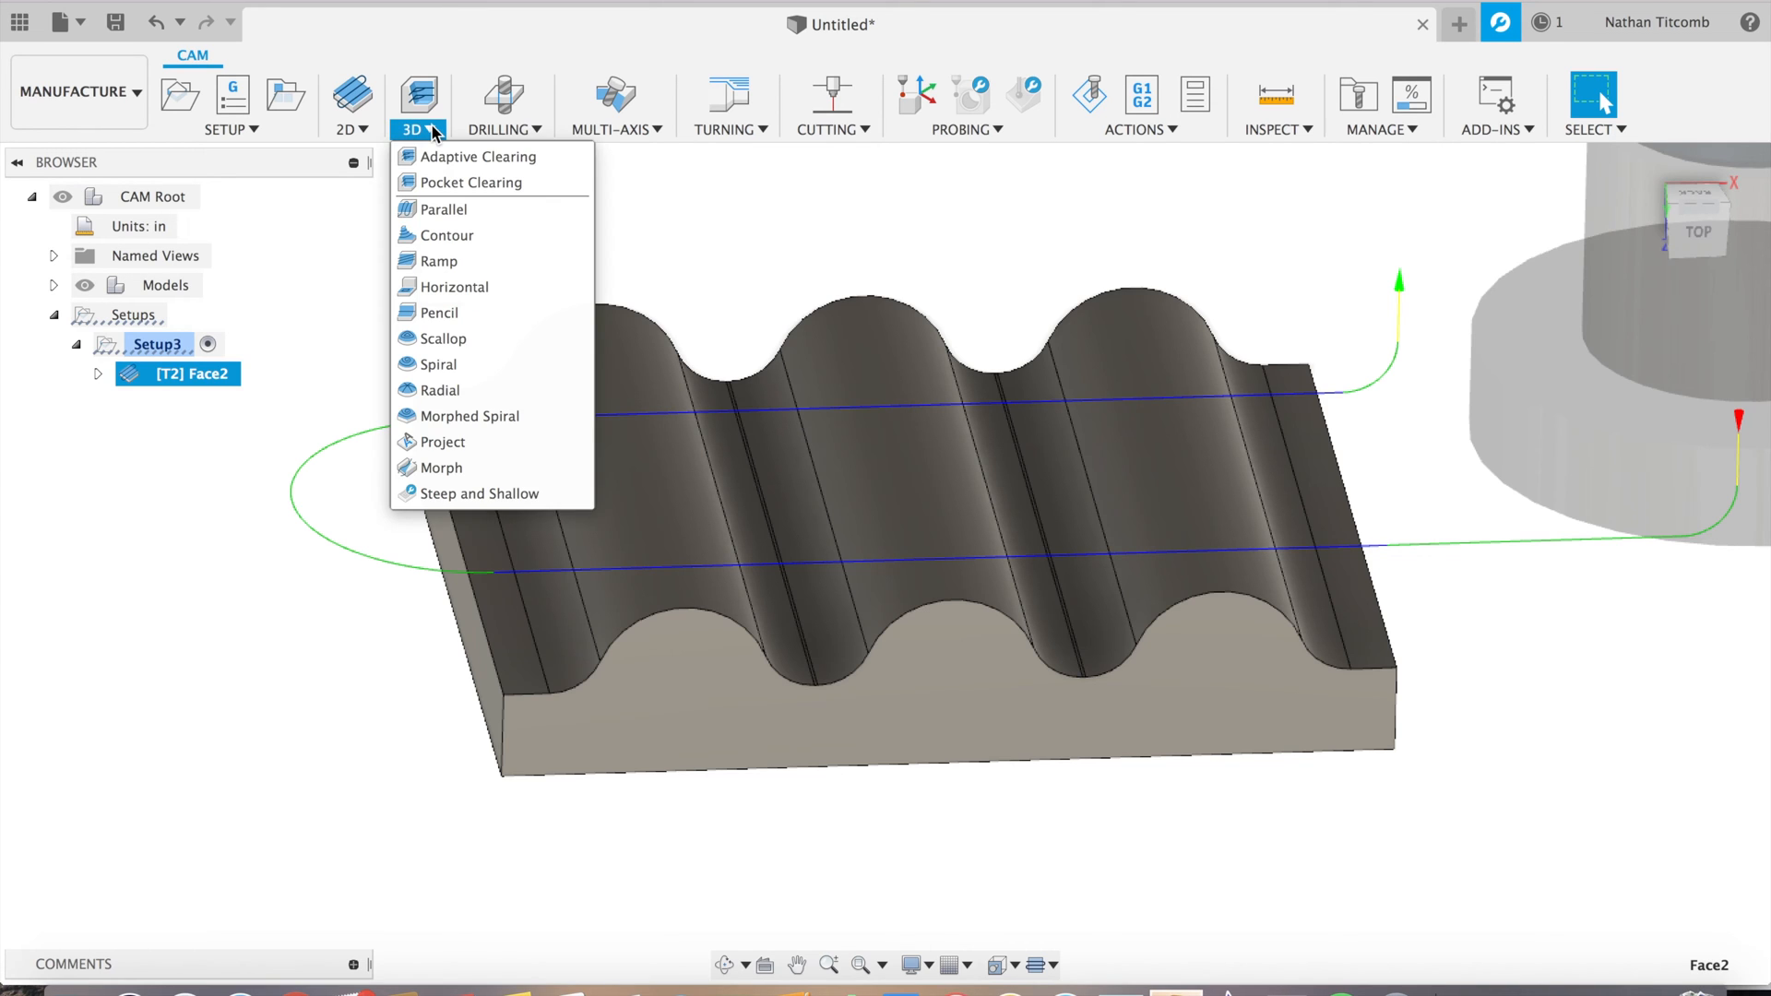
mouse_move(477, 156)
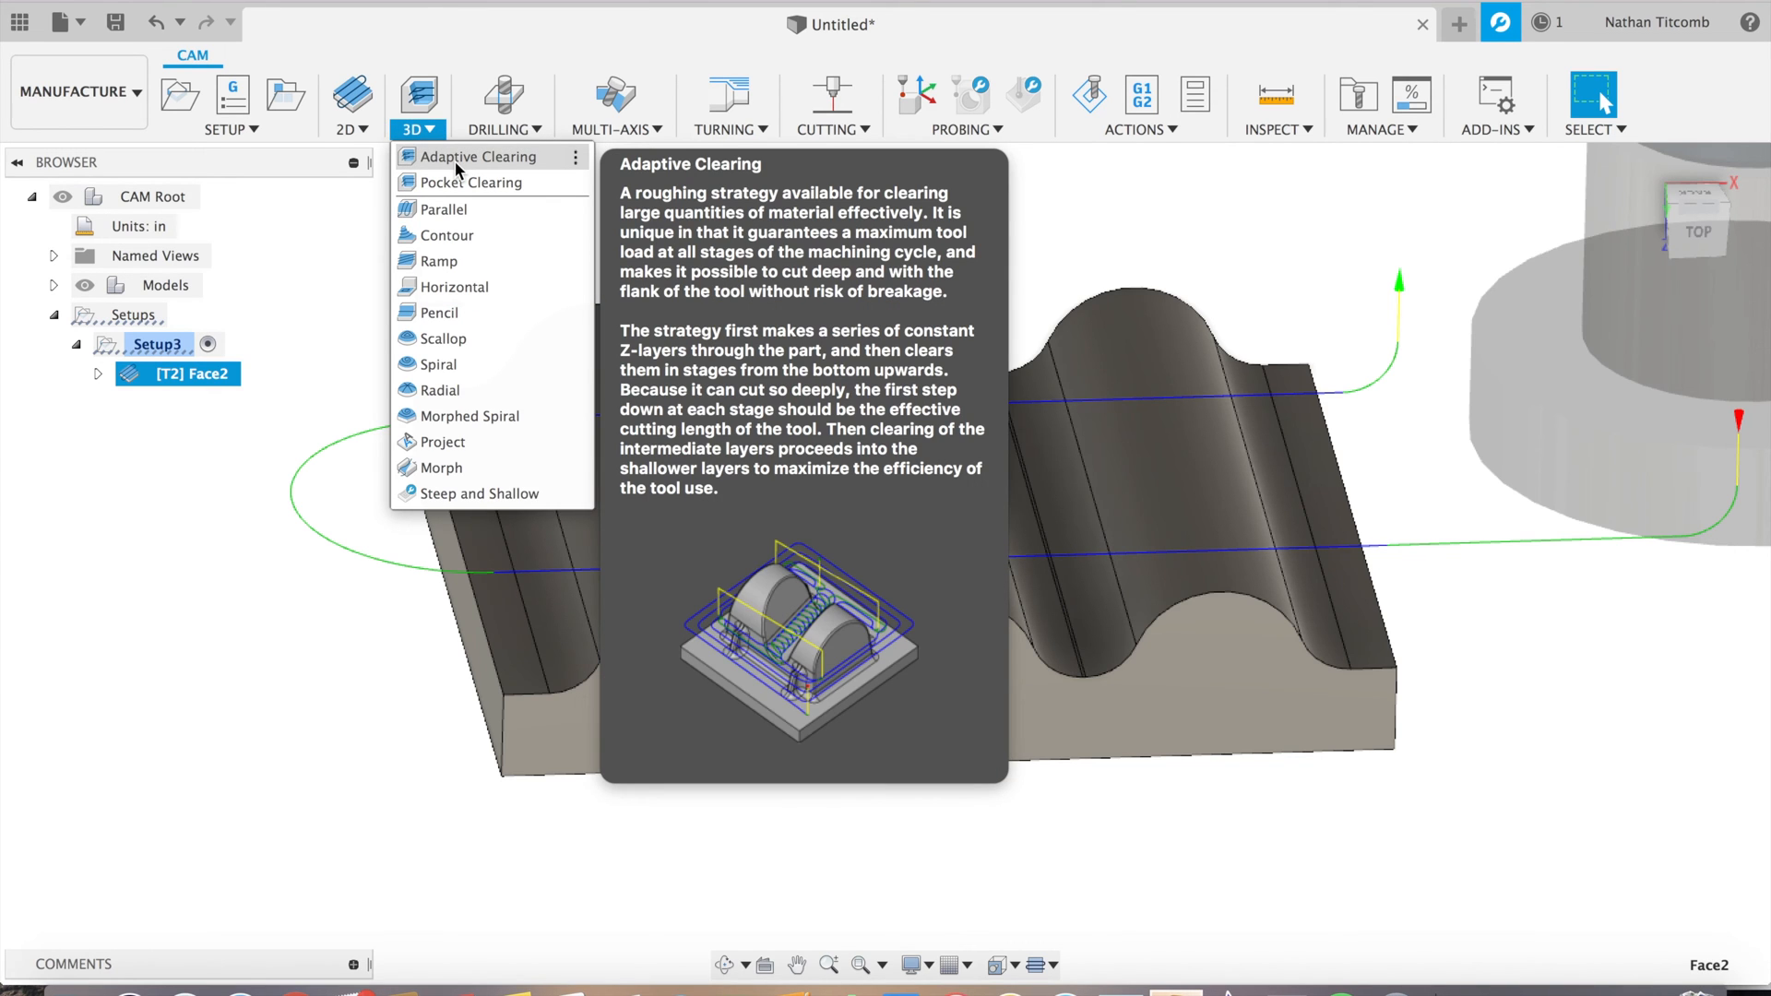
click(478, 156)
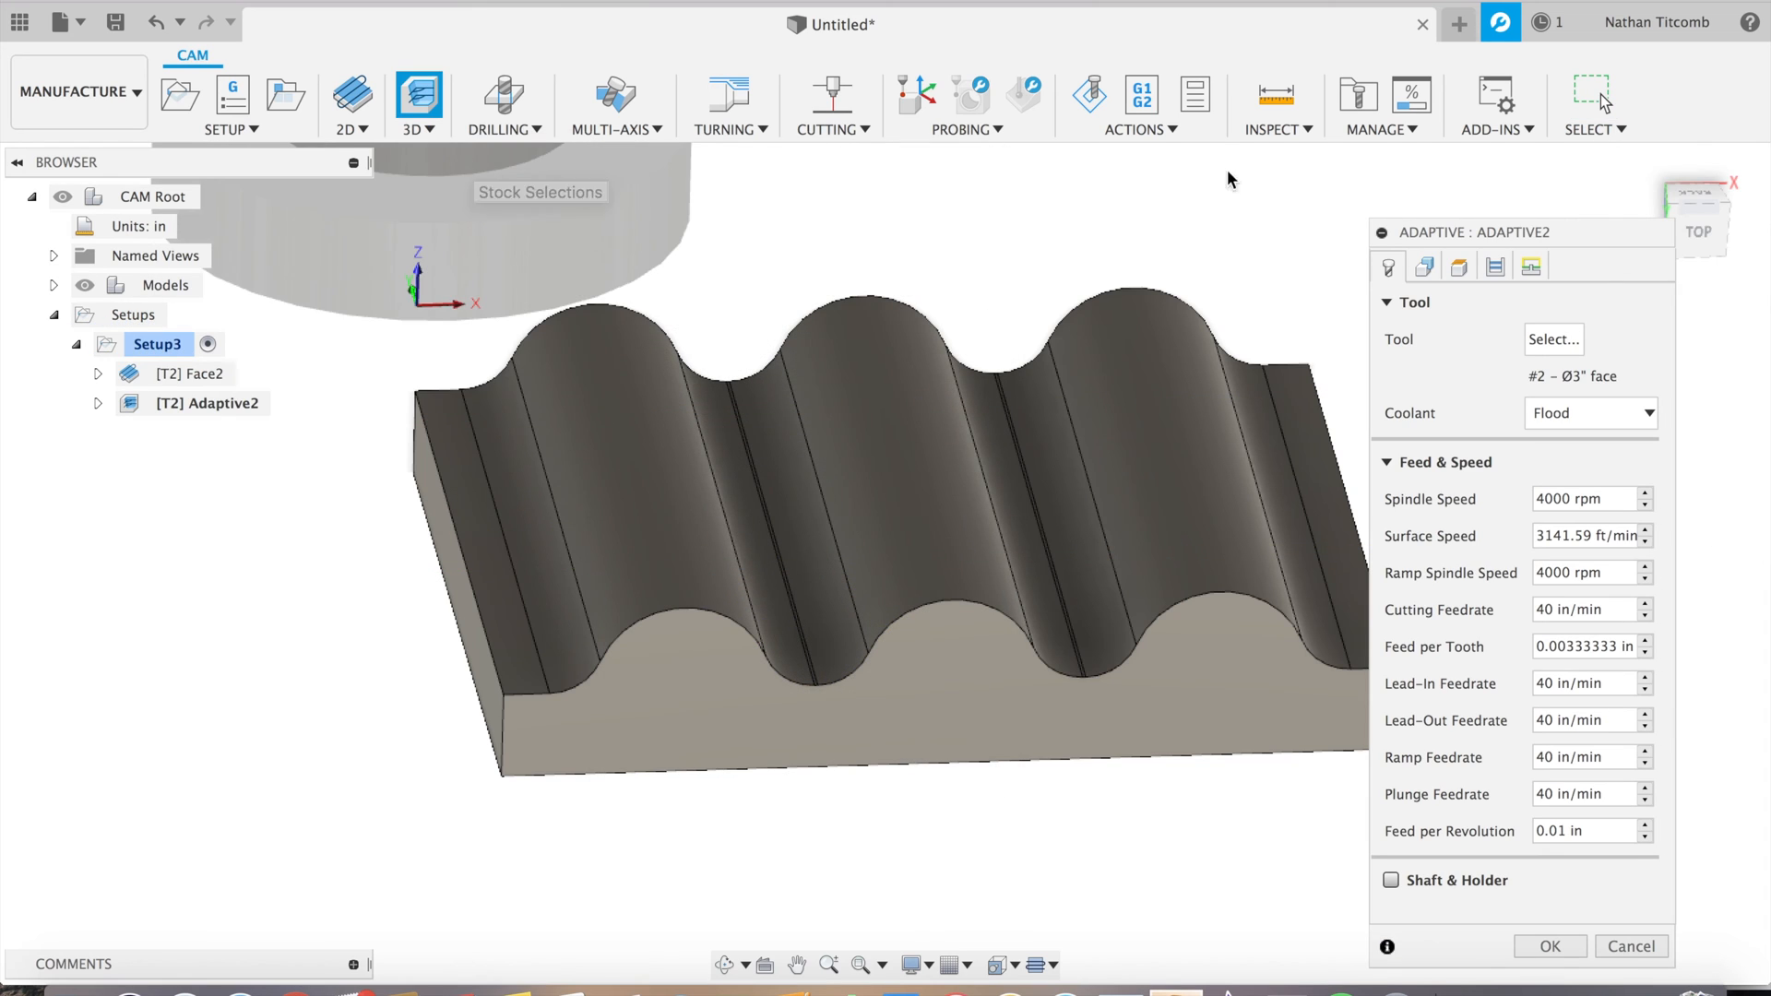
Use the 3/8" ball end mill at 7500 rpm with feedrates of 30
click(1553, 339)
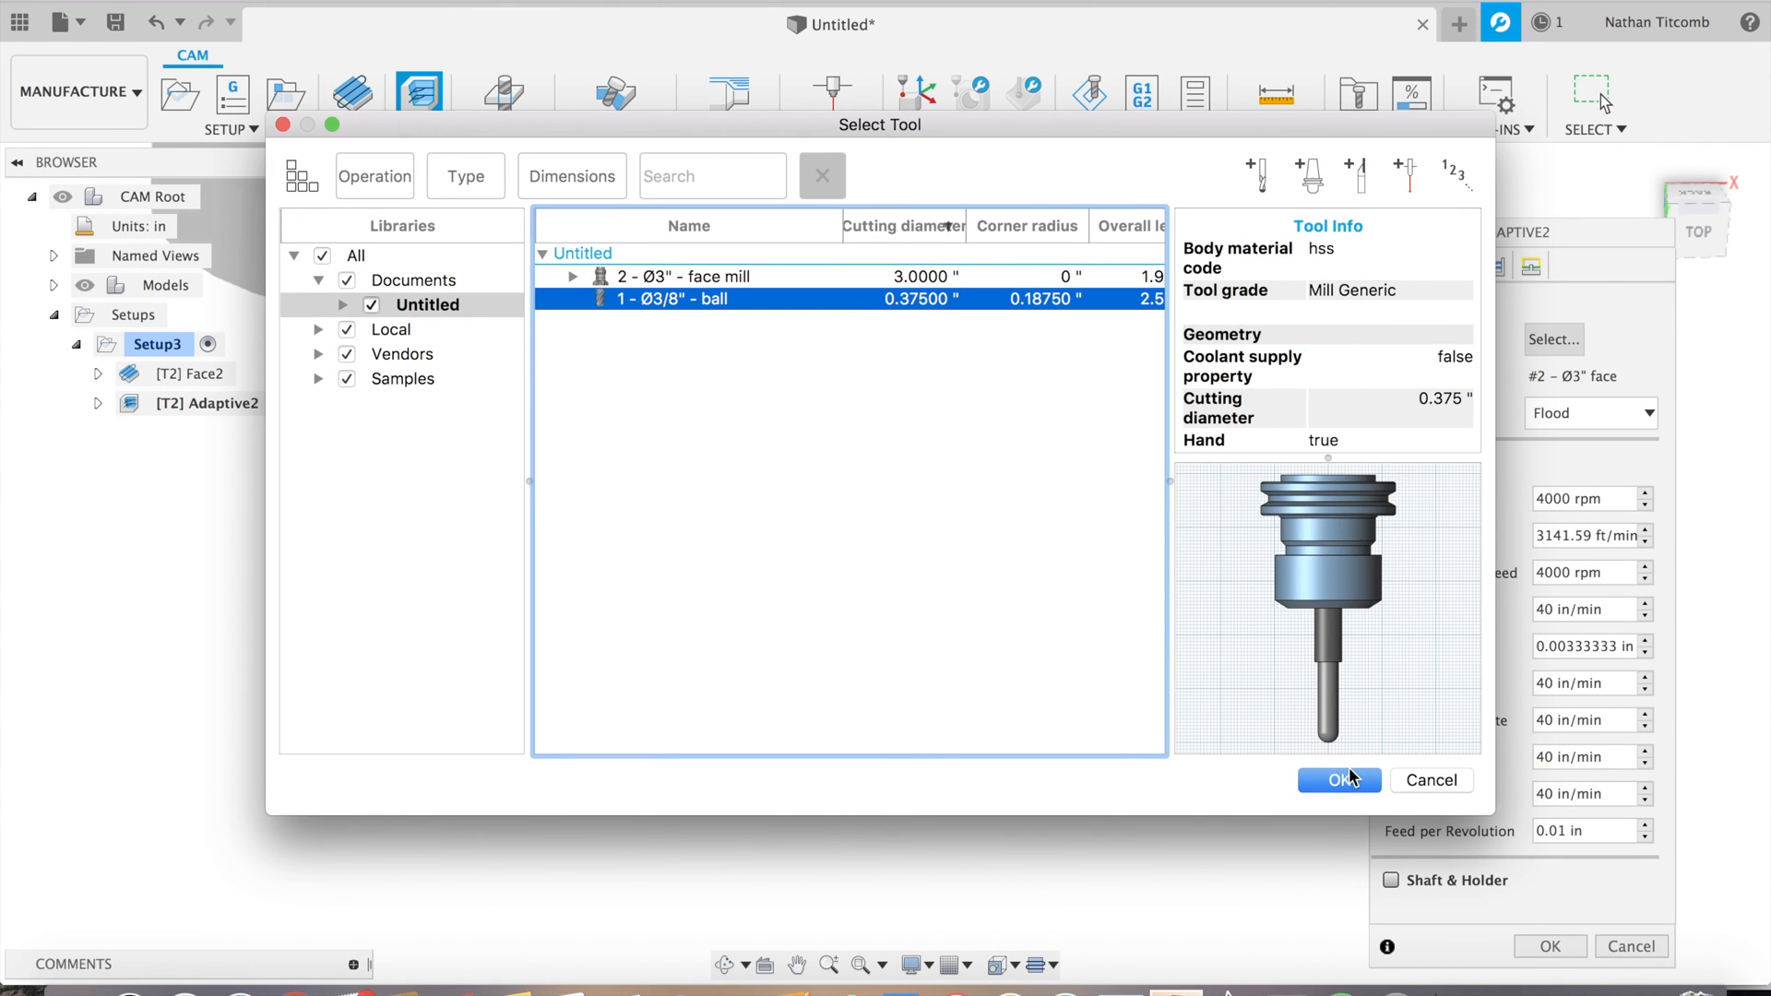
click(1338, 780)
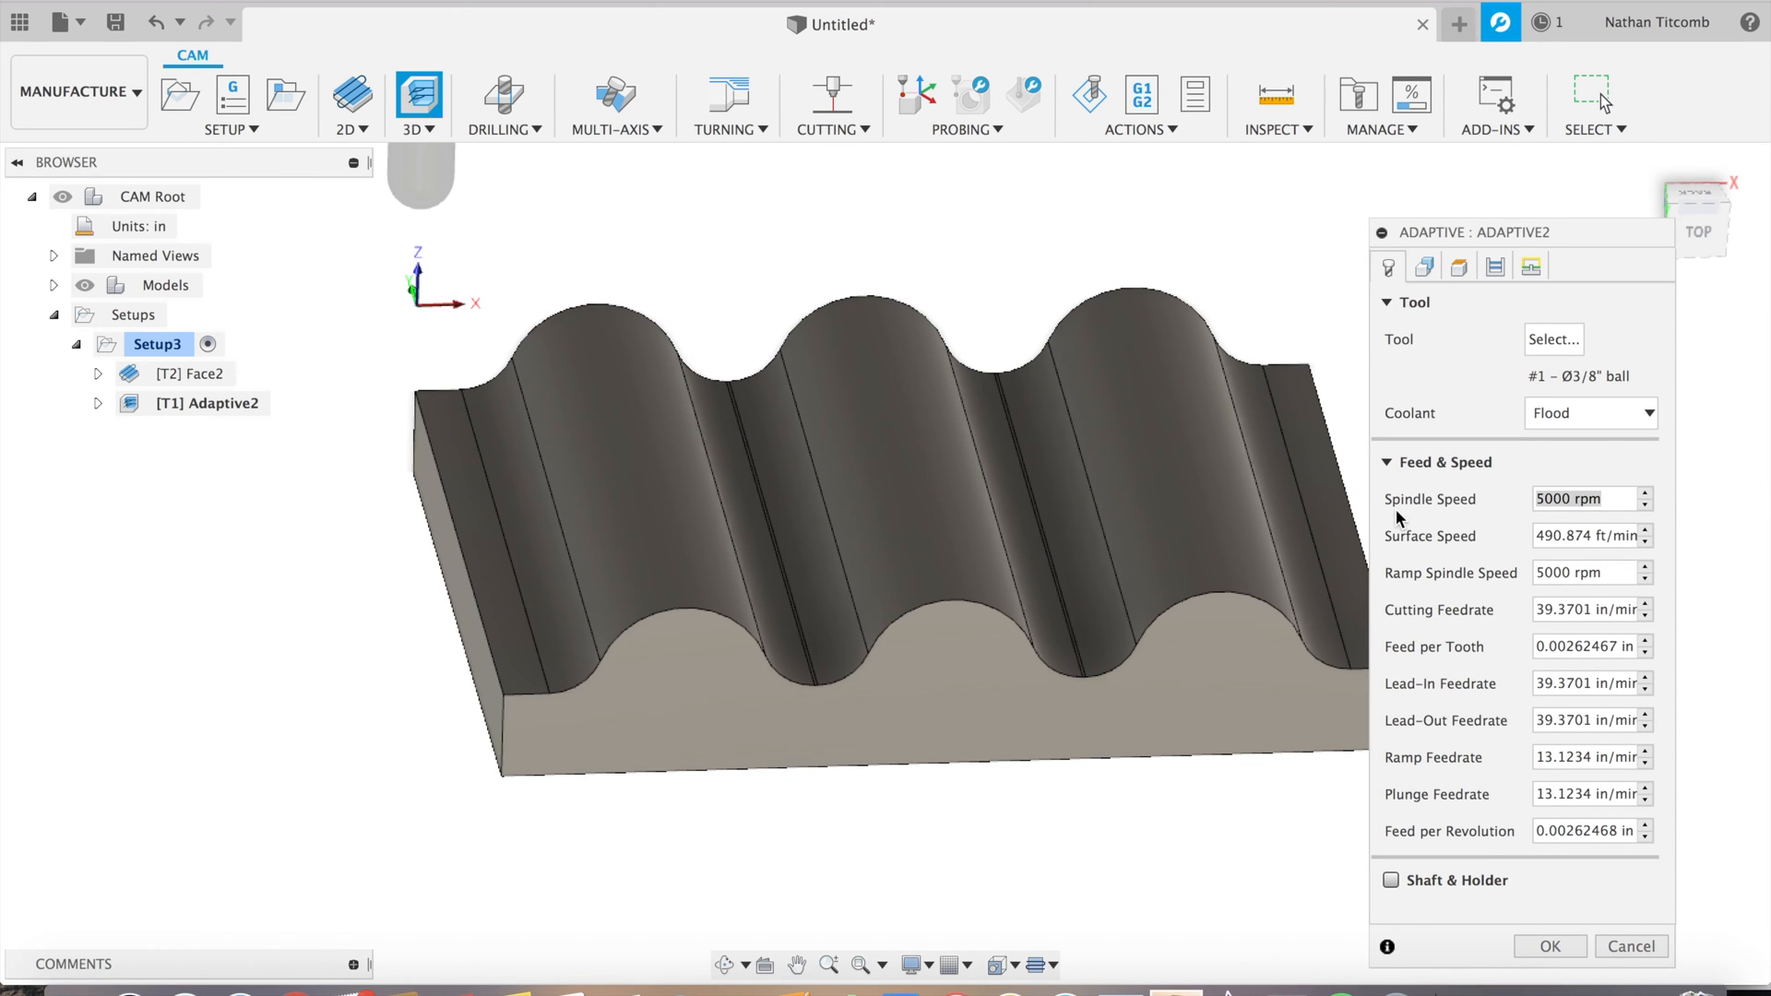
text(75)
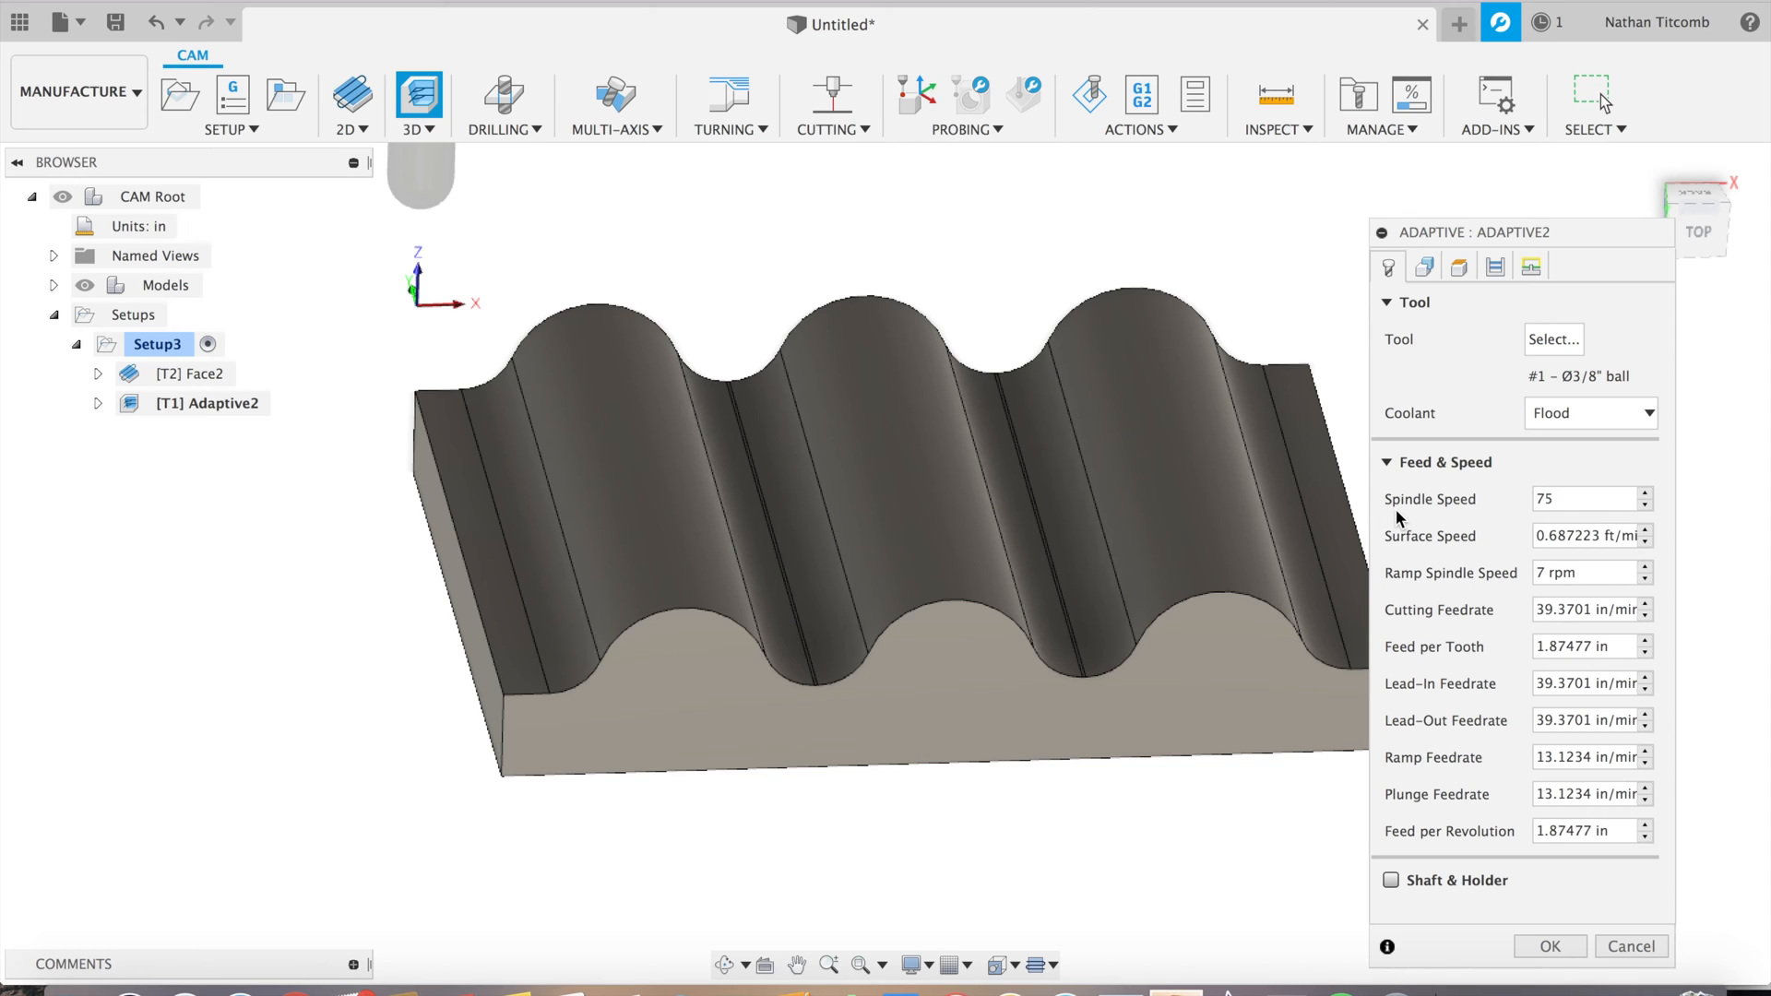
text(7500)
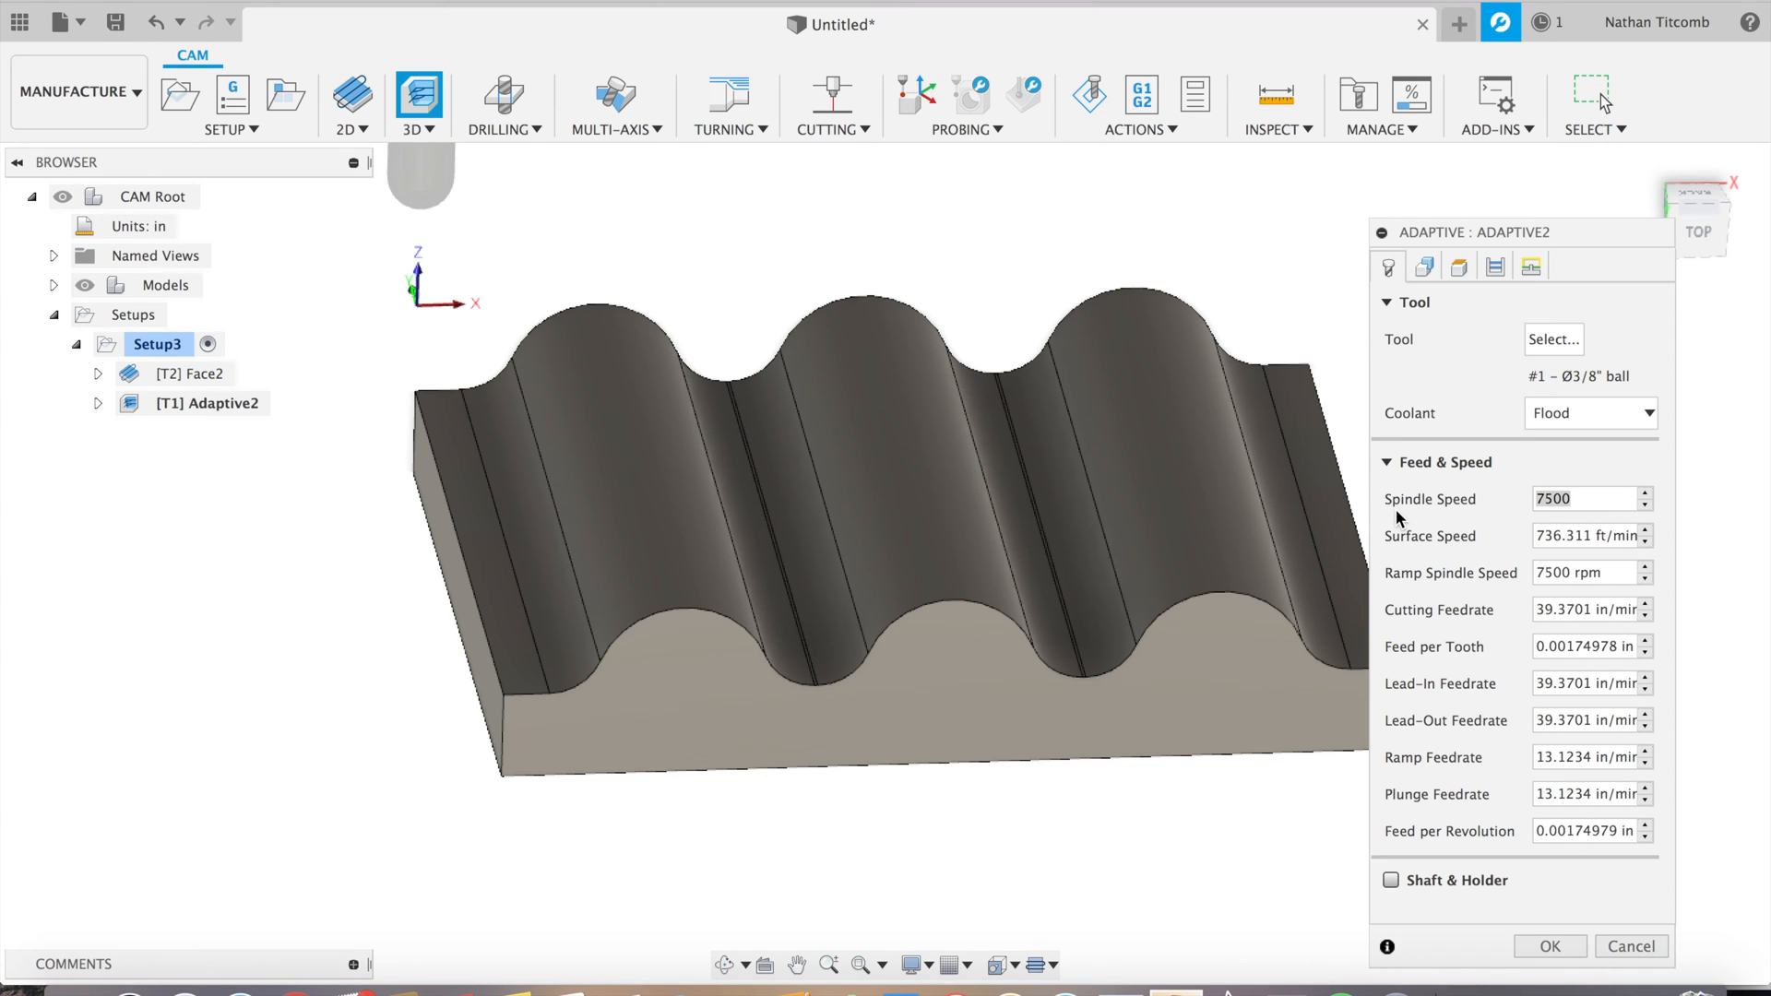
mouse_move(1587, 609)
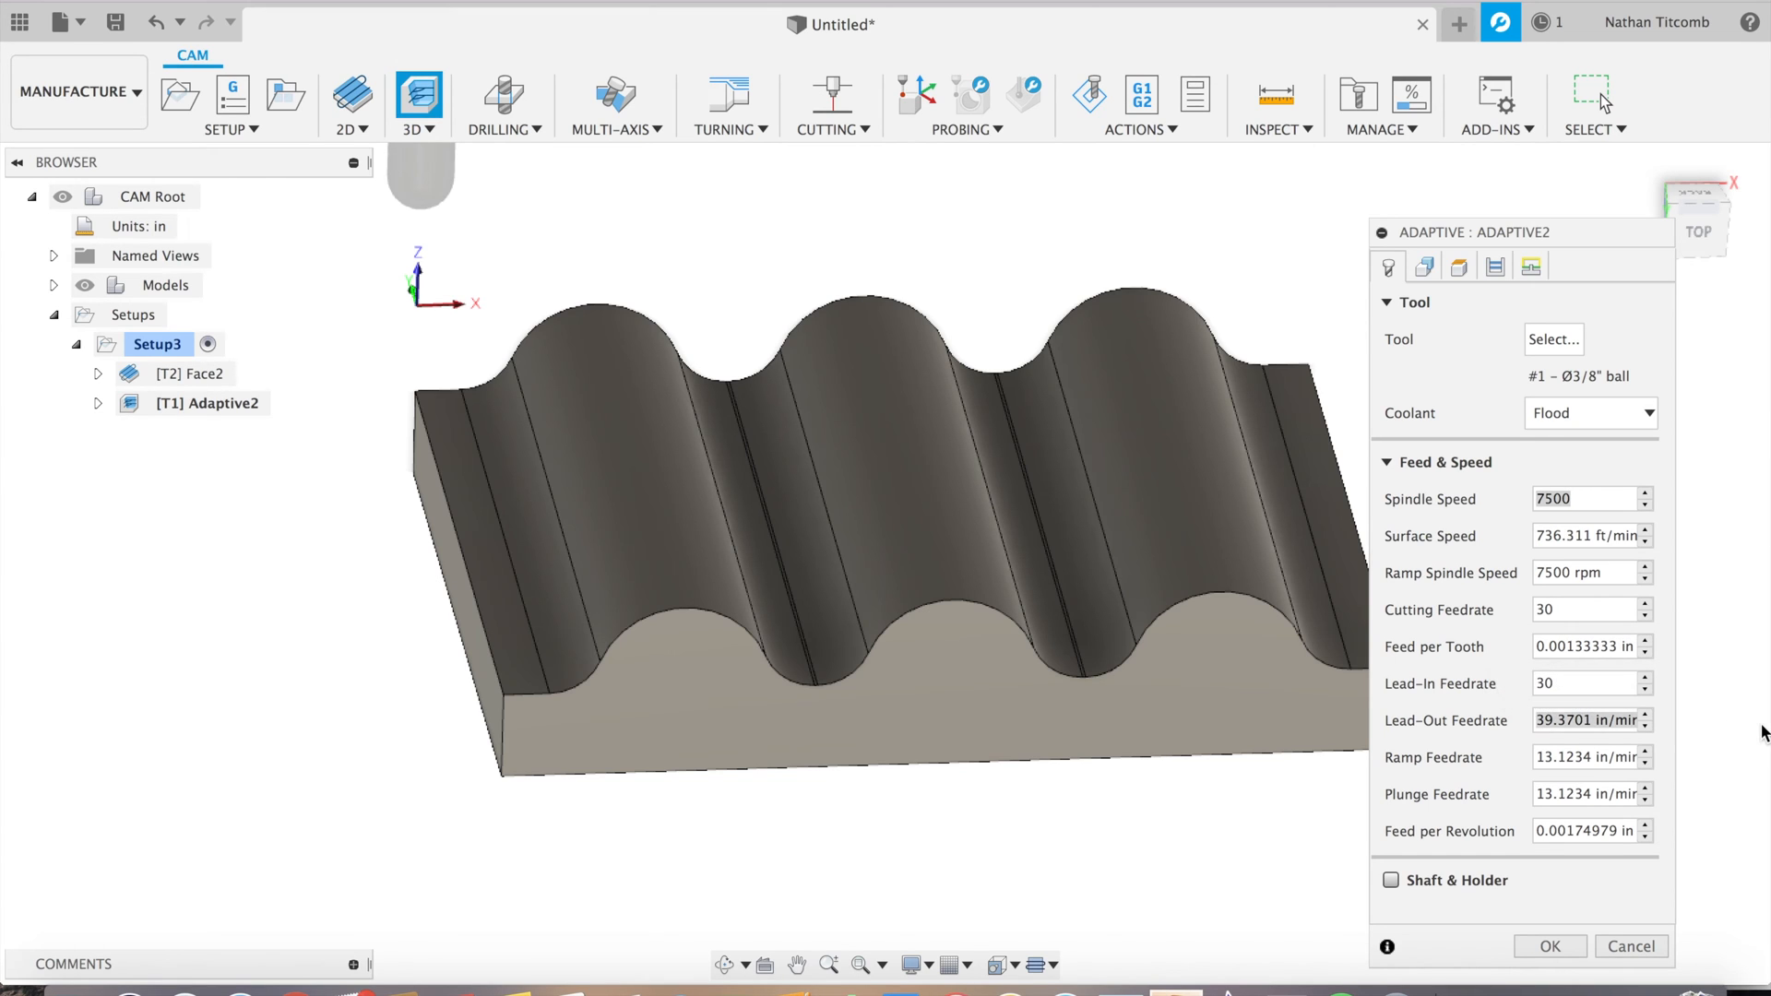
text(30n)
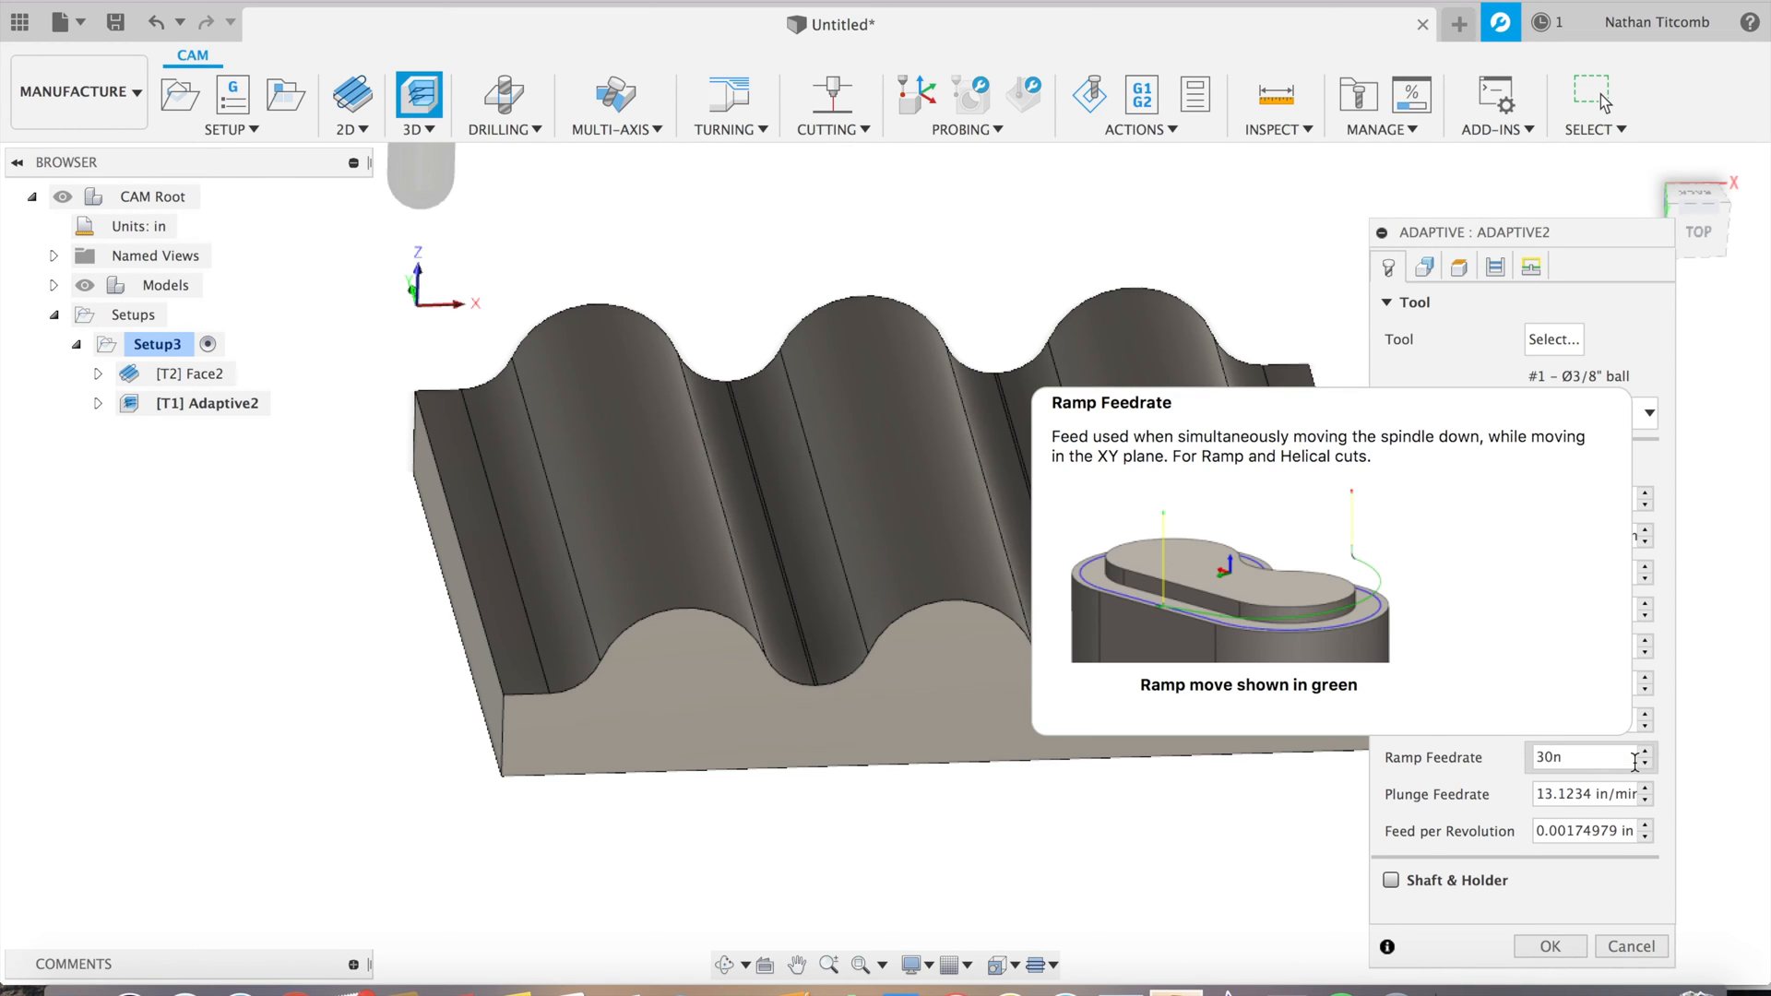
mouse_move(1705, 808)
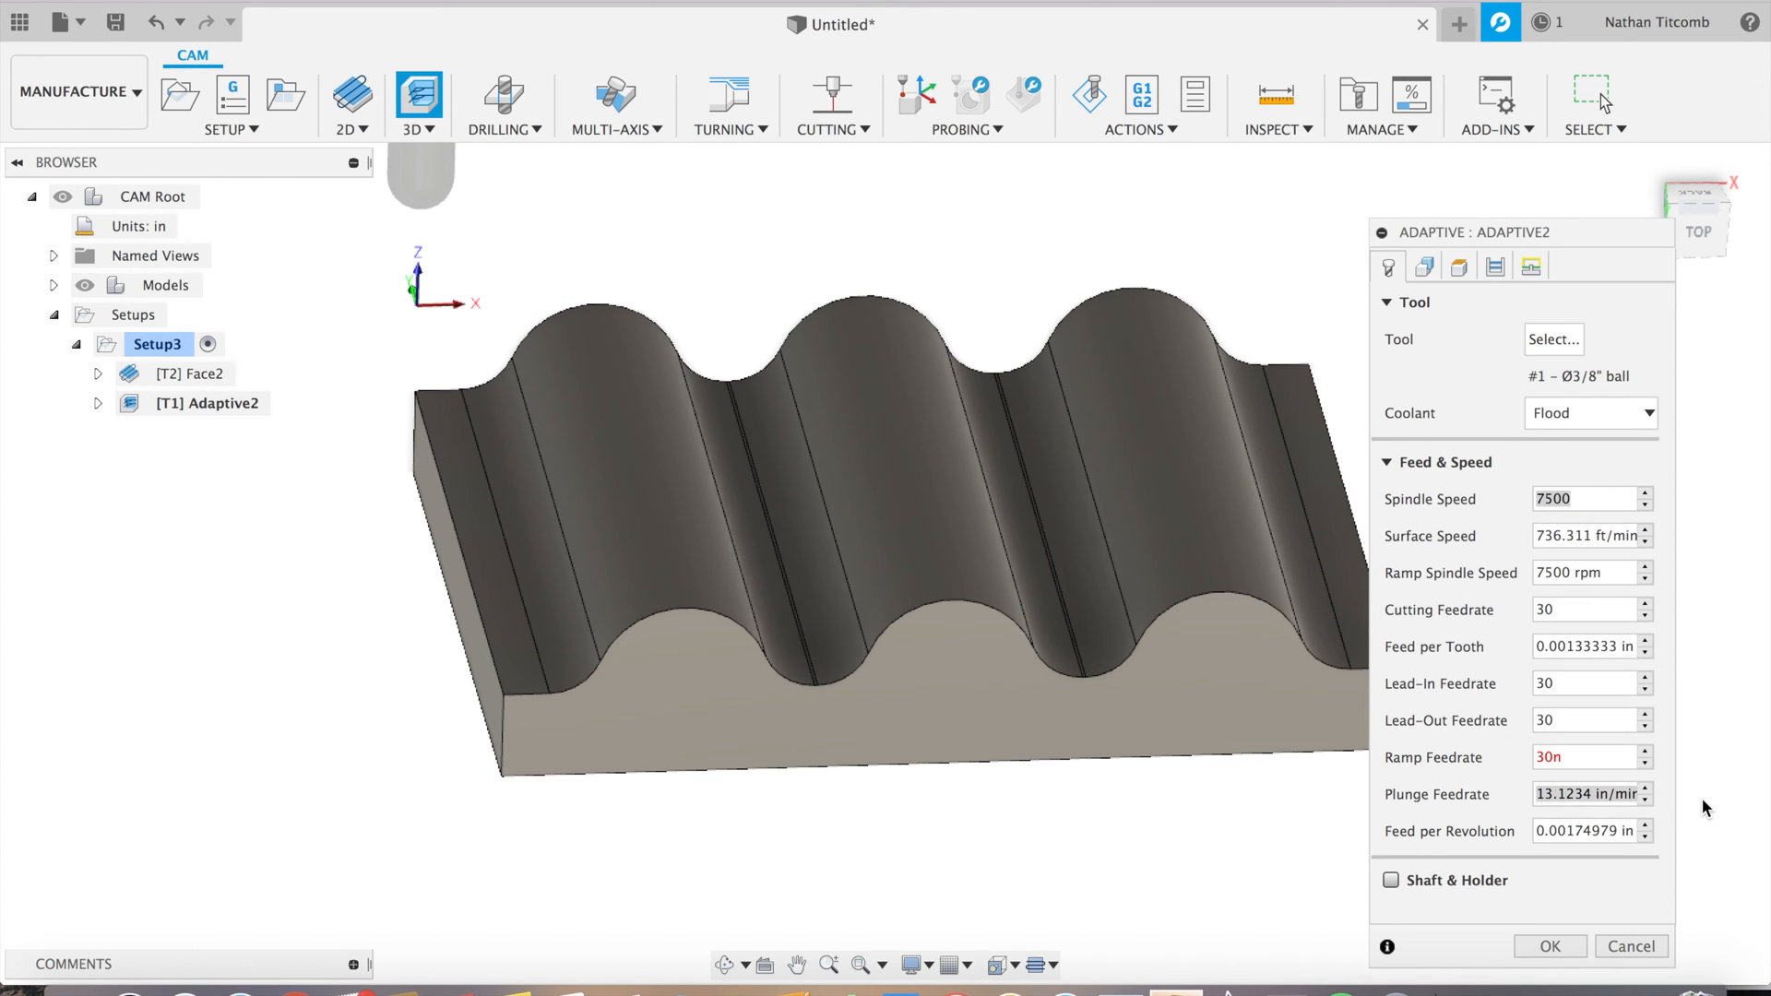
click(1423, 267)
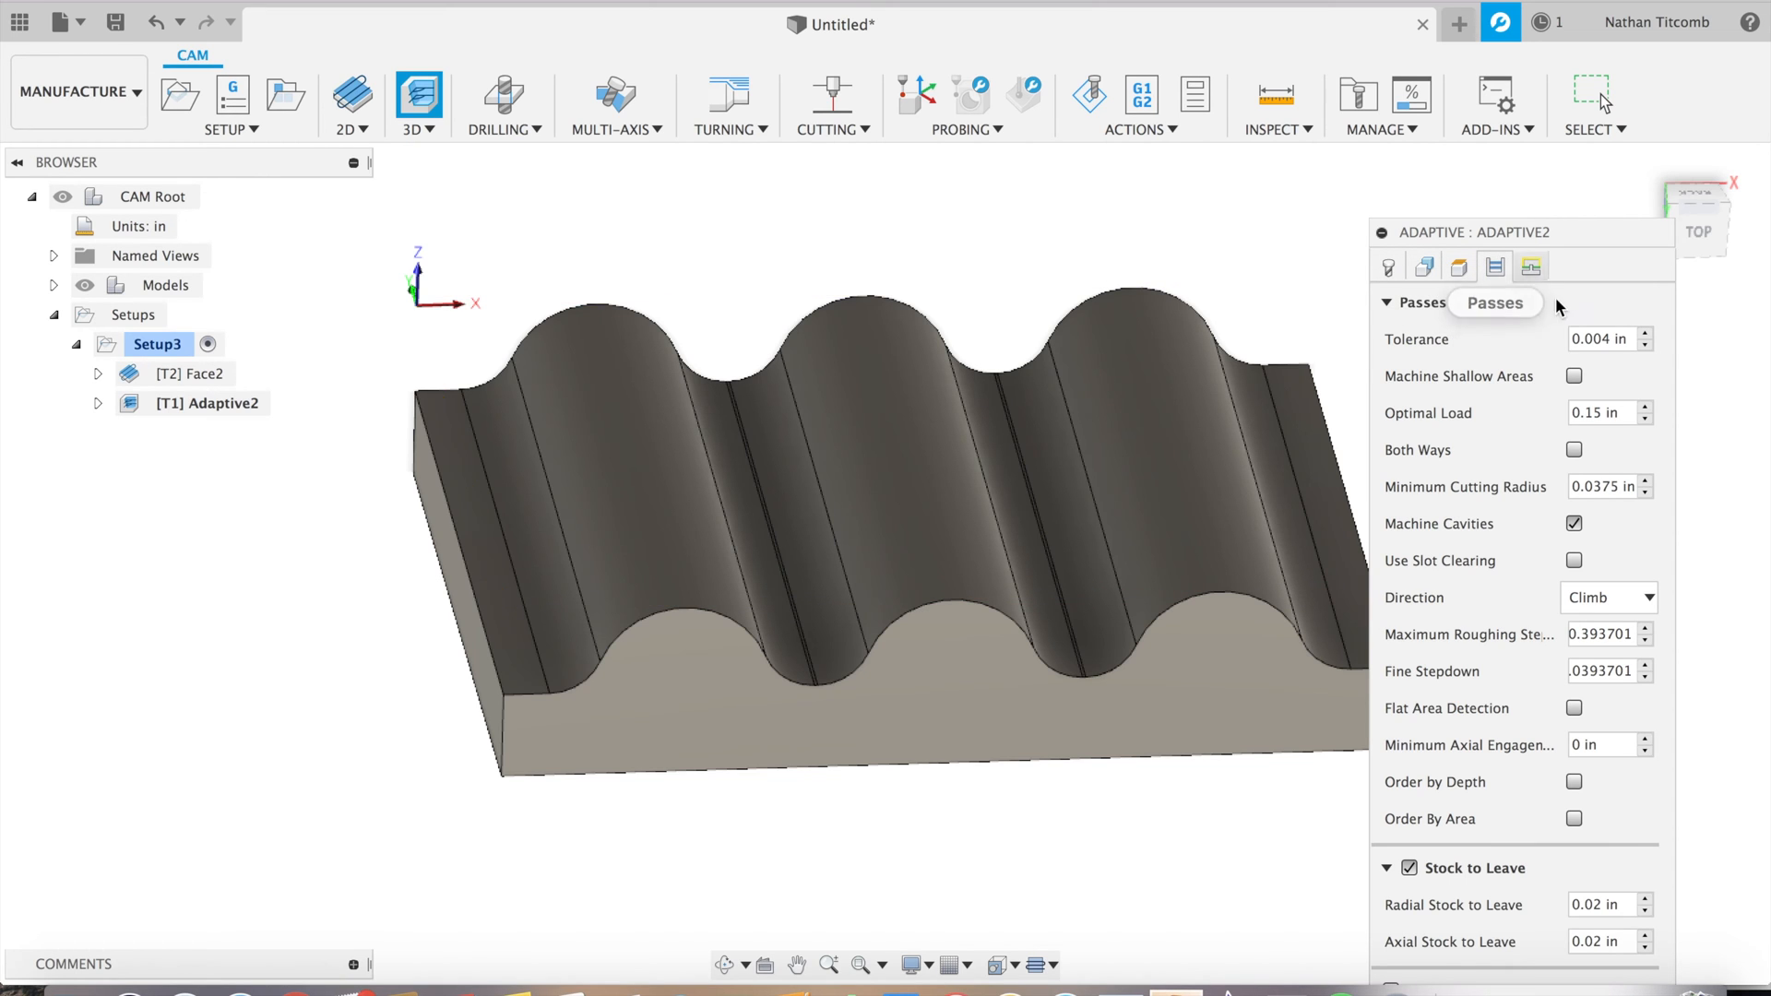
mouse_move(1493, 421)
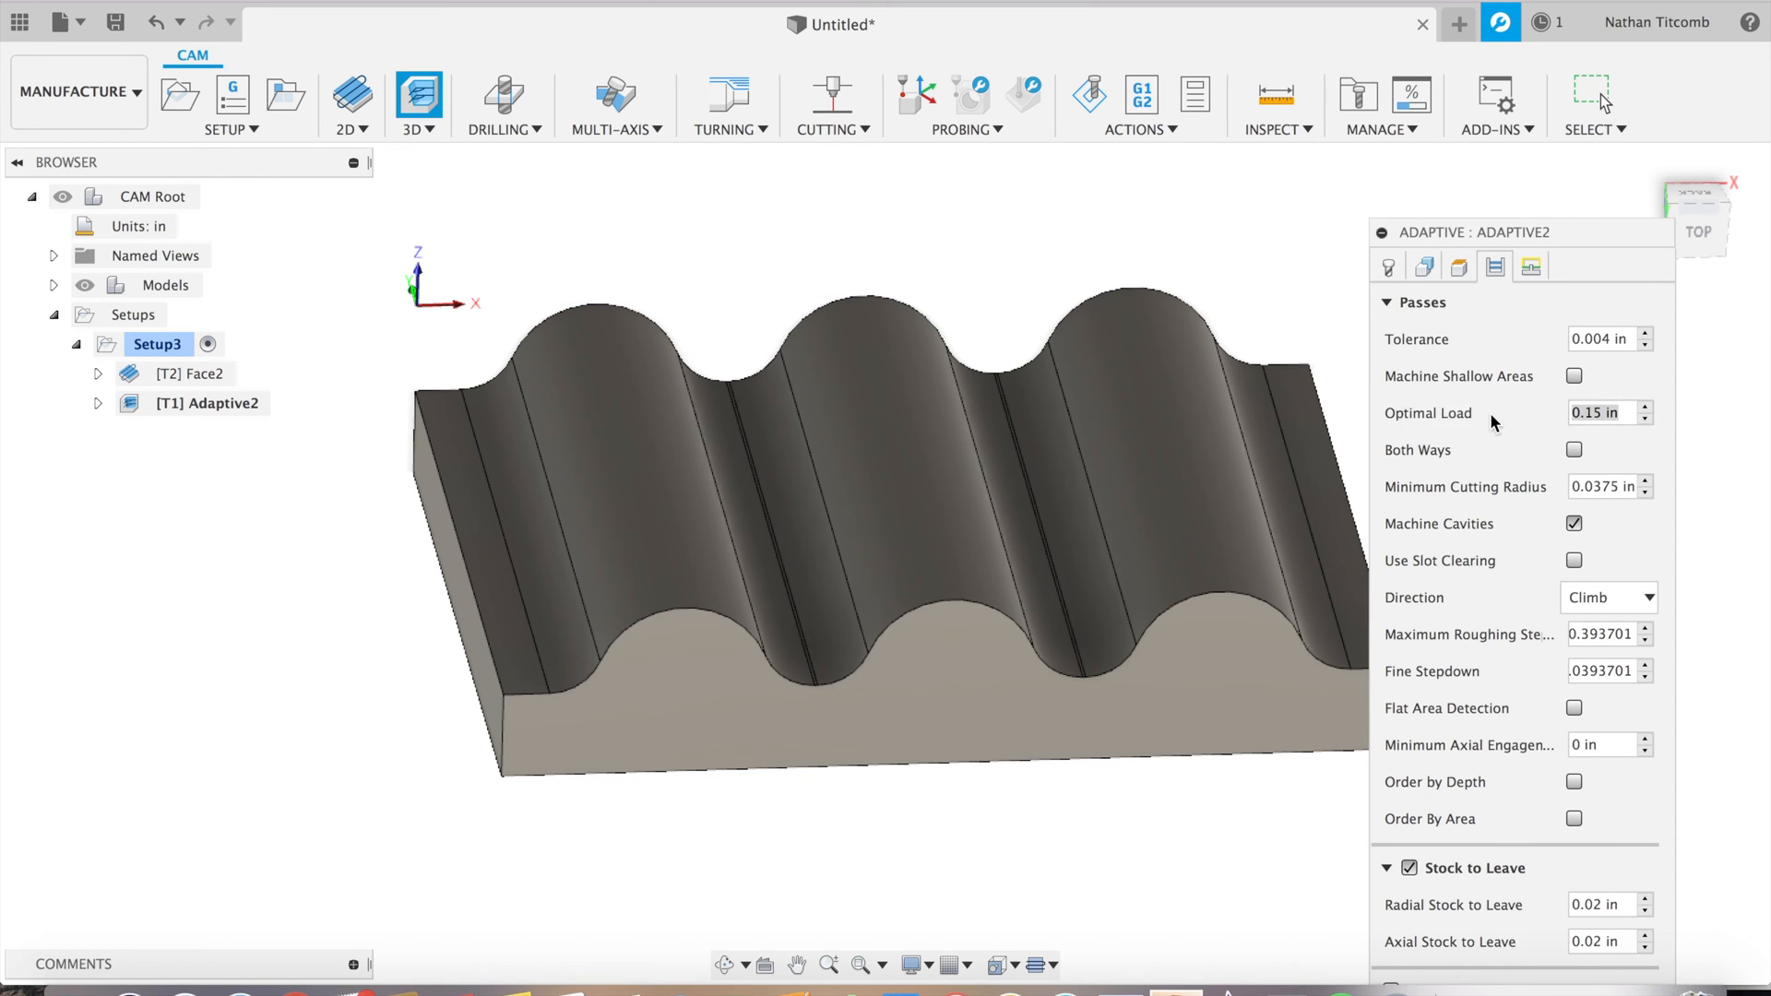
Enter 0.05 optimal load with zero radial and axial stock to leave
text(0.05)
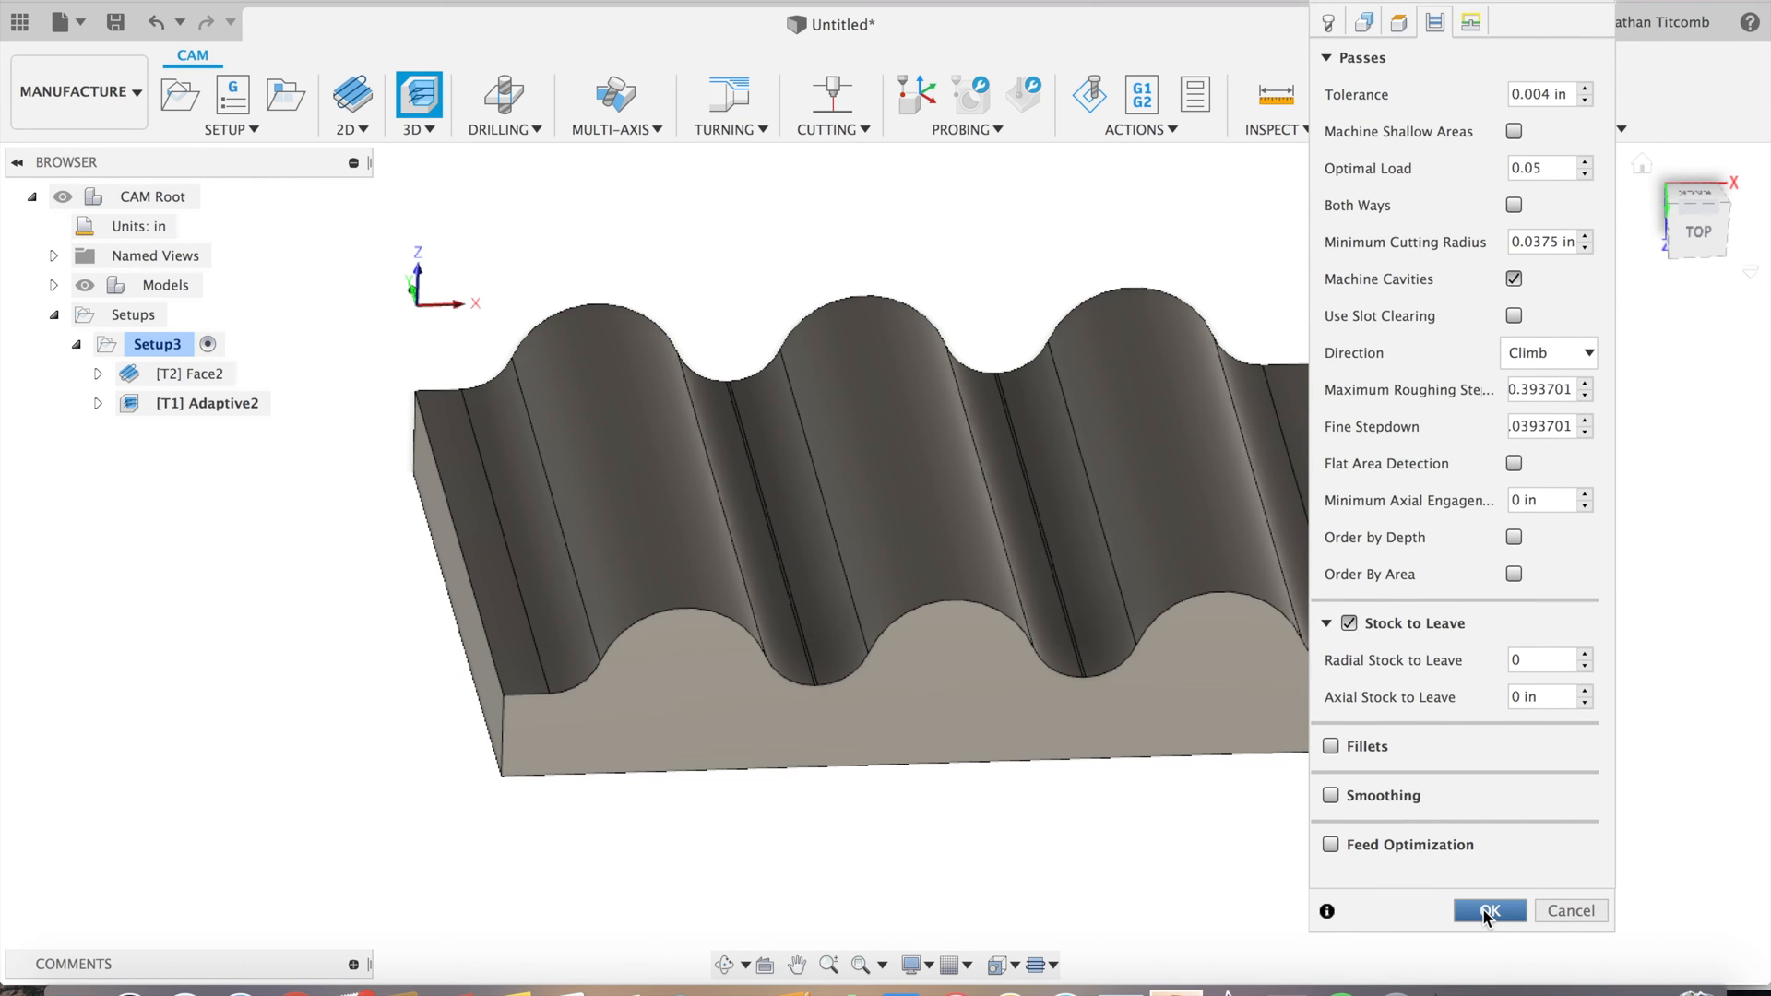
Dismiss the expression error, fix the ramp feedrate to 30, and generate Adaptive2
click(1488, 910)
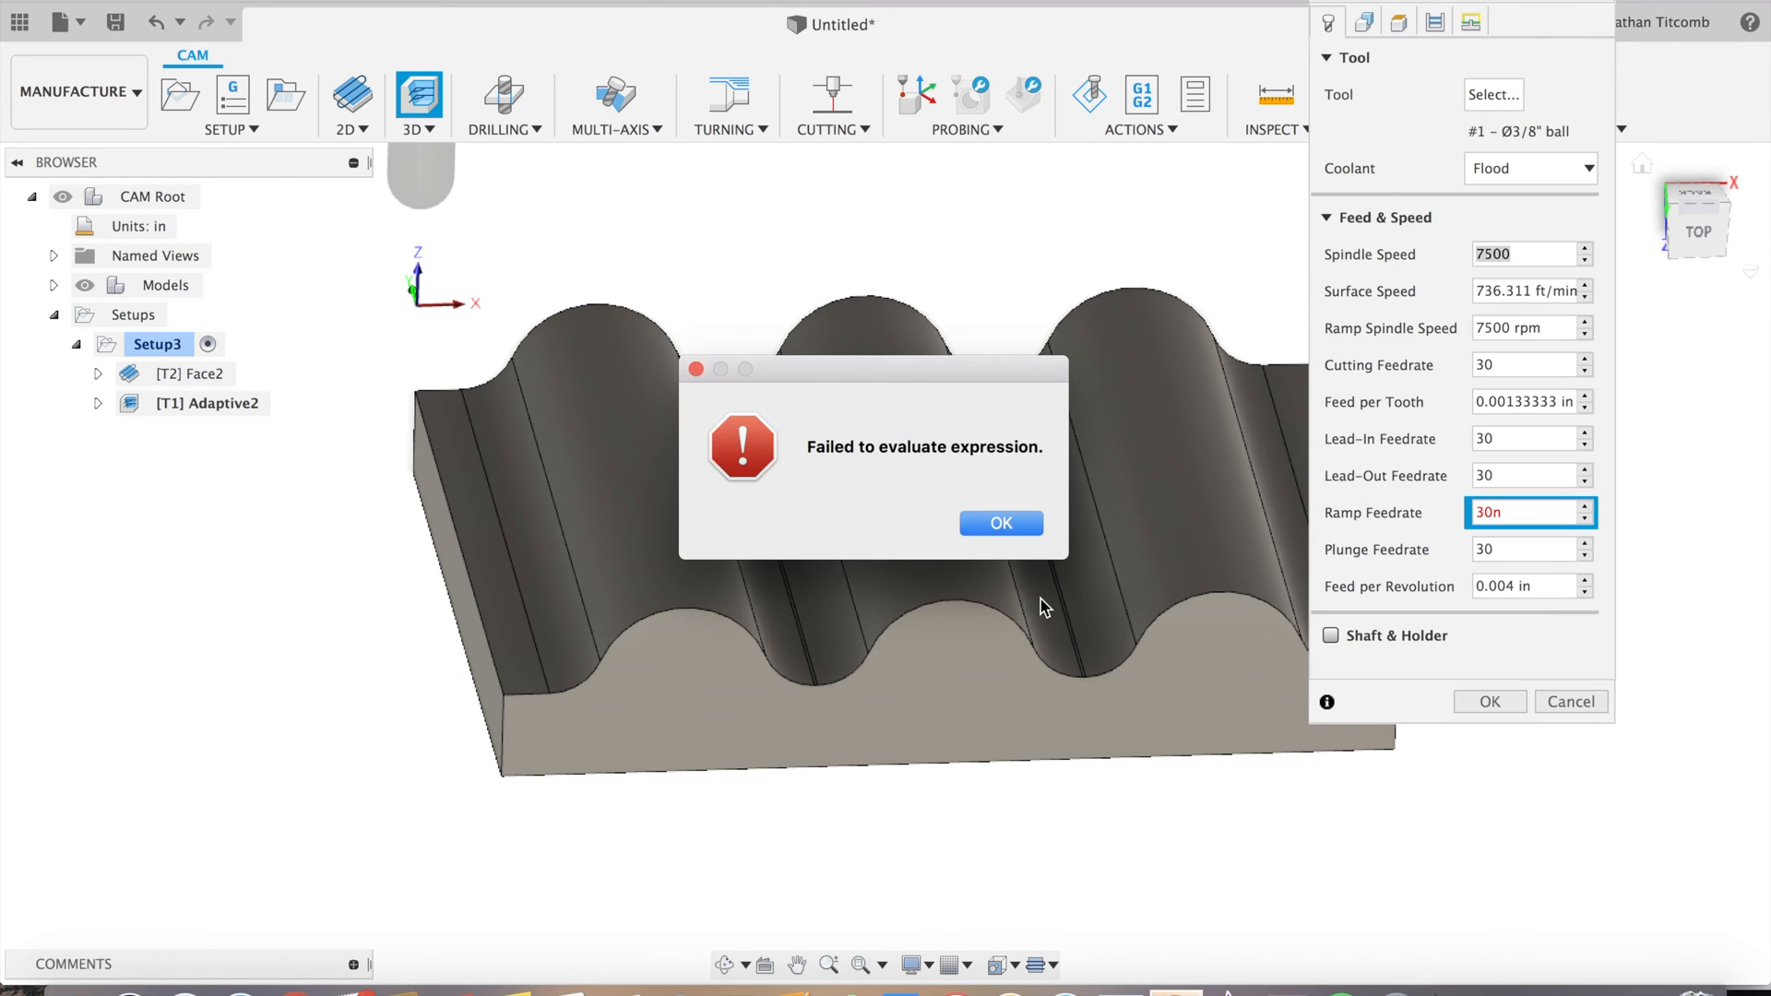
click(998, 523)
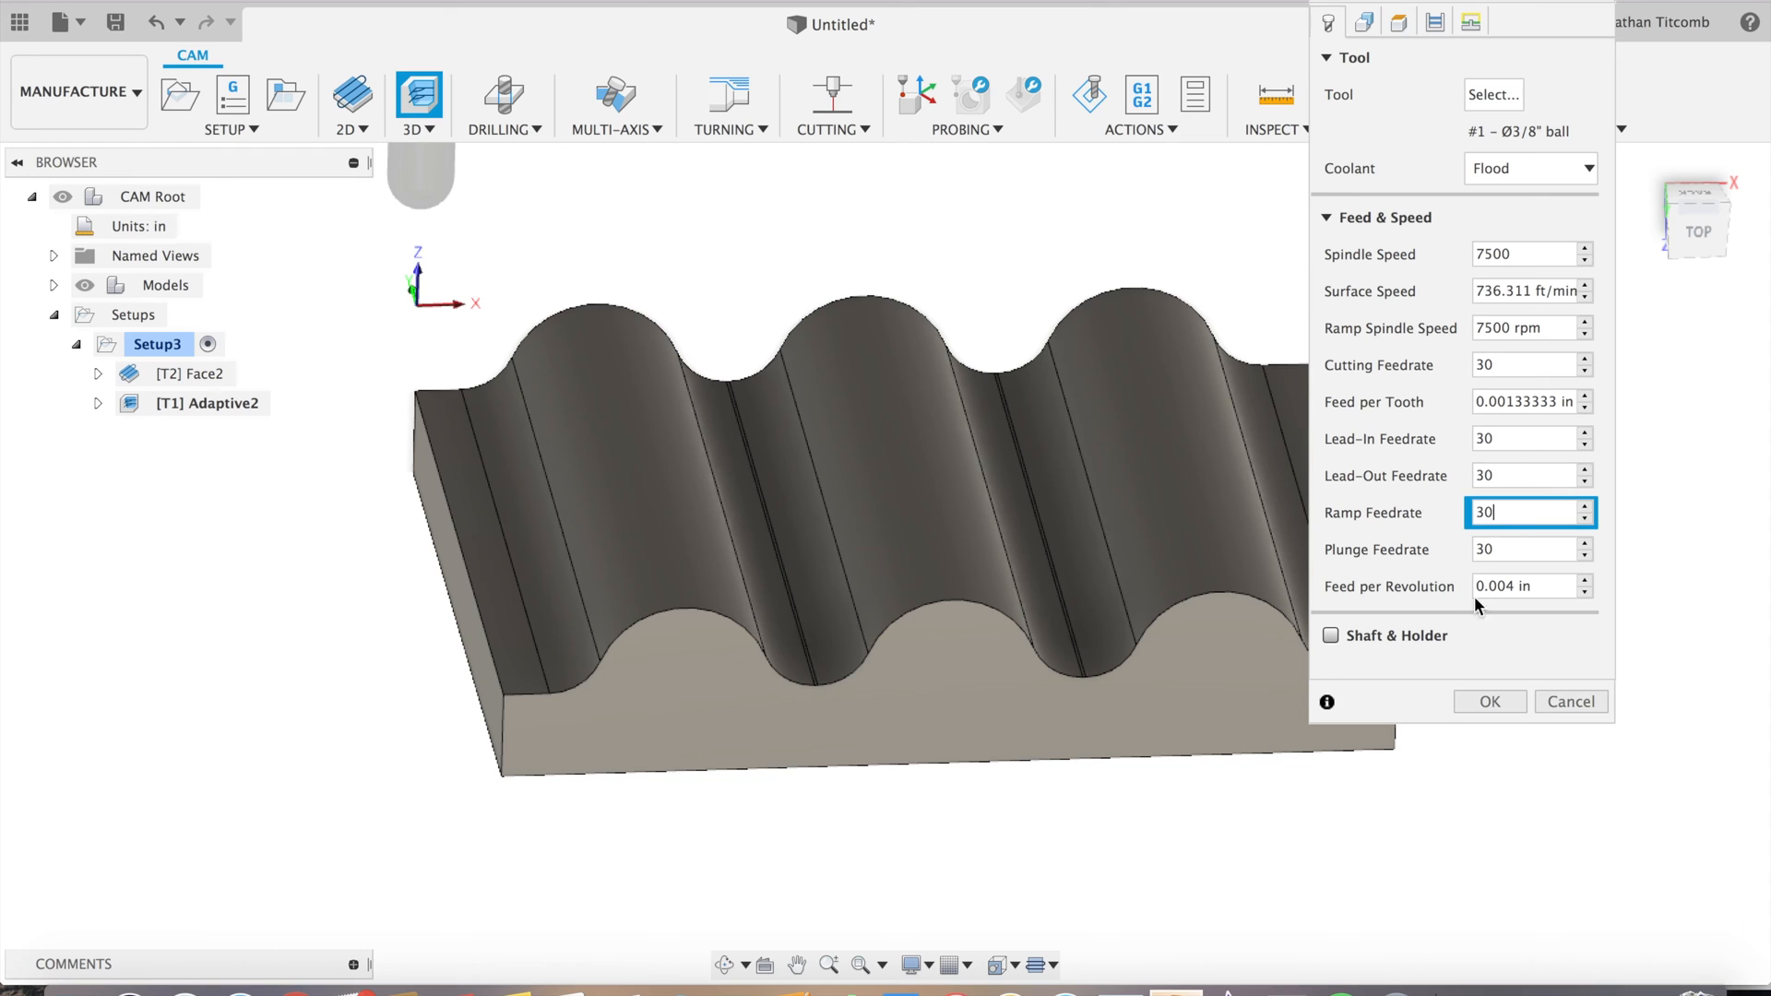
click(1487, 701)
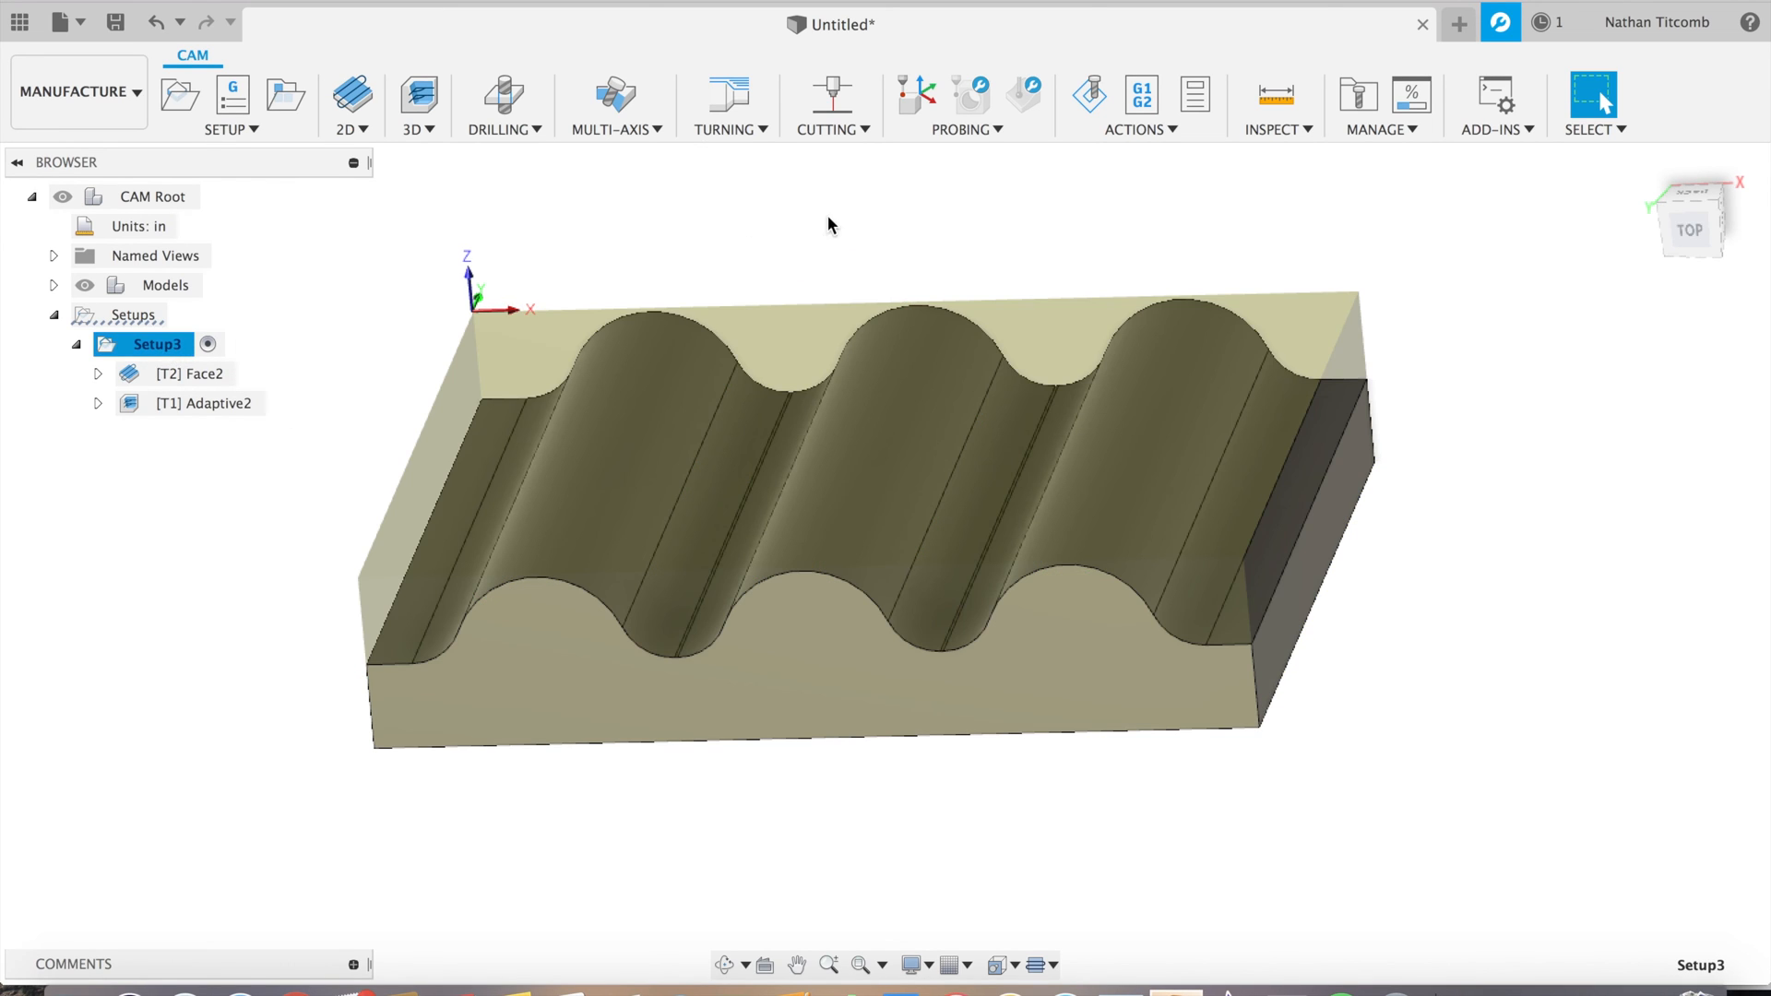
Simulate Setup3 through to the end, showing the three wavy grooves machined
click(1087, 94)
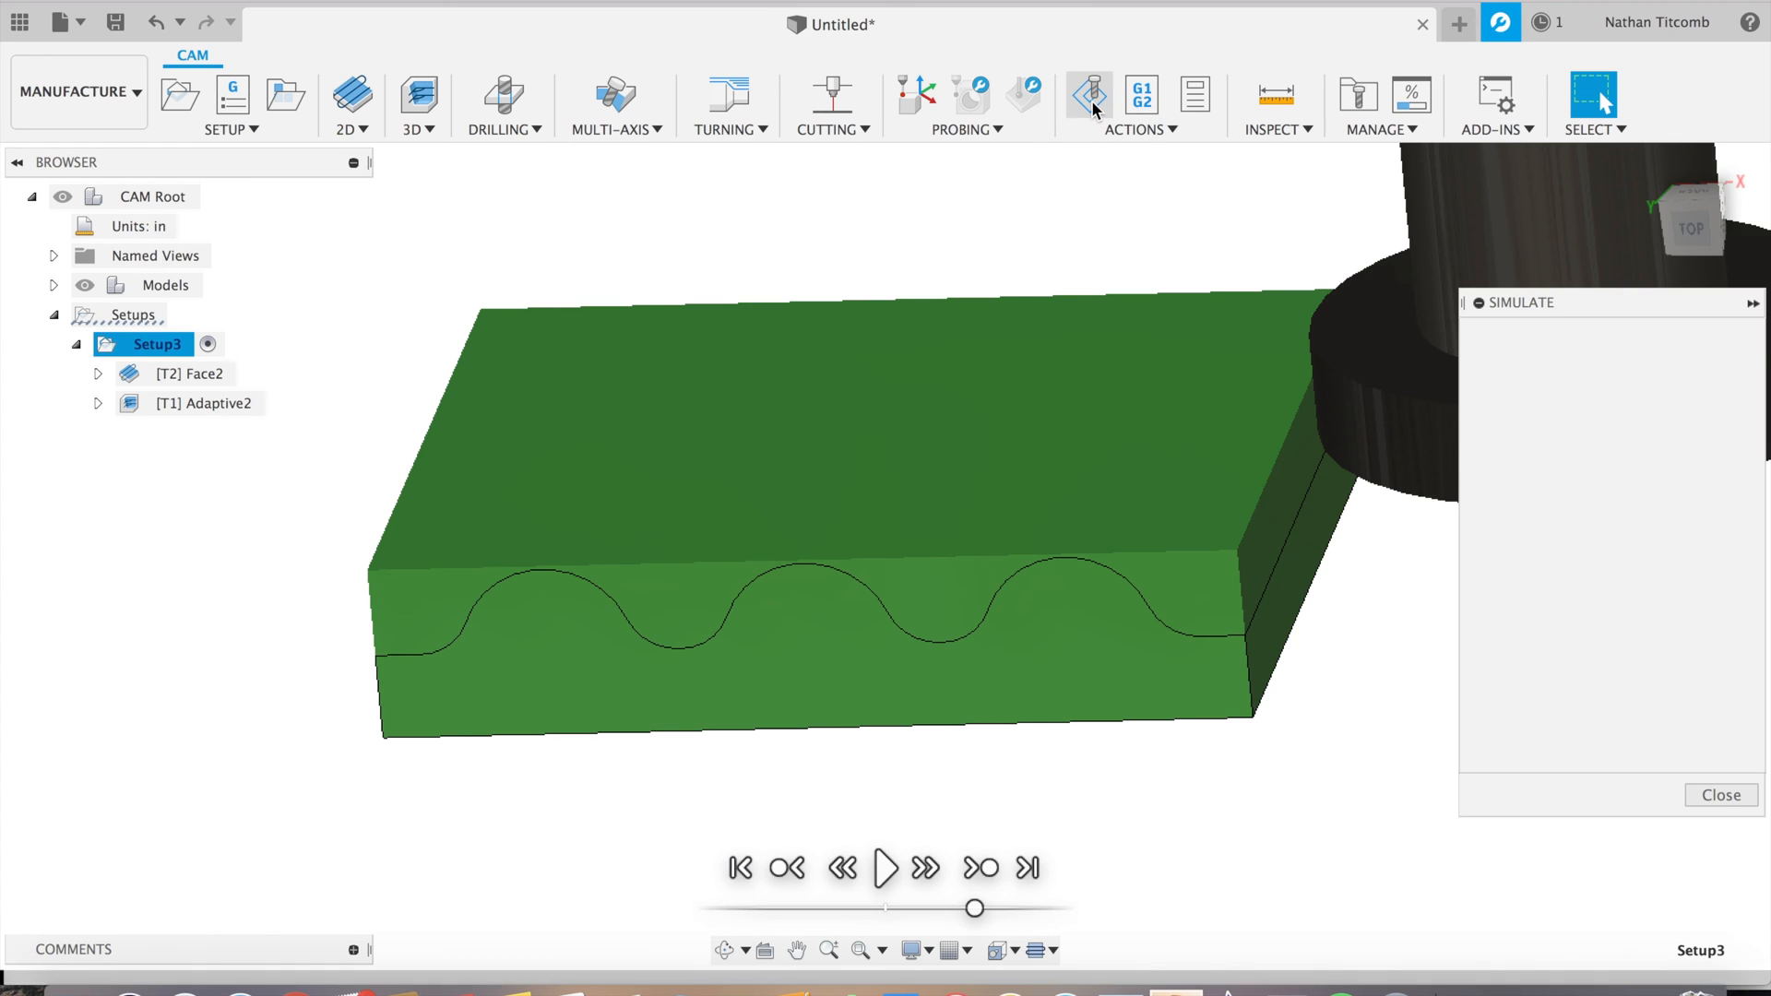
click(1087, 95)
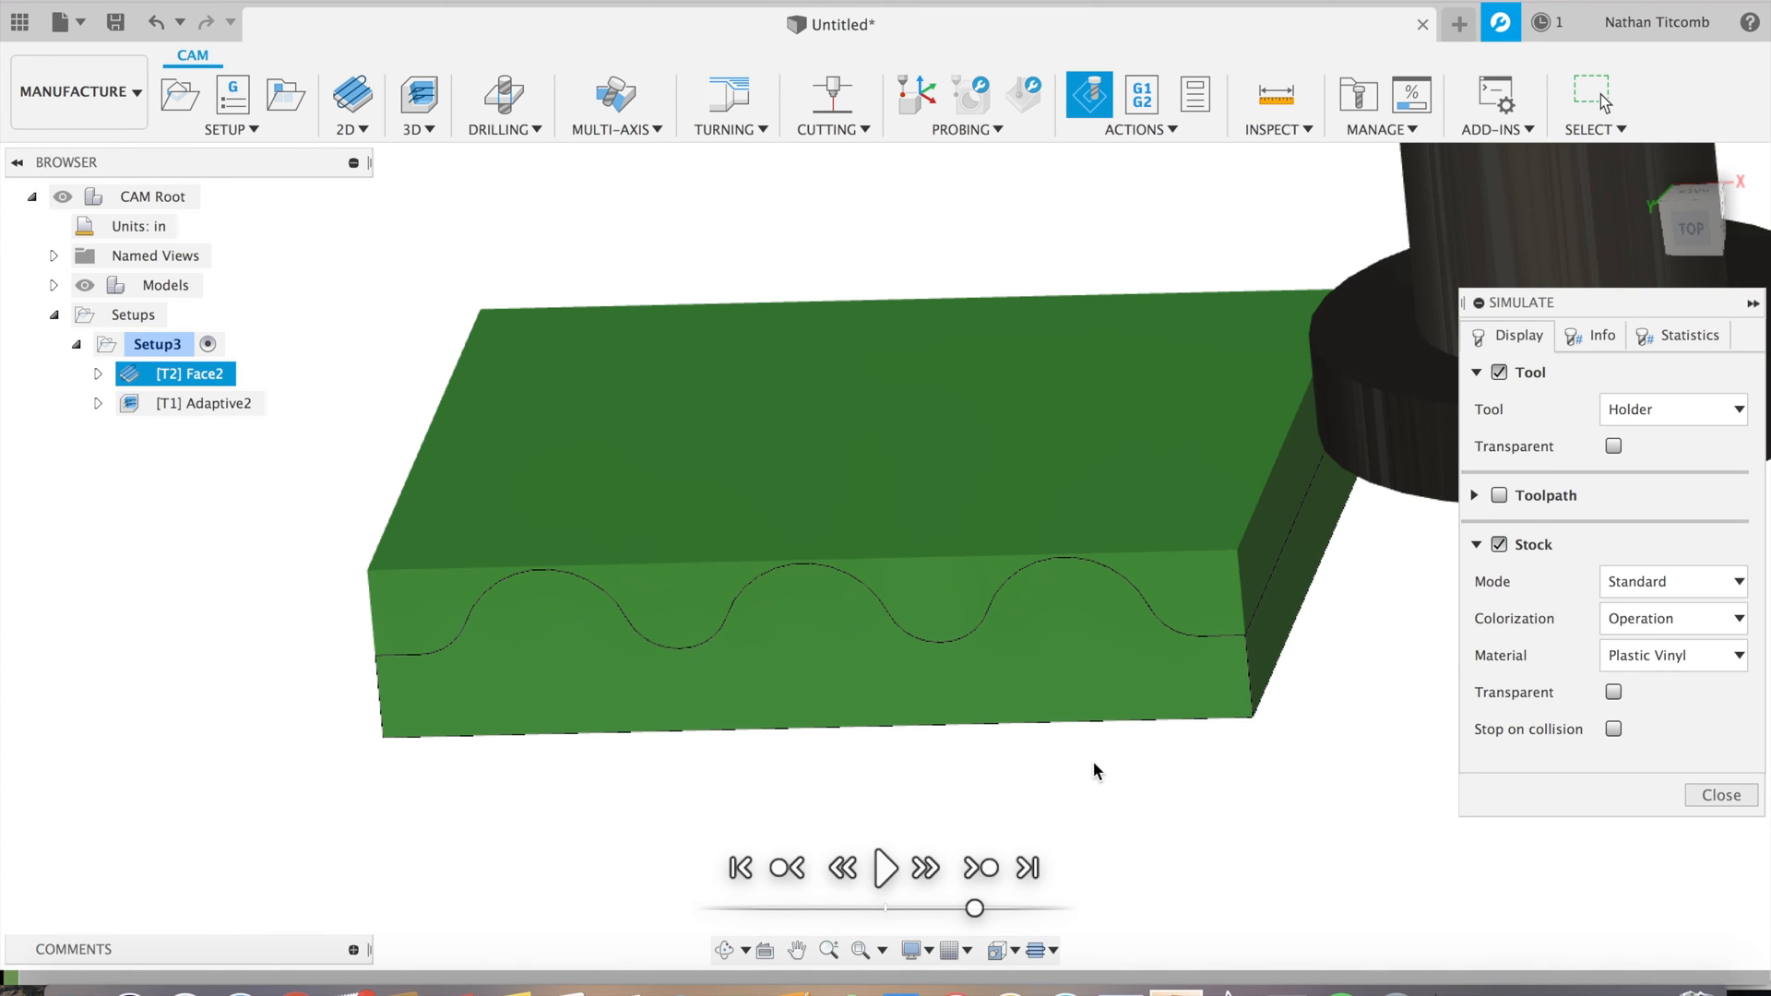
click(885, 867)
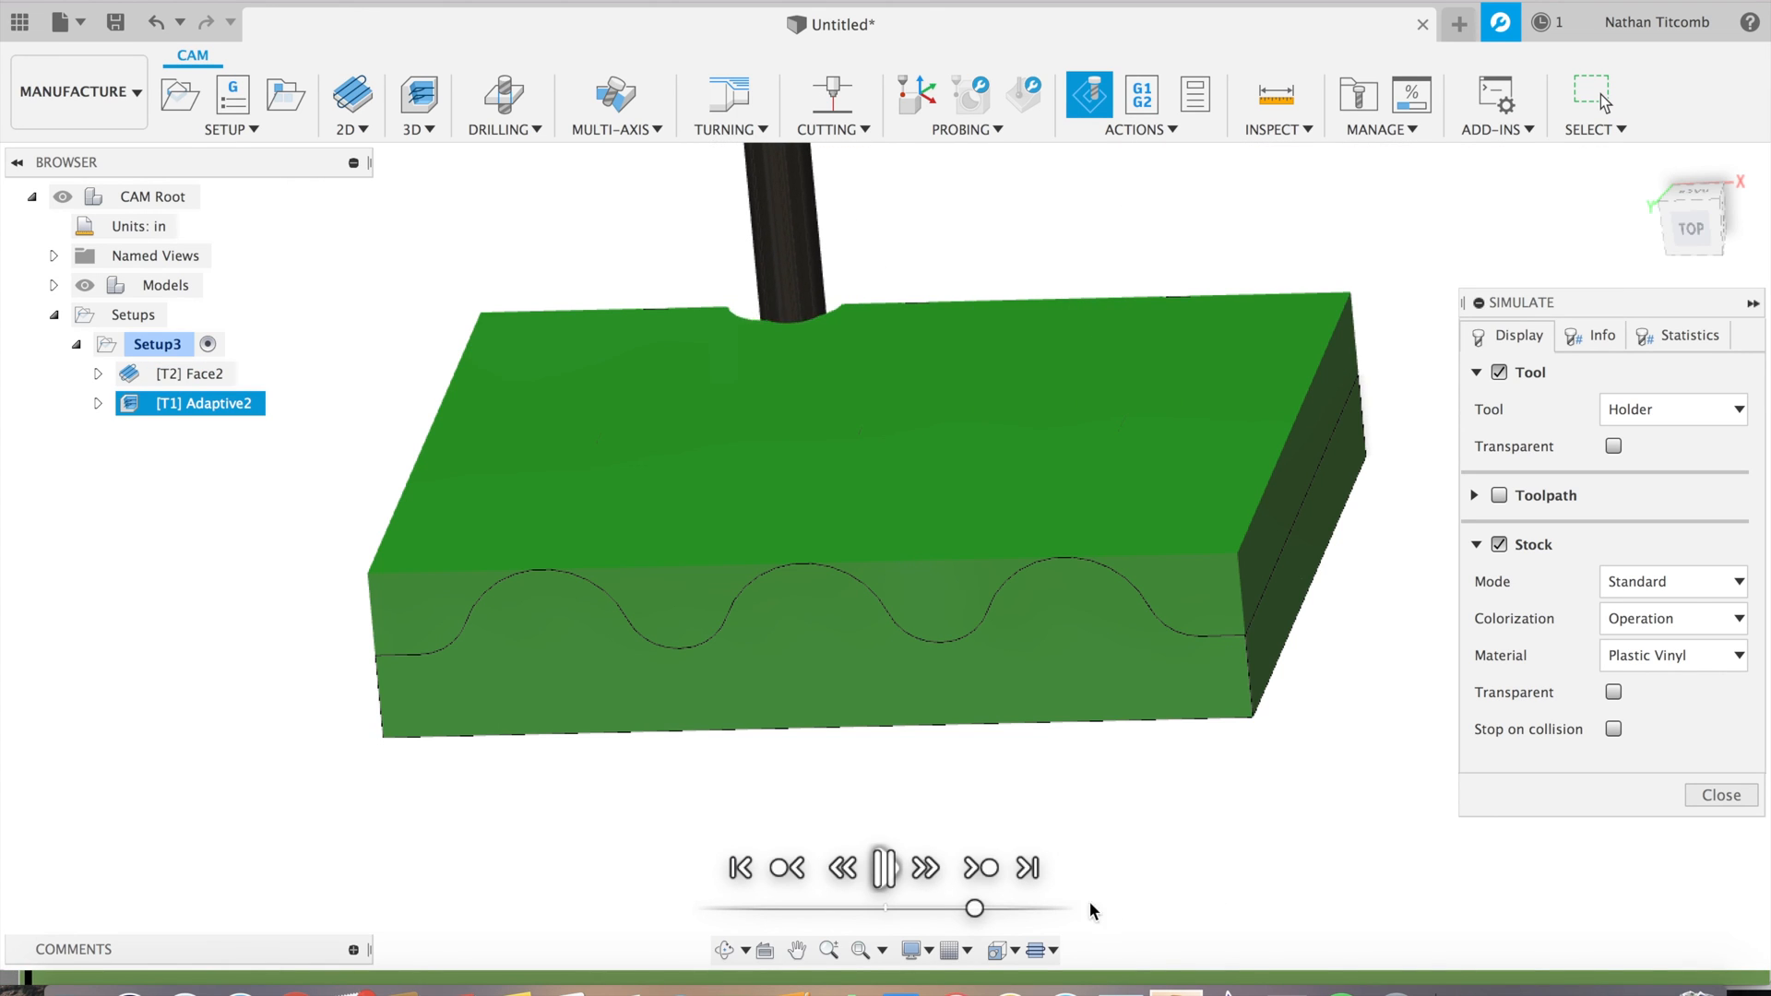
drag(974, 907, 975, 908)
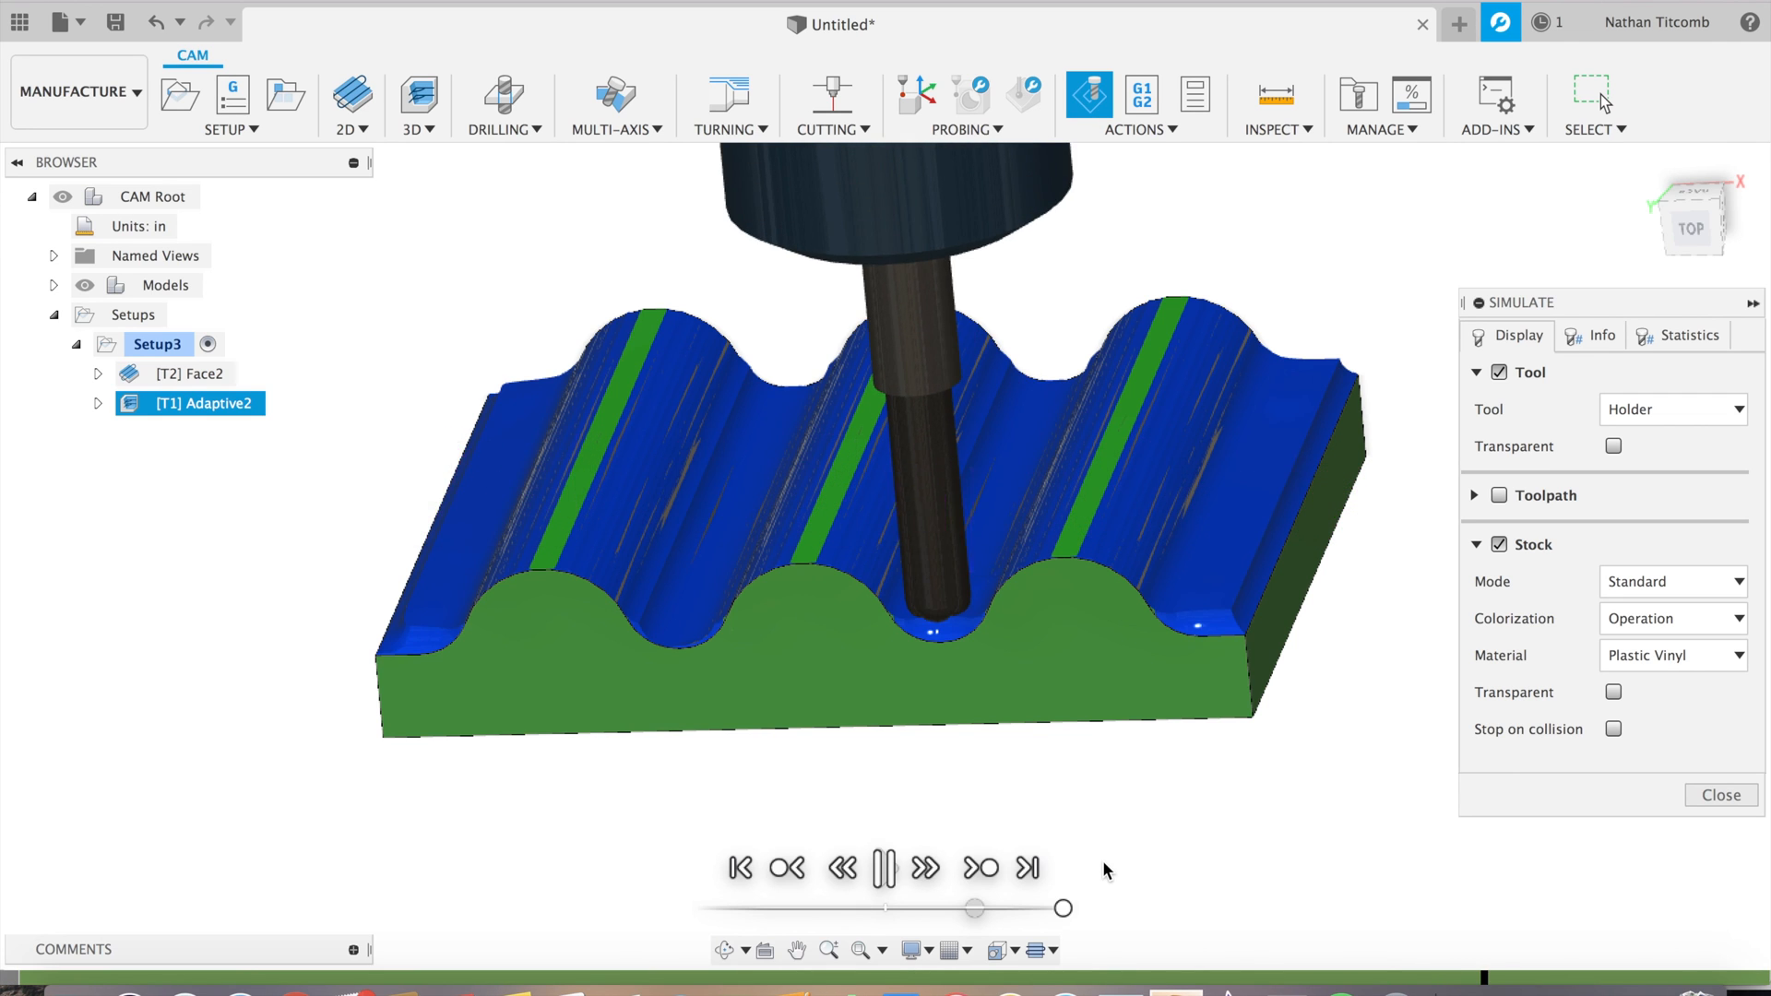
click(884, 867)
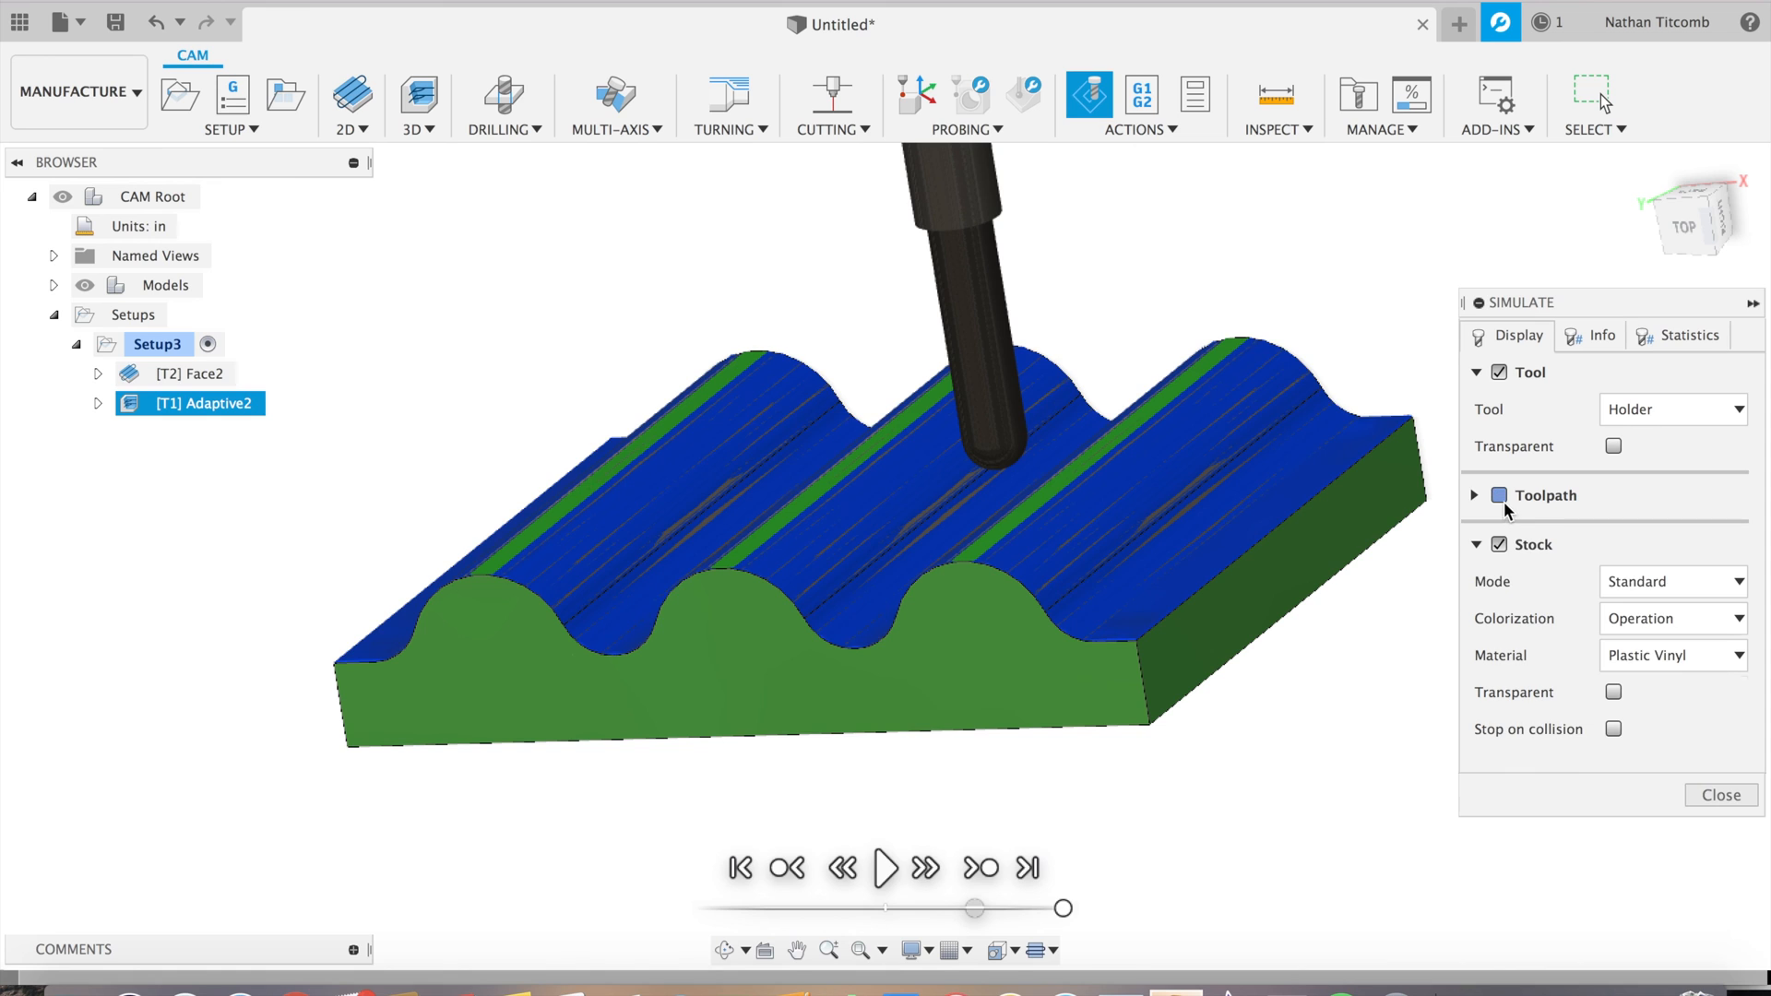
Toggle the toolpath lines, rotate the view with the ViewCube, and close the simulation
click(1499, 496)
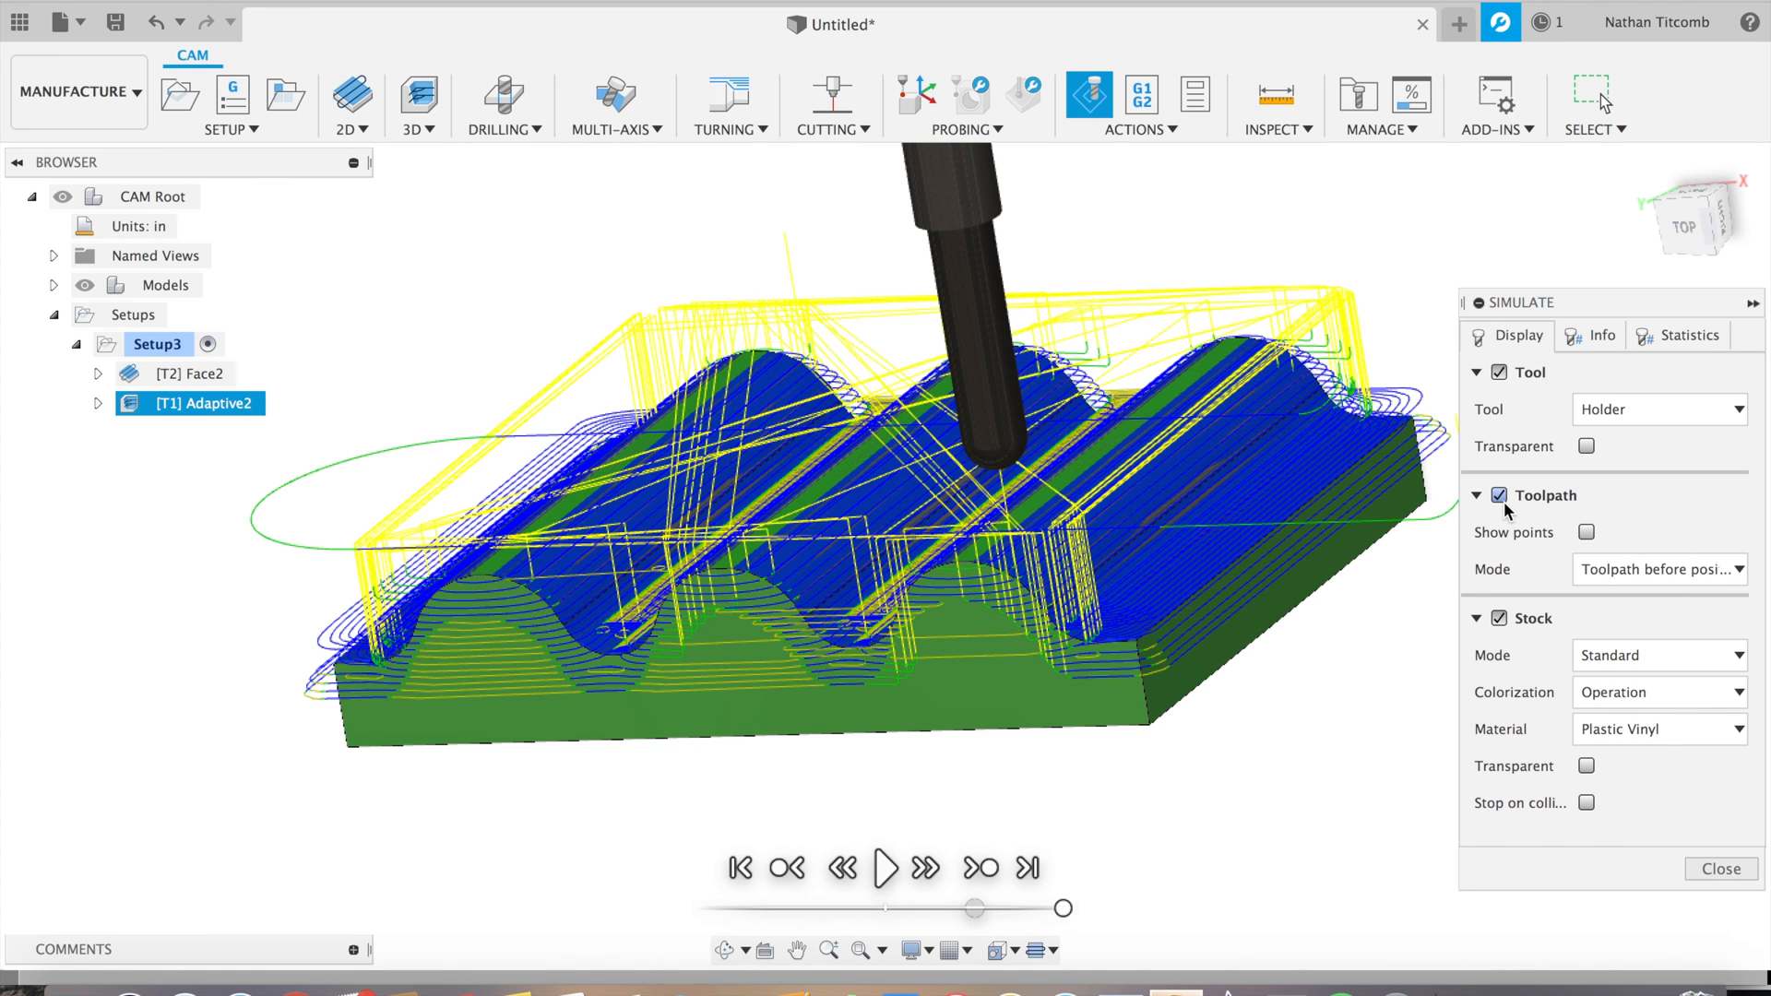
click(1476, 495)
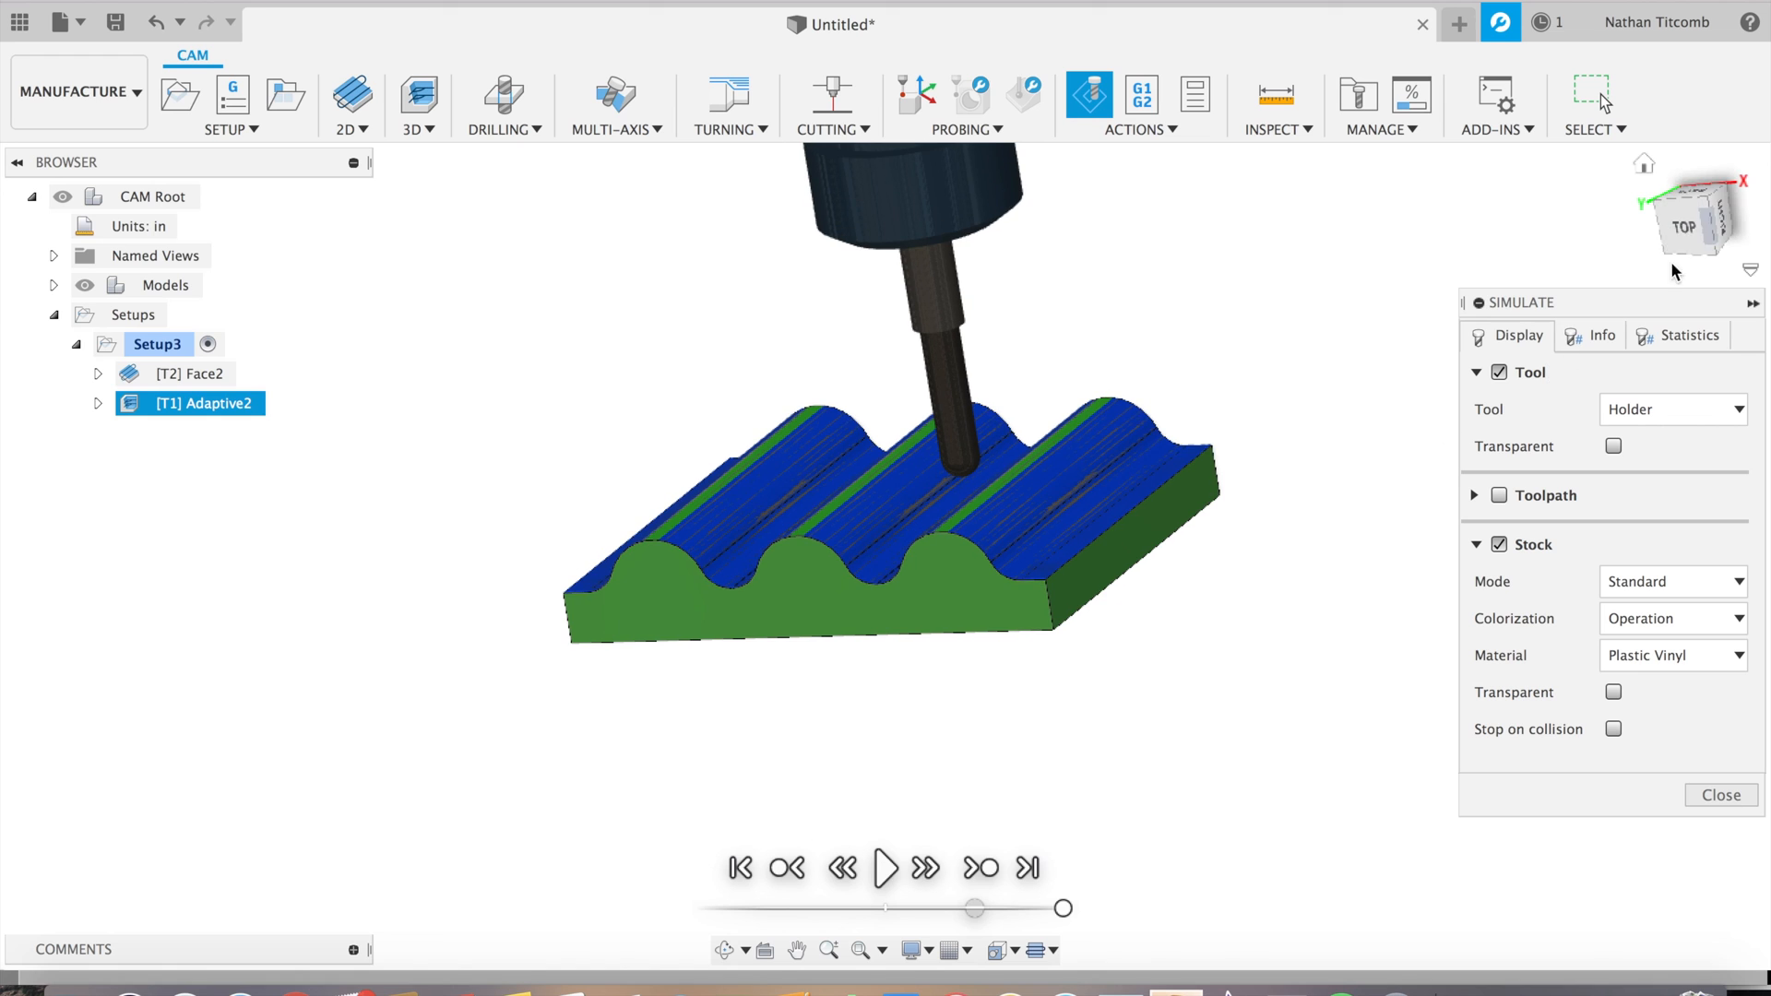
click(1690, 217)
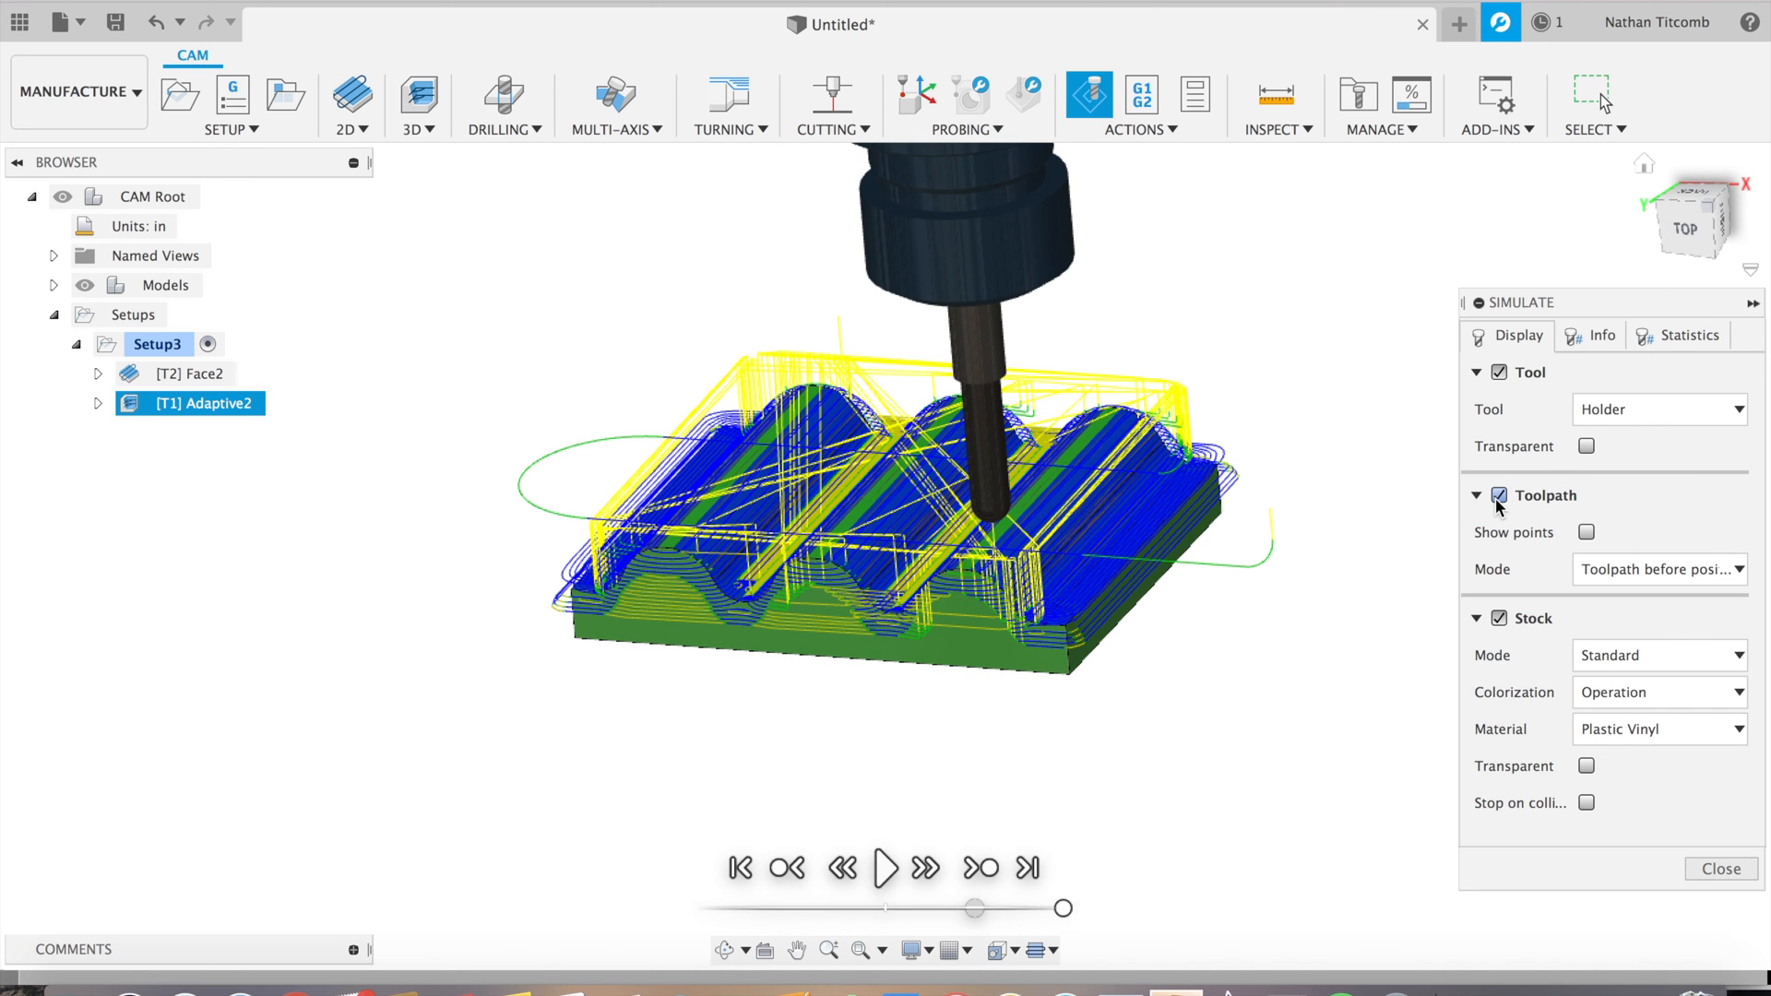
click(1499, 494)
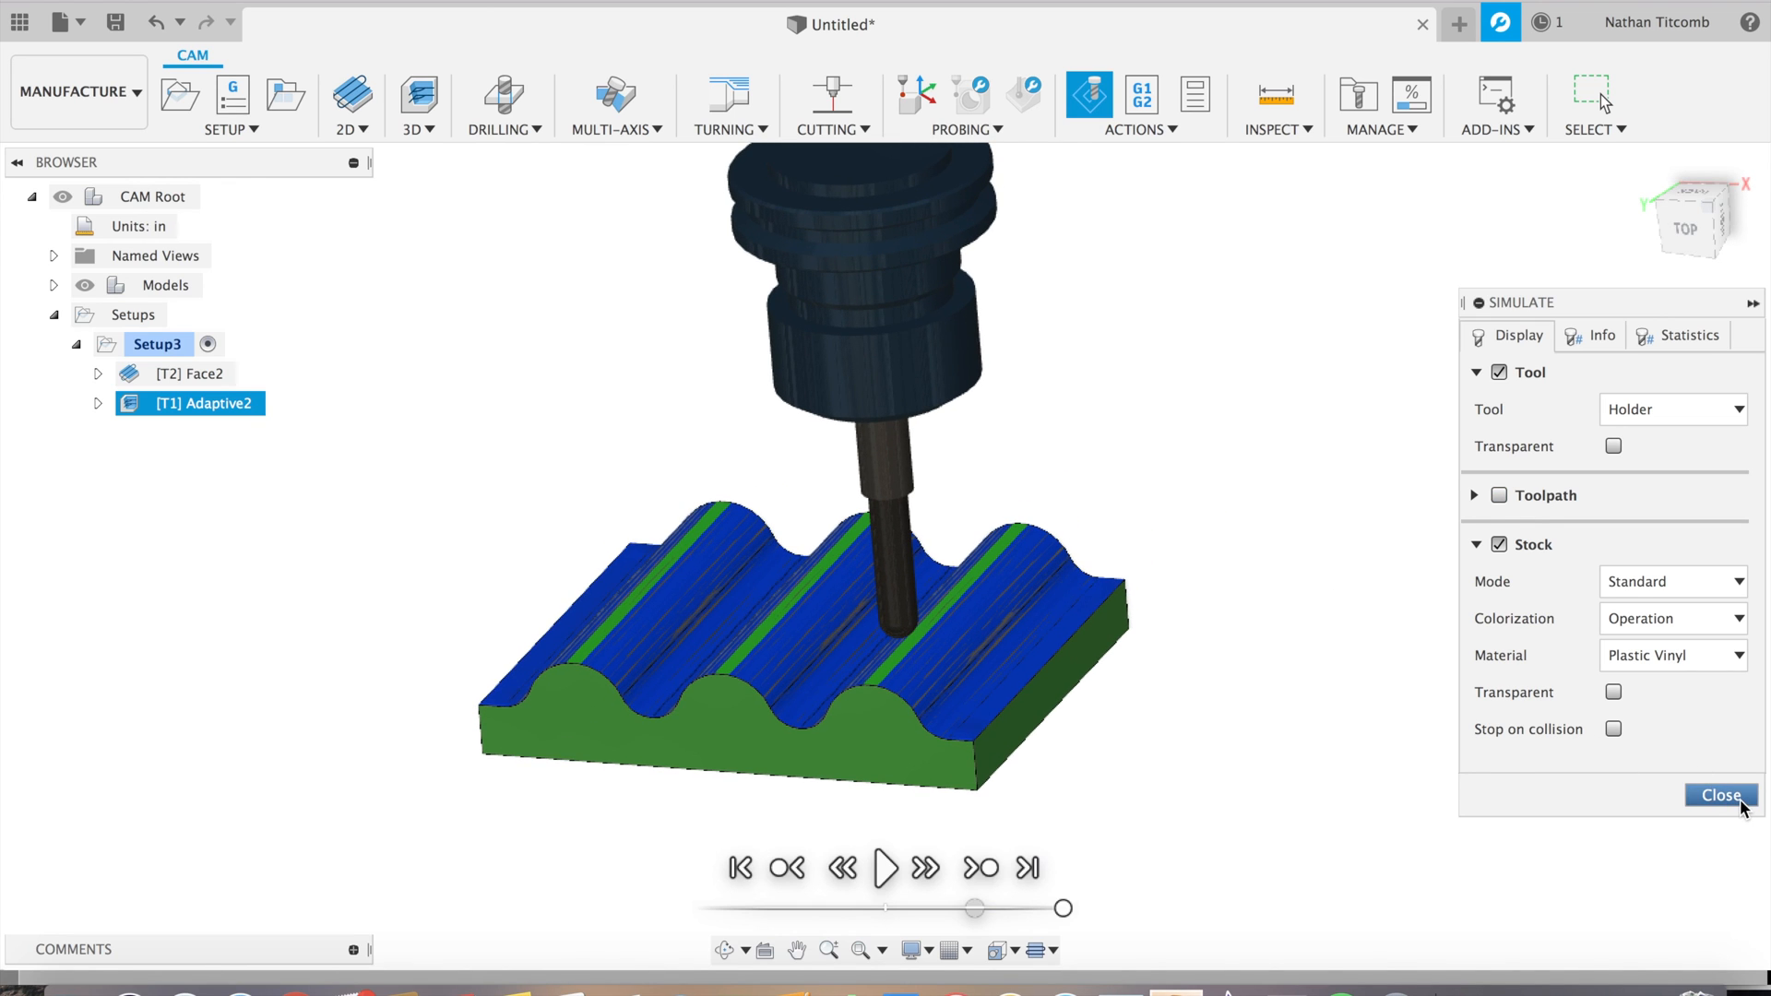
click(1719, 795)
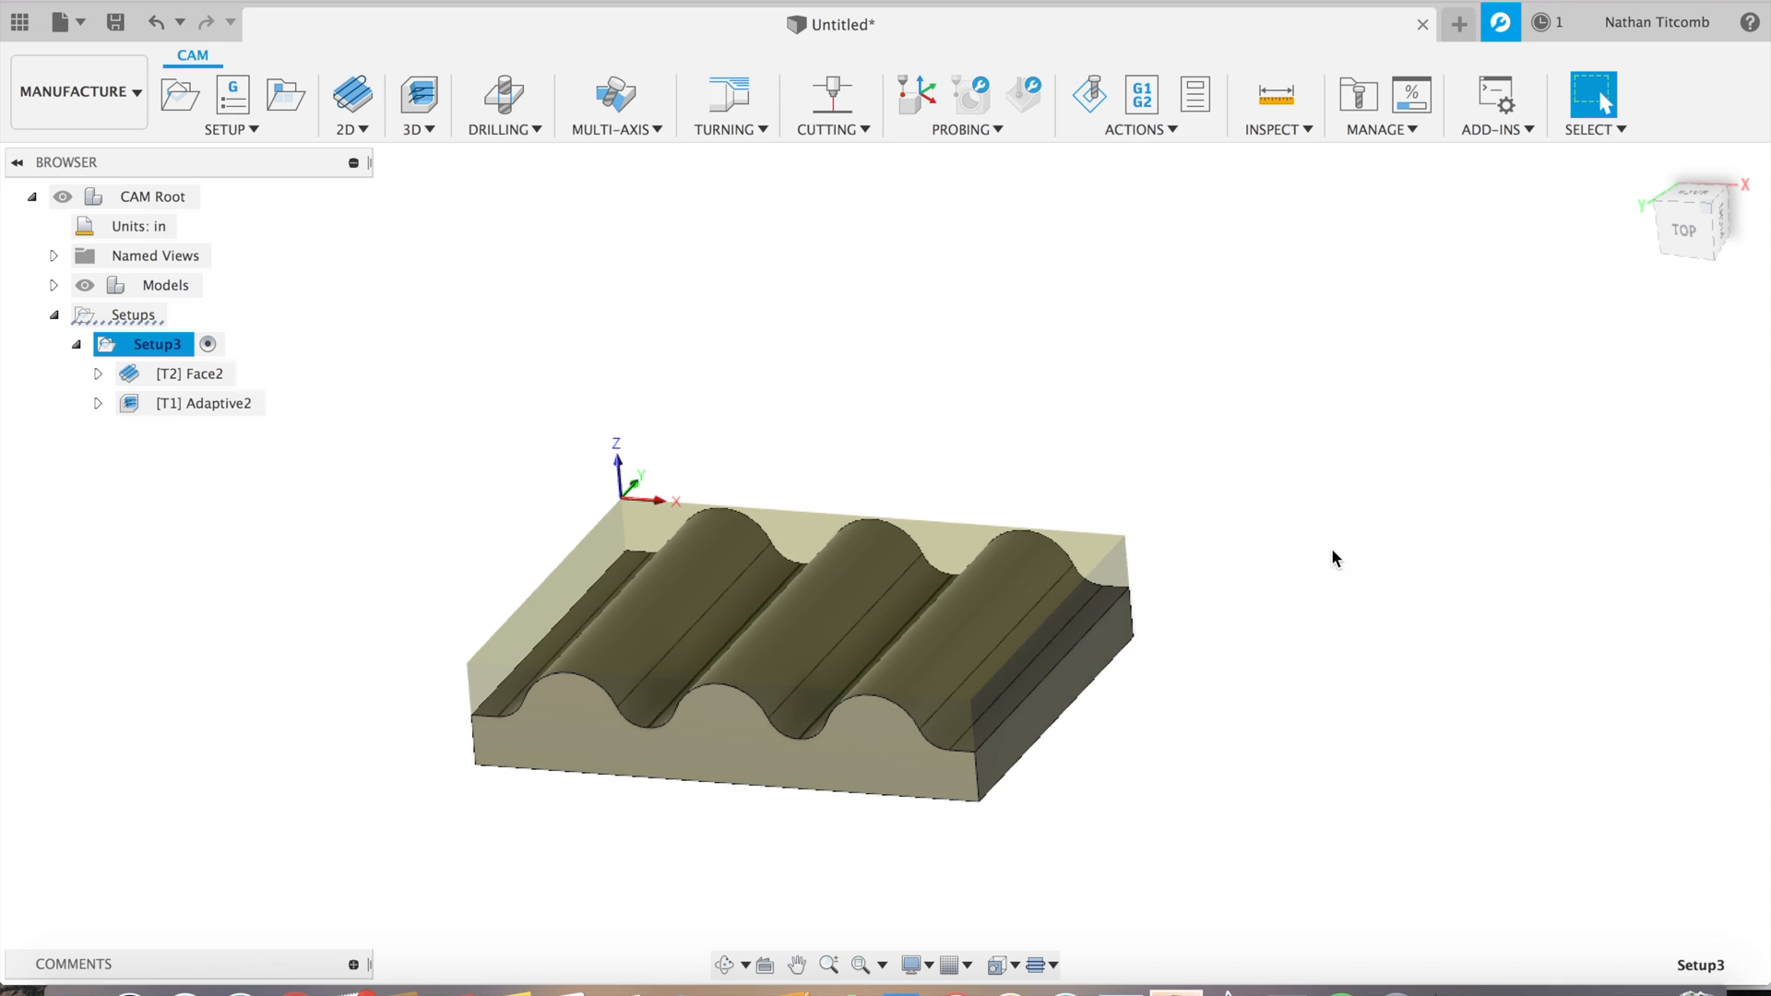